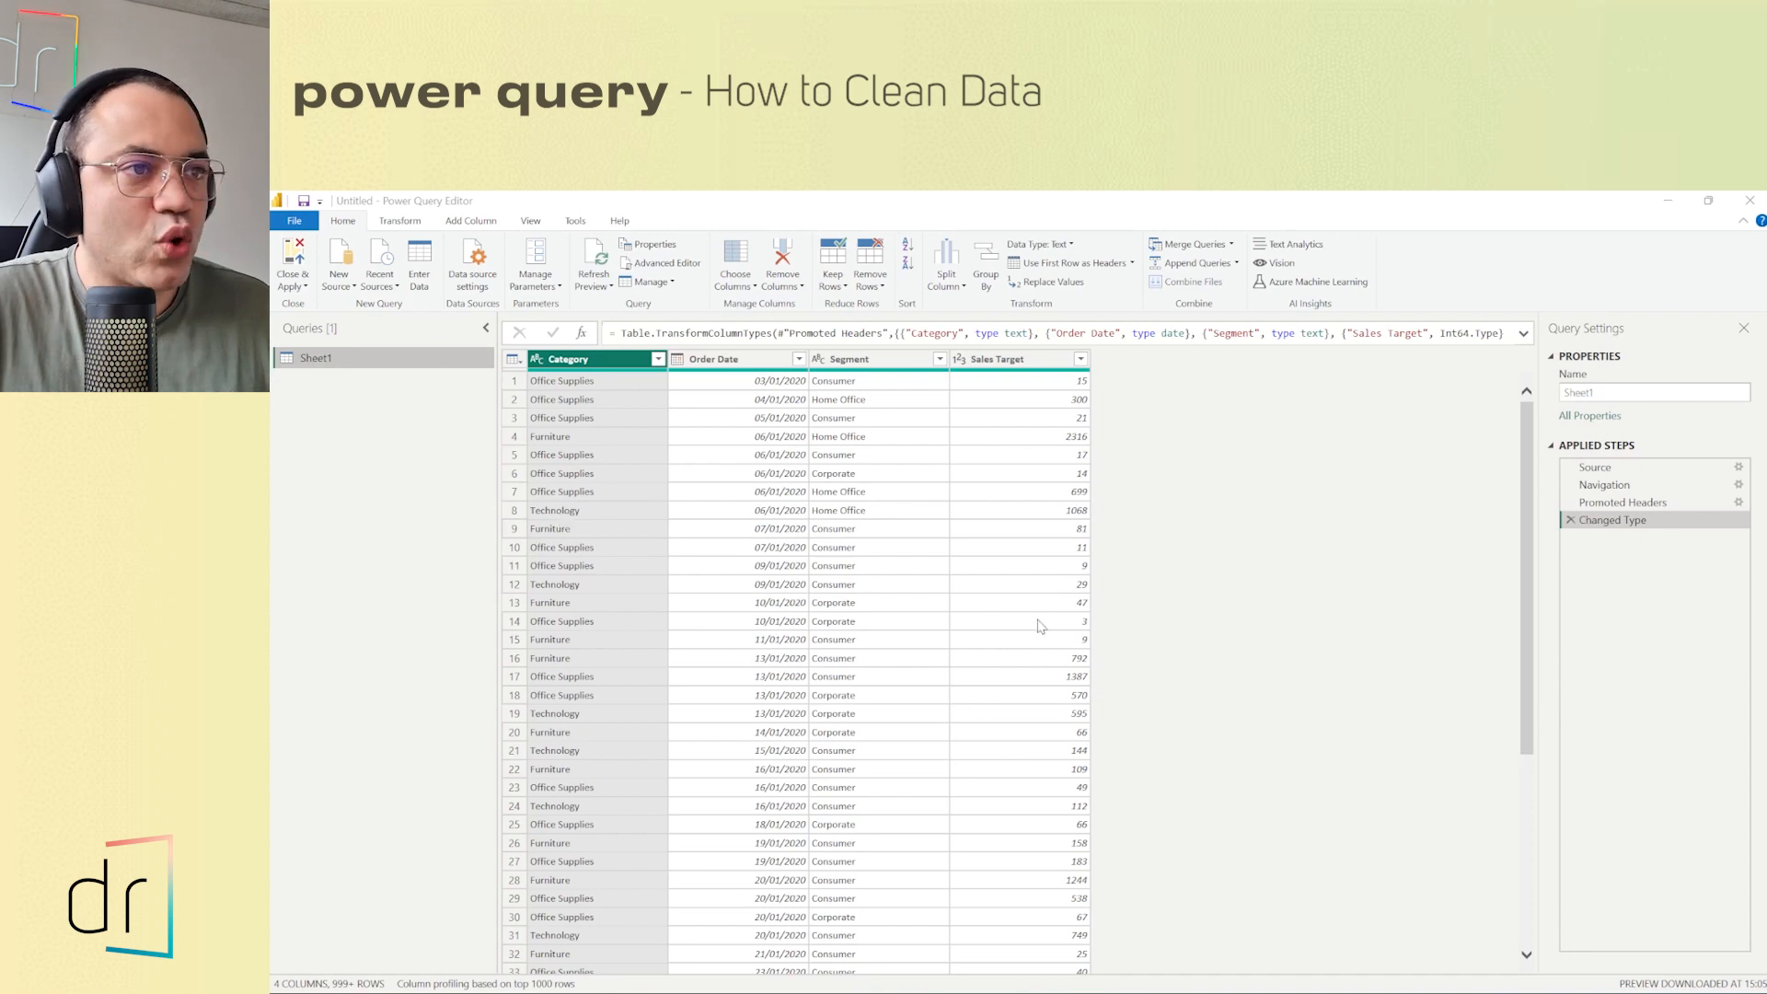
{"action": "mouse_move", "coordinate": [1030, 646]}
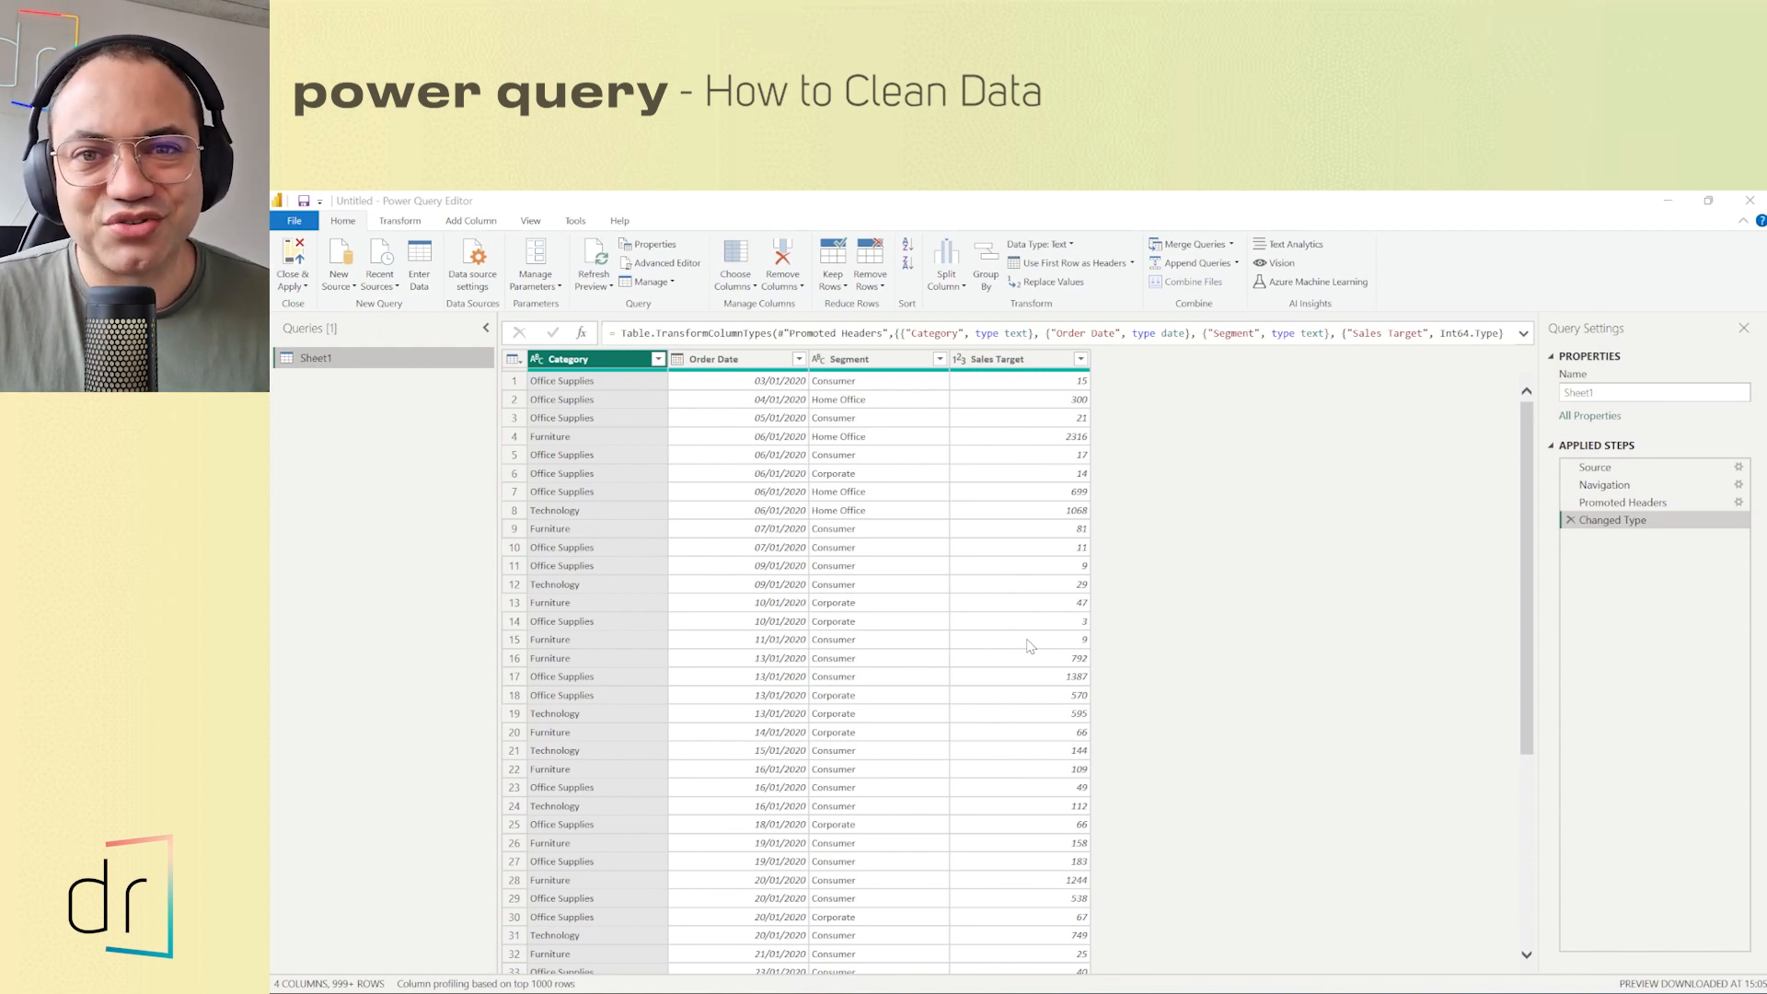
{"action": "mouse_move", "coordinate": [674, 633]}
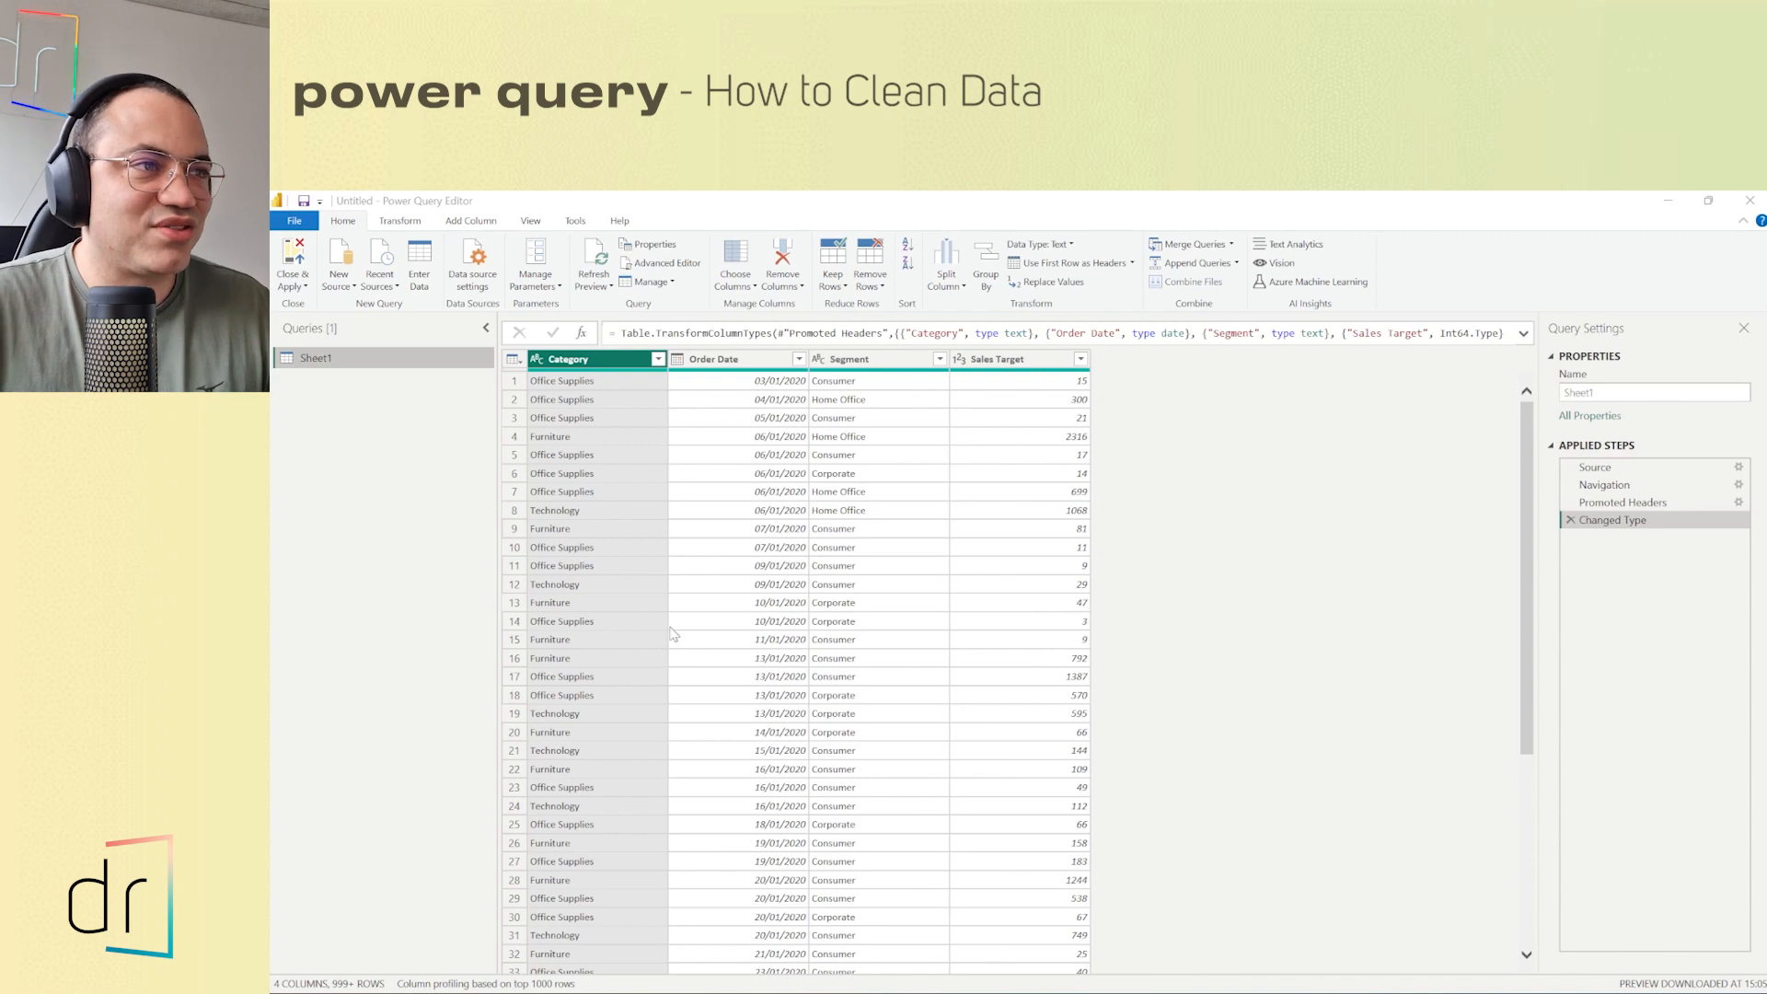
{"action": "mouse_move", "coordinate": [1142, 605]}
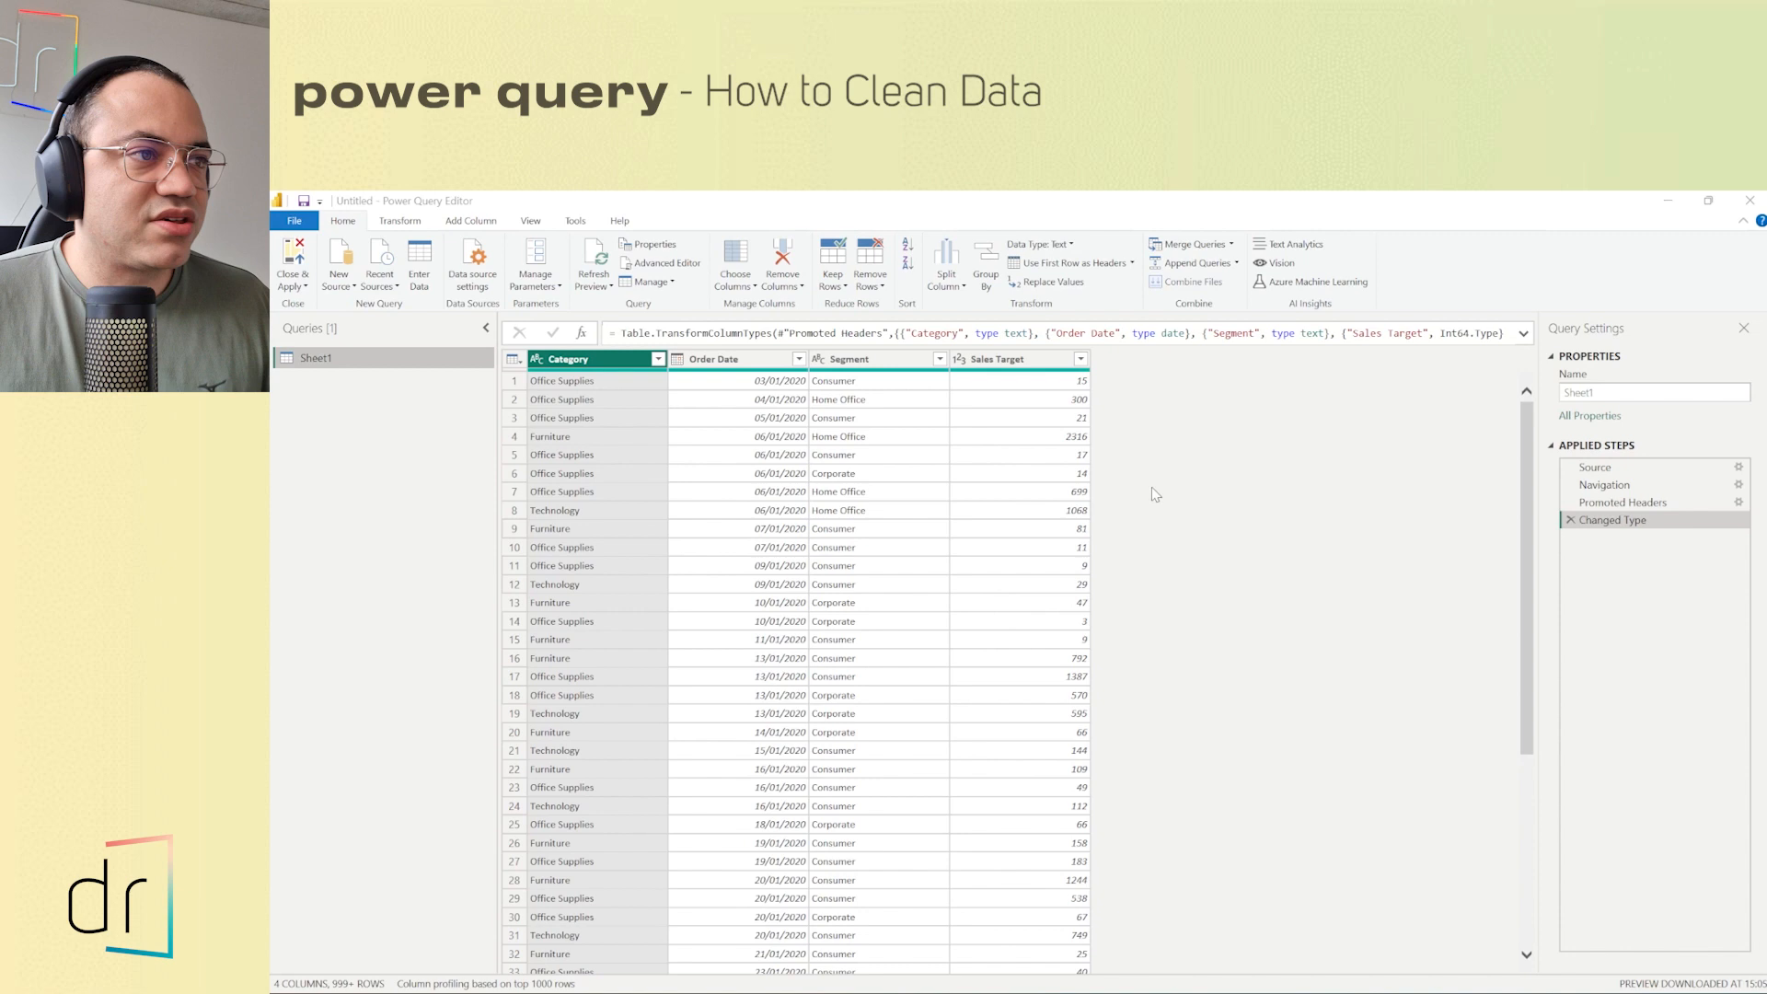
{"action": "mouse_move", "coordinate": [964, 556]}
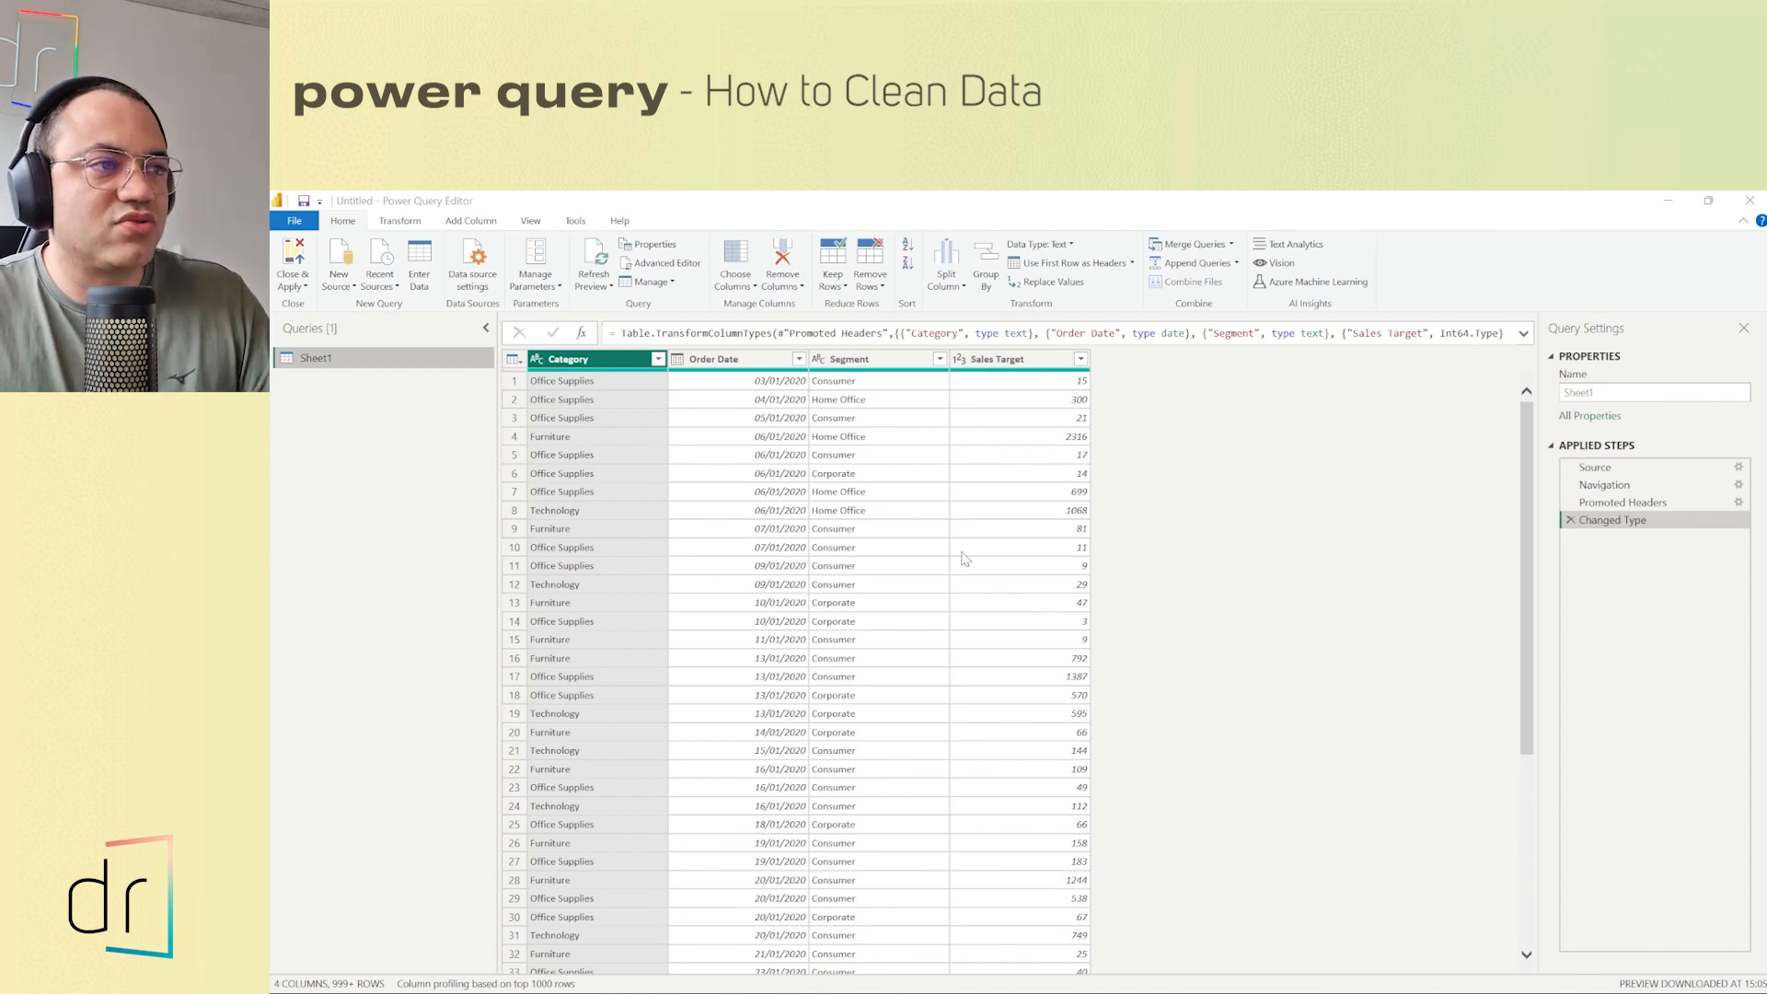
{"action": "mouse_move", "coordinate": [626, 401]}
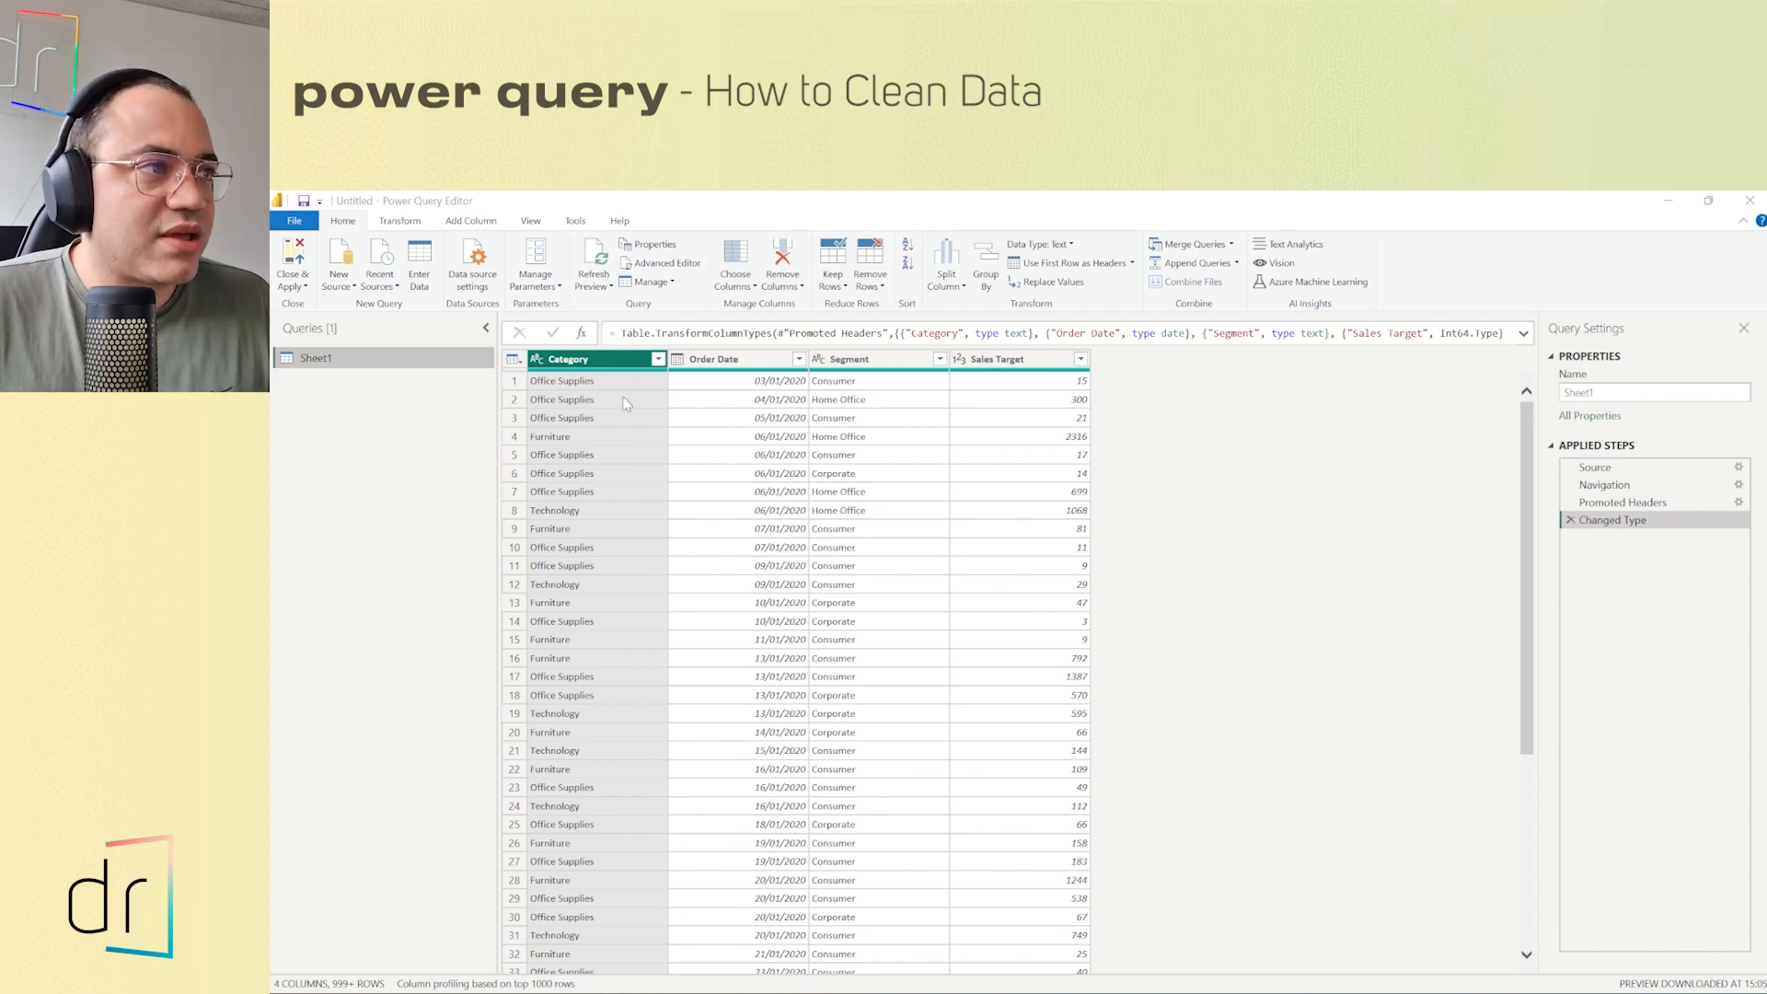
{"action": "mouse_move", "coordinate": [589, 445]}
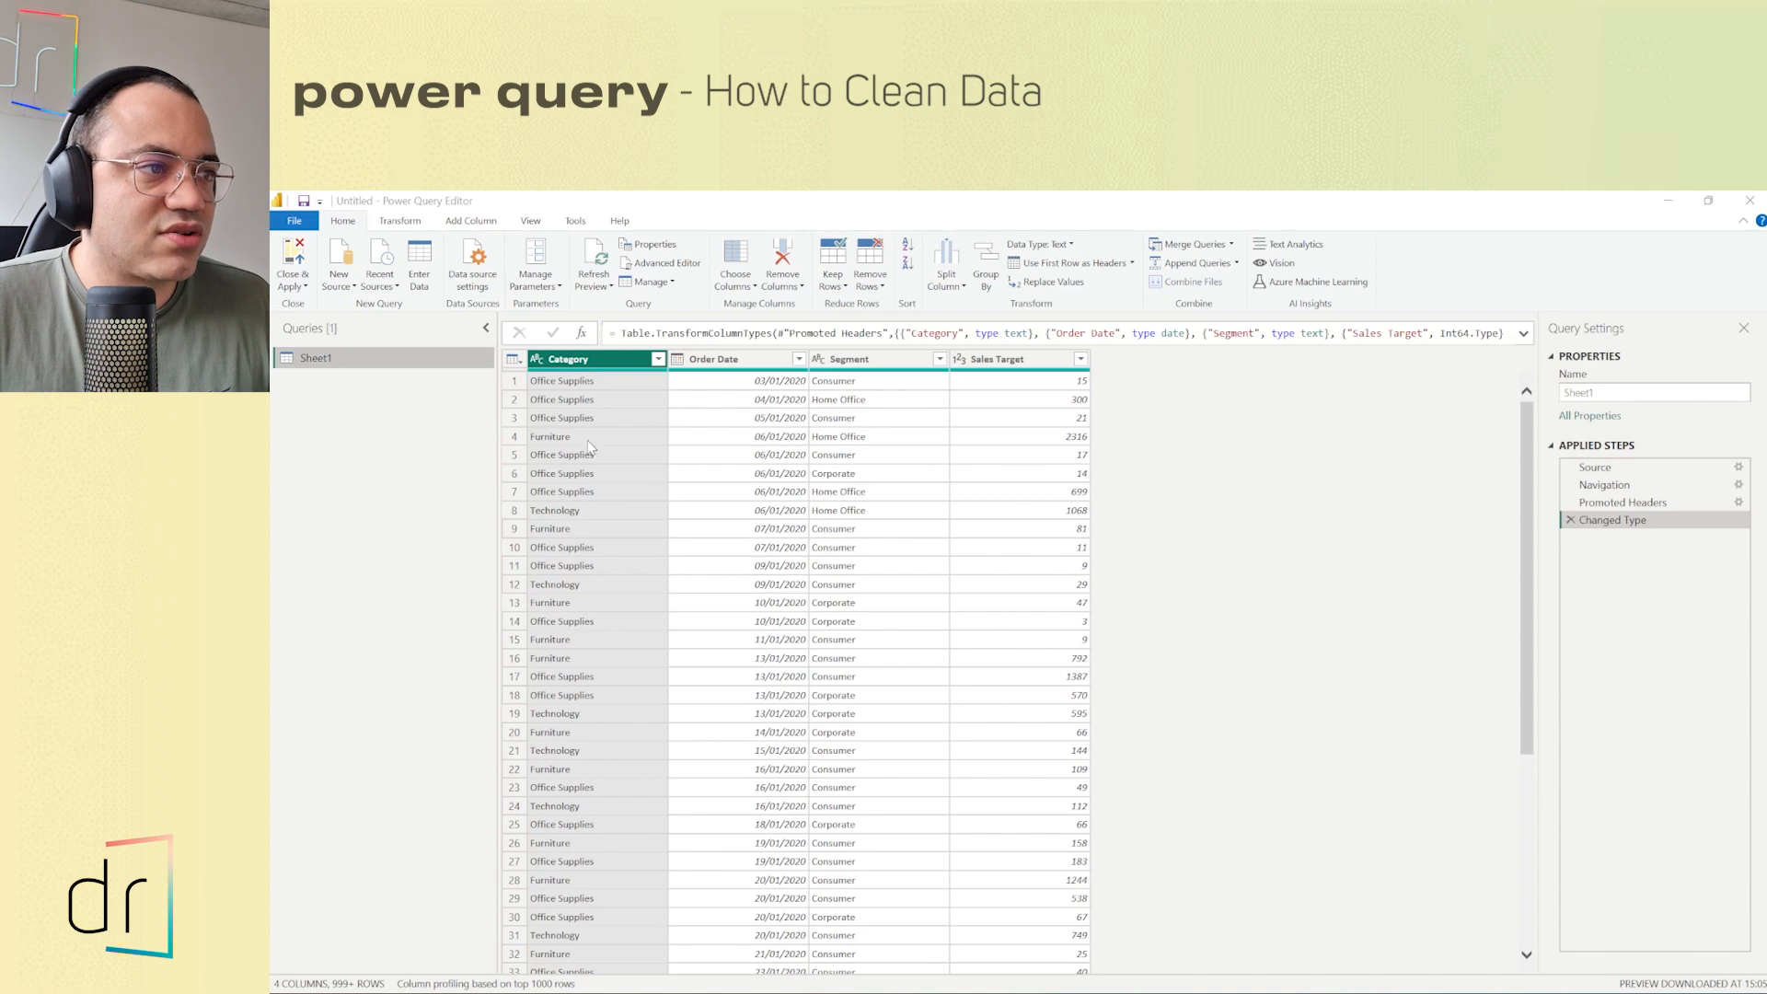
{"action": "mouse_move", "coordinate": [725, 596]}
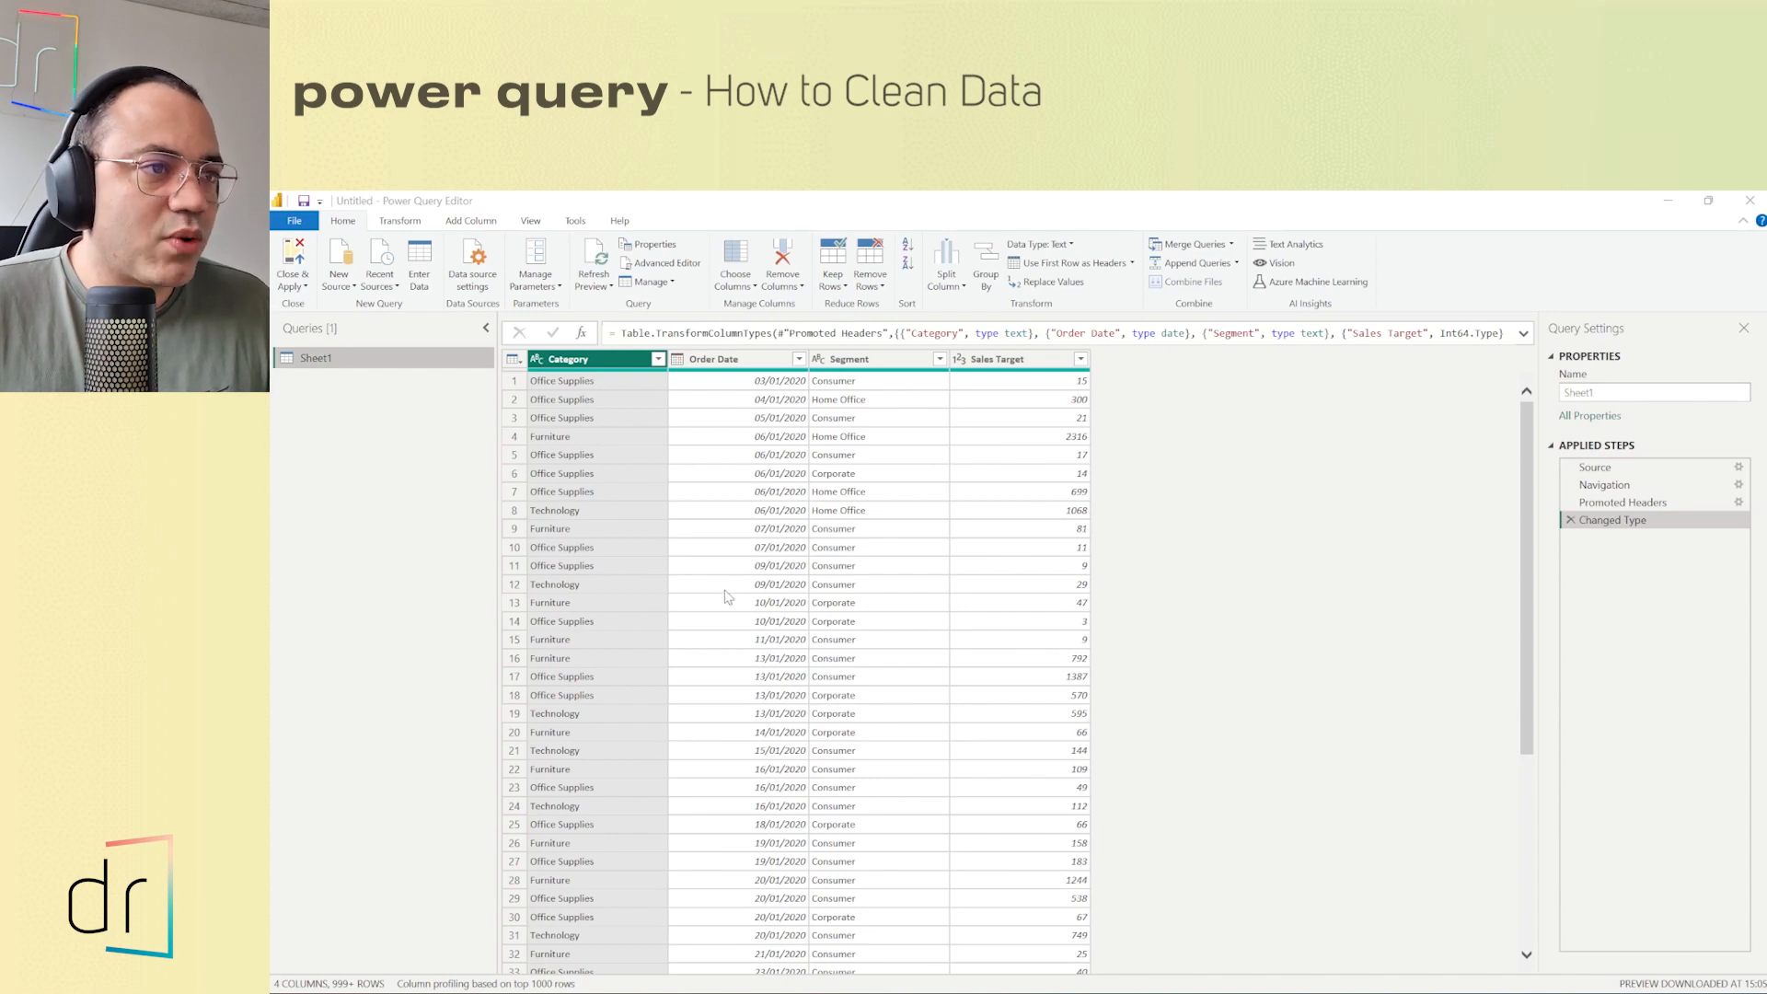
{"action": "mouse_move", "coordinate": [651, 388]}
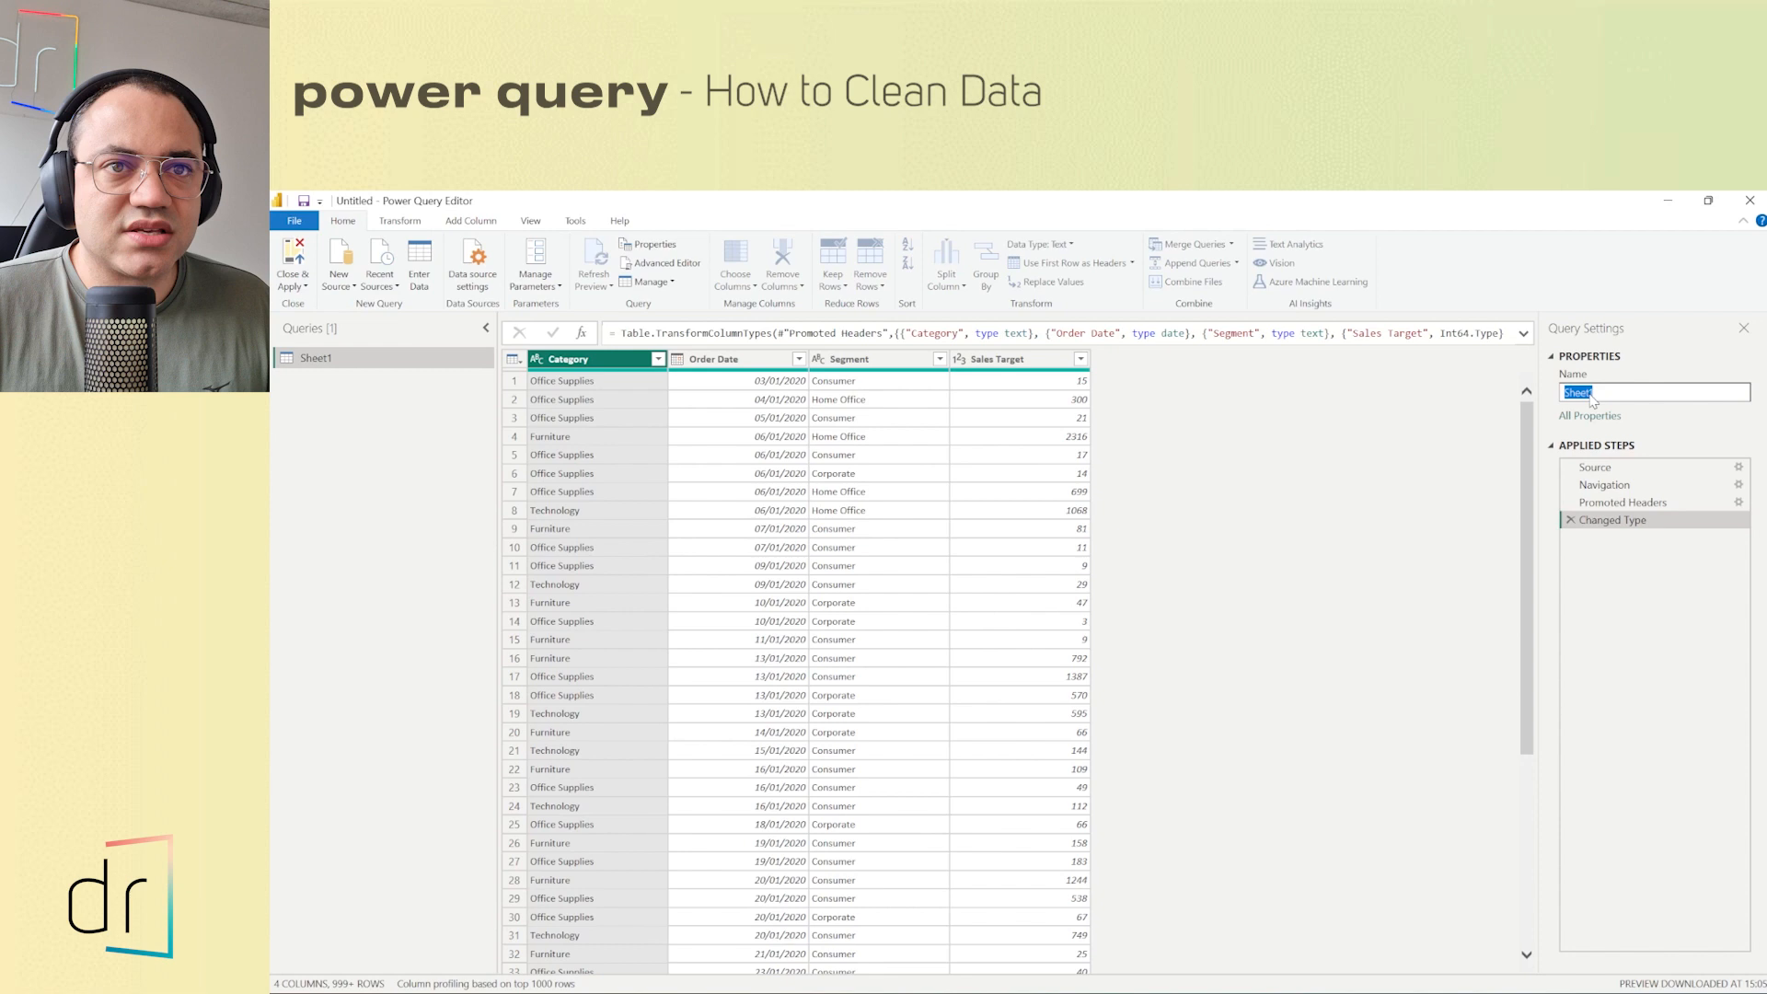
- View the Source step's Excel Workbook file path settings and cancel without changes
{"action": "left_click", "coordinate": [1594, 468]}
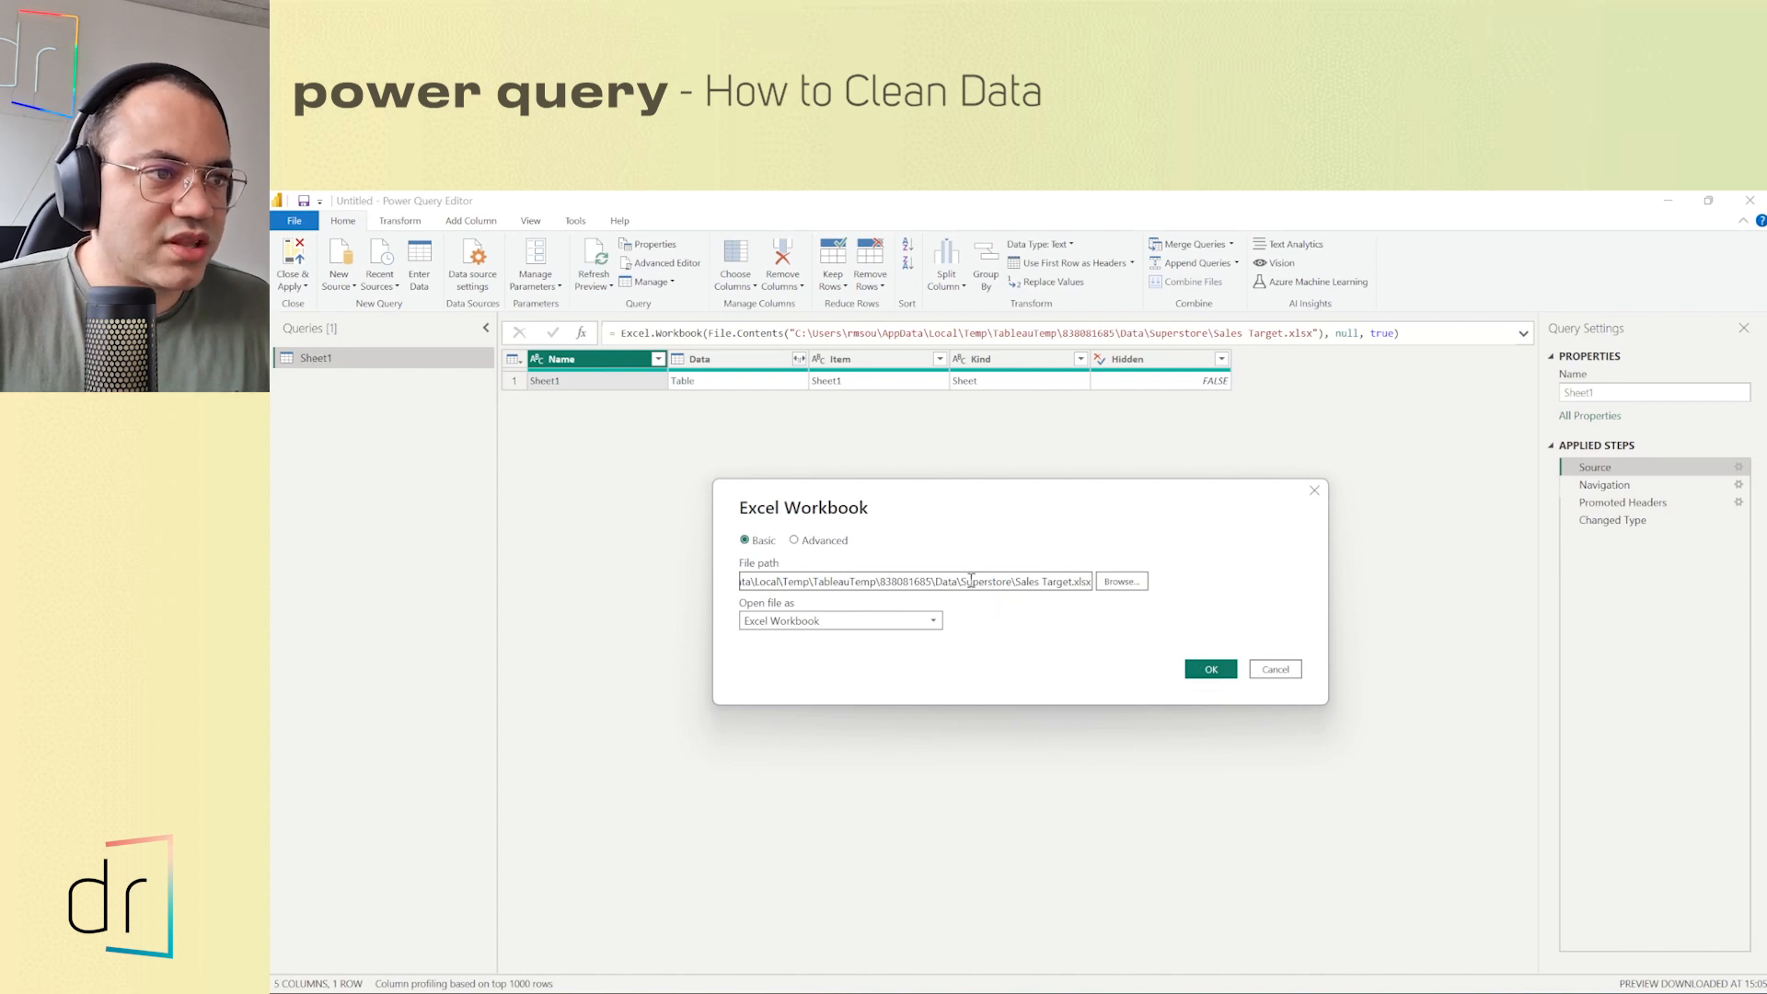
{"action": "left_click", "coordinate": [1273, 670]}
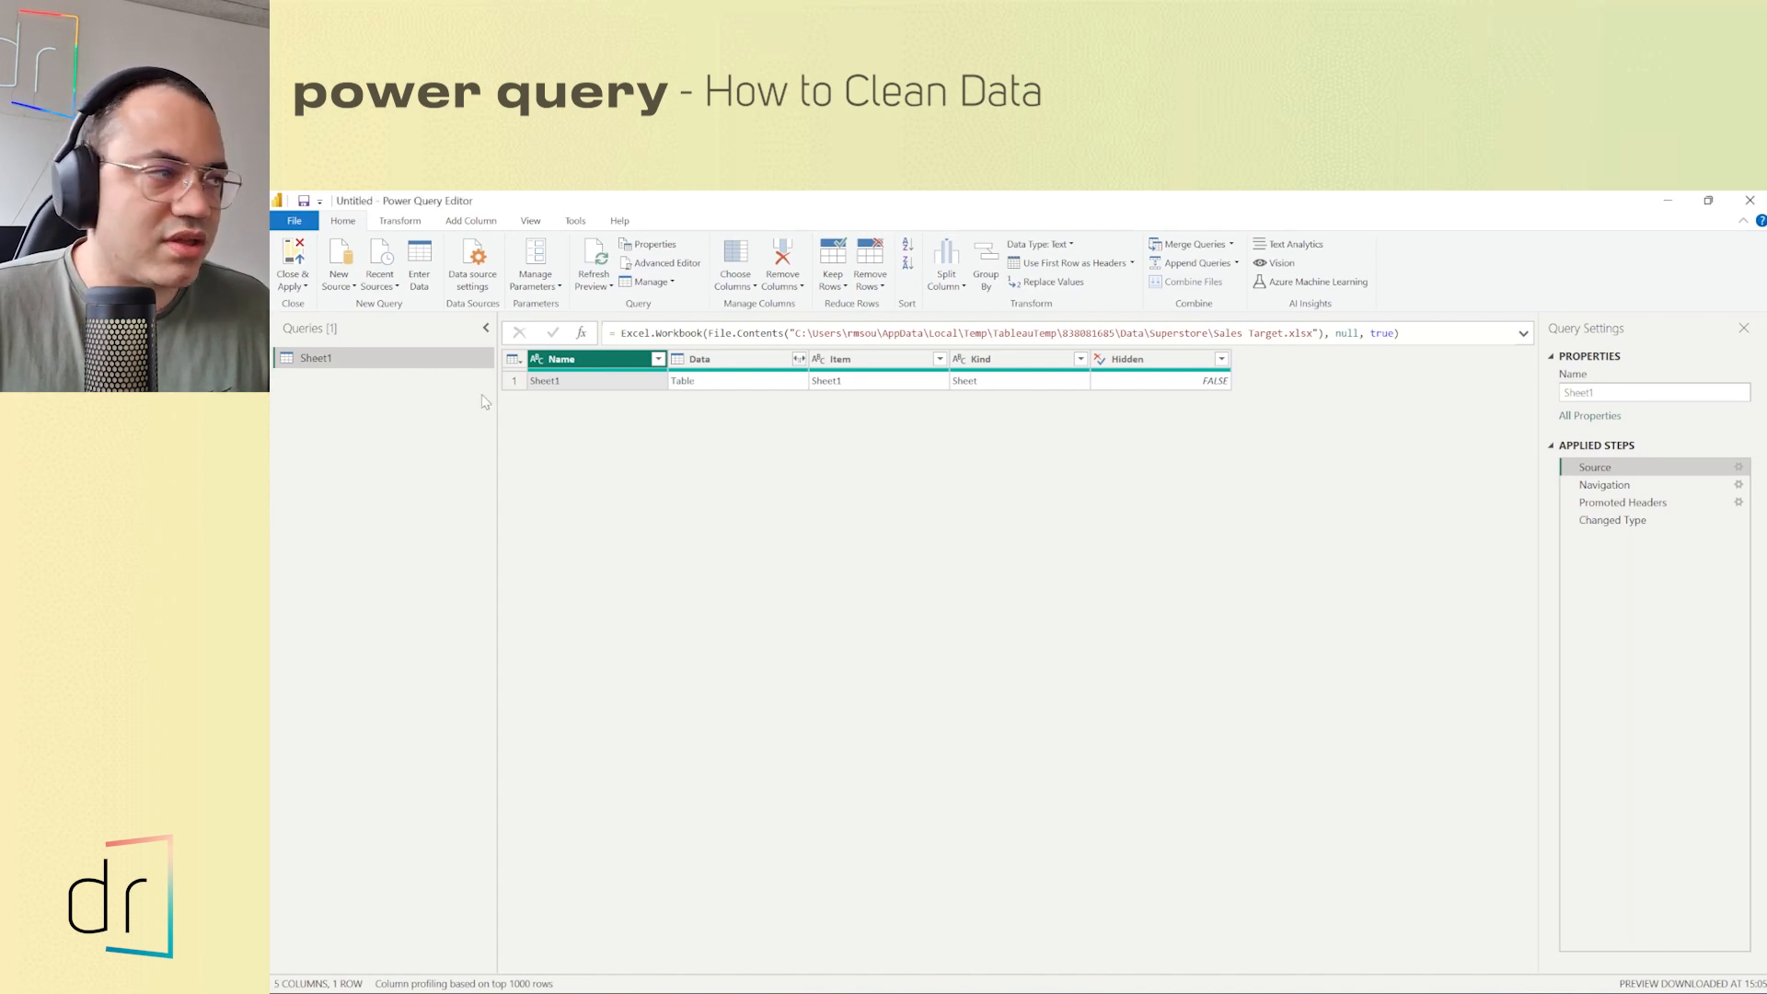
{"action": "mouse_move", "coordinate": [1027, 412]}
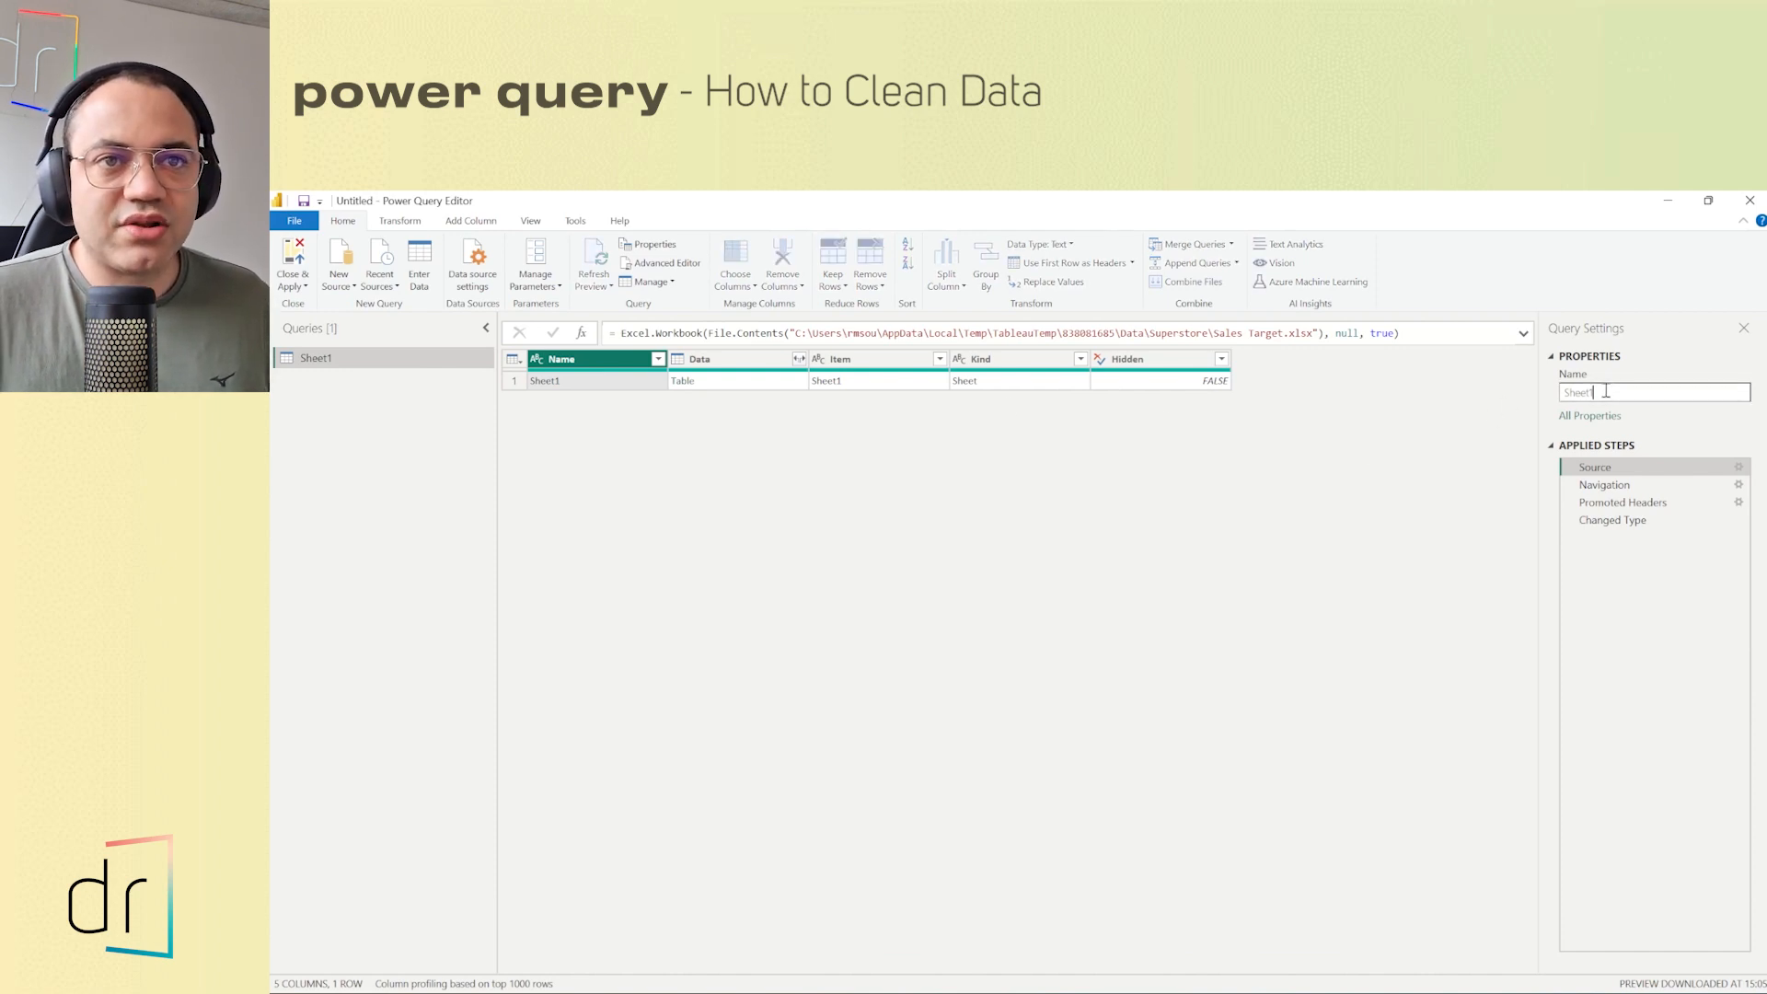
- Select the query name in Properties to rename it SuperStore
{"action": "double_click", "coordinate": [1601, 392]}
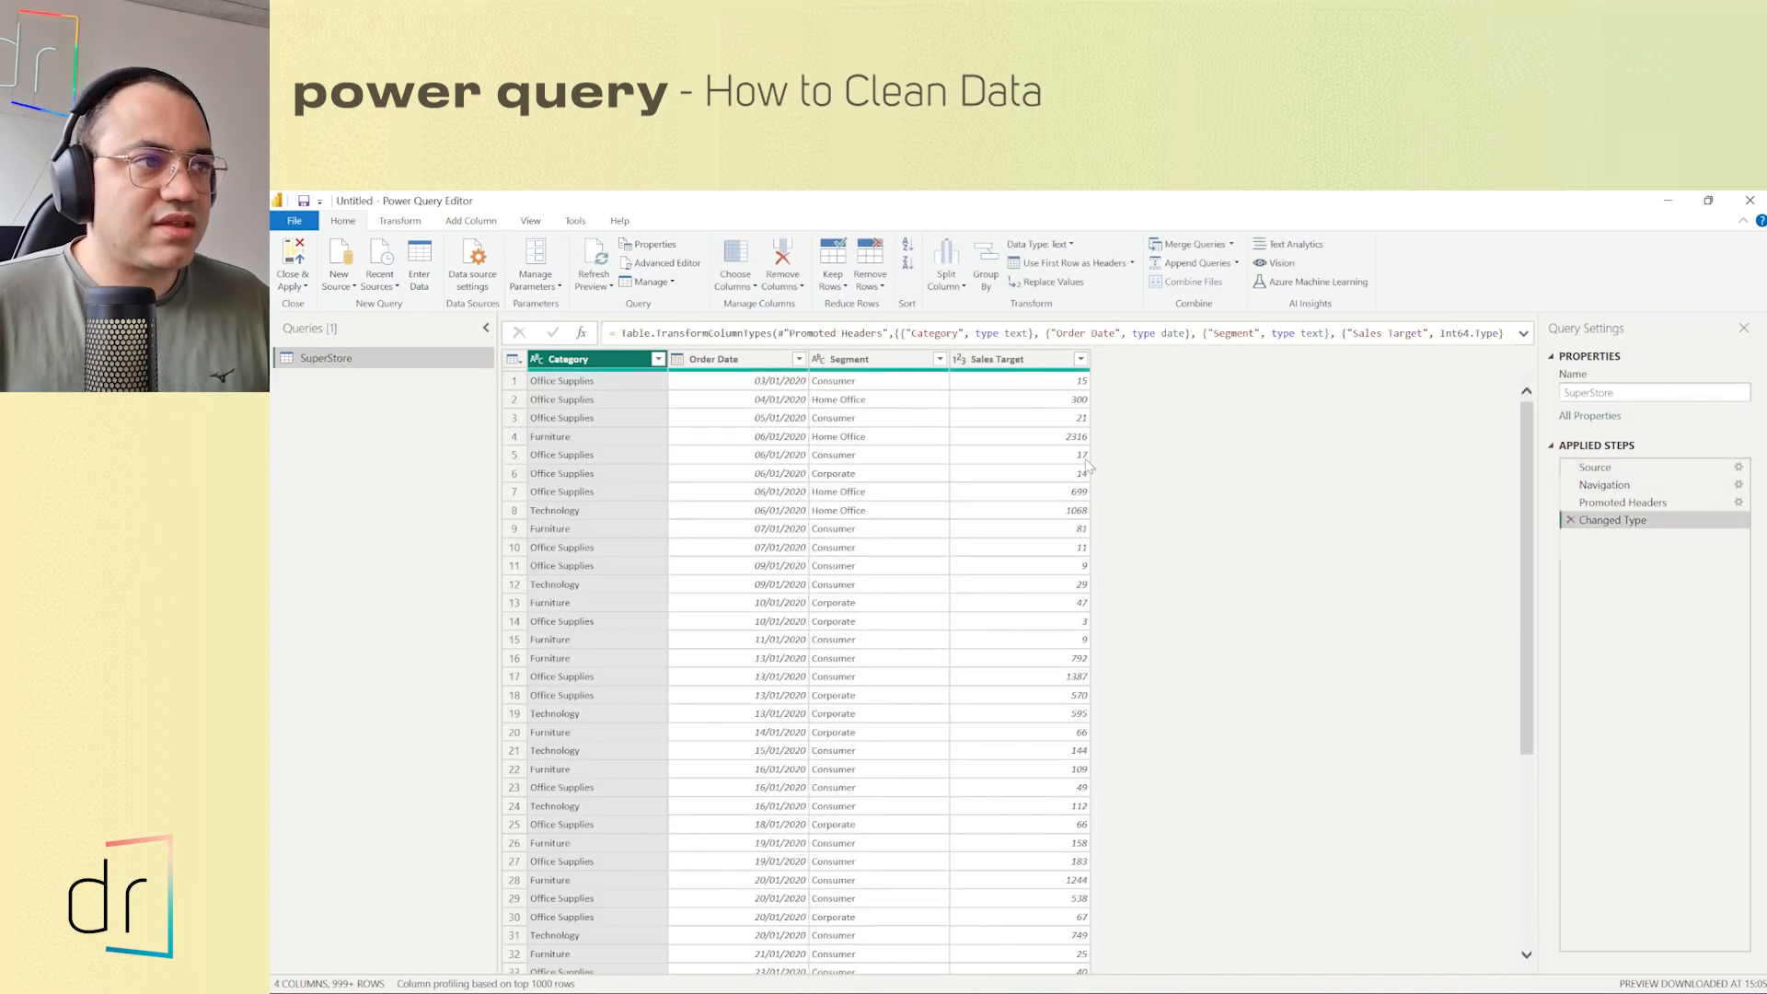
{"action": "mouse_move", "coordinate": [1510, 551]}
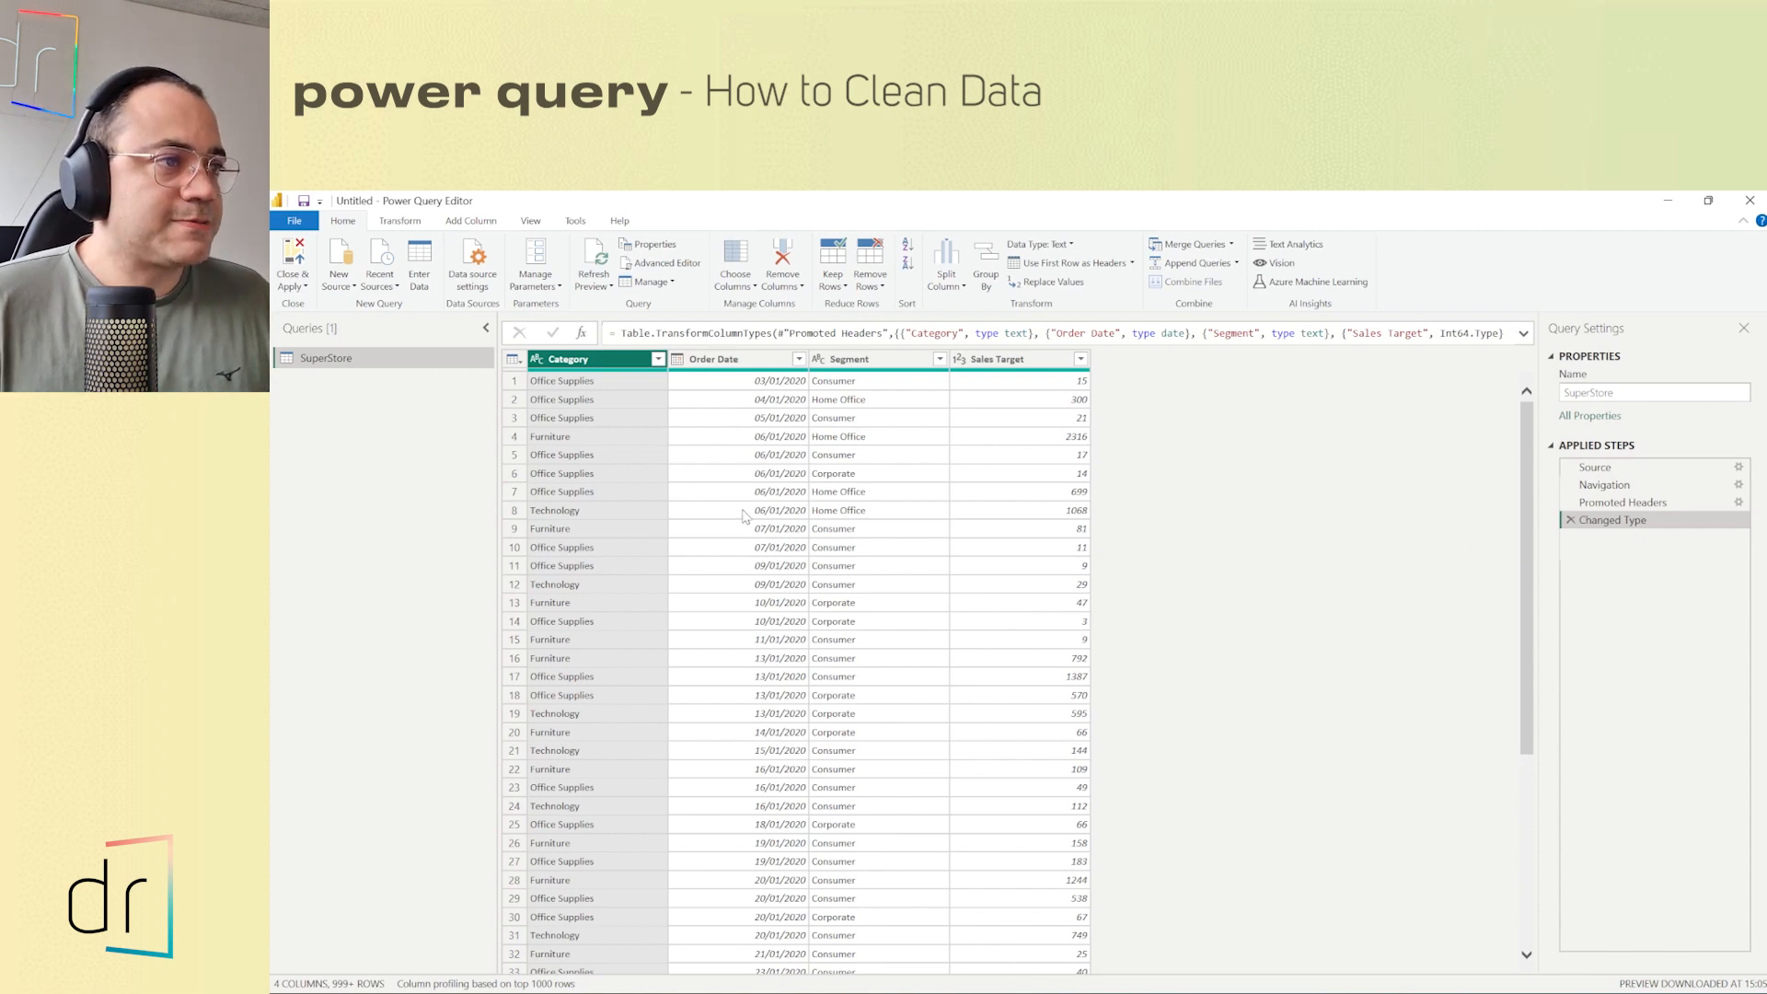
{"action": "mouse_move", "coordinate": [1647, 591]}
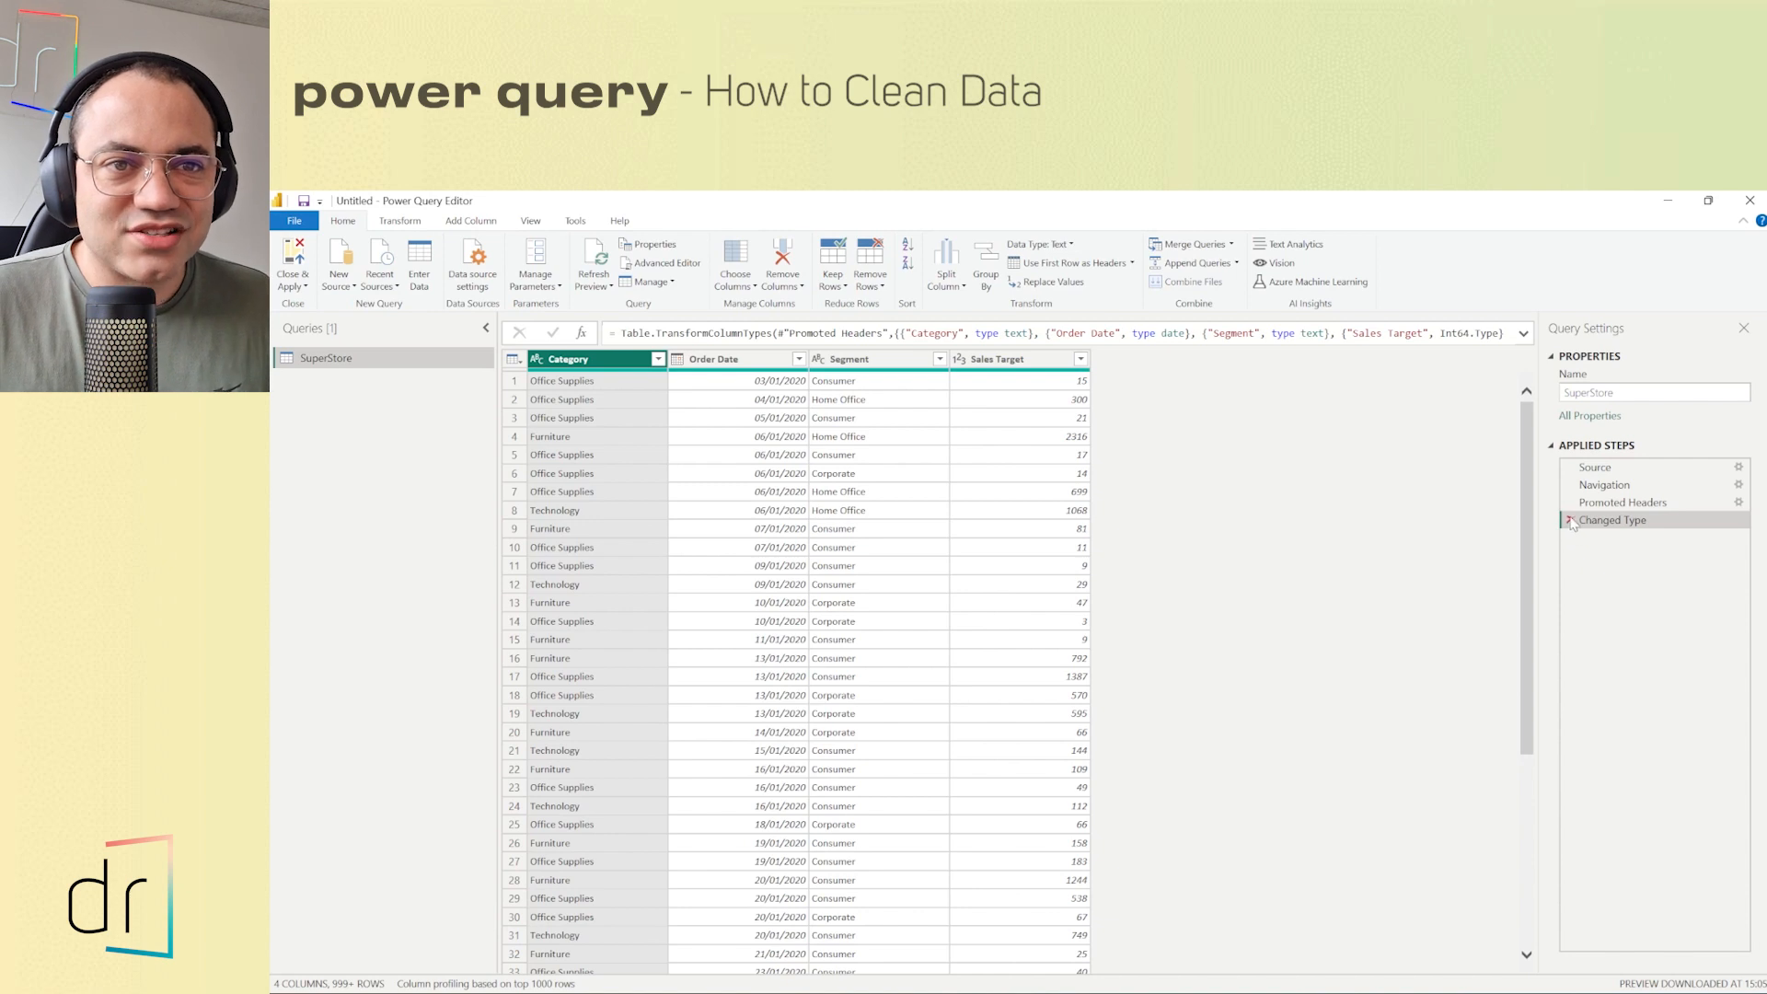
- Replace the auto type step: Category and Segment text, Order Date date, Sales Target whole number
{"action": "left_click", "coordinate": [1570, 519]}
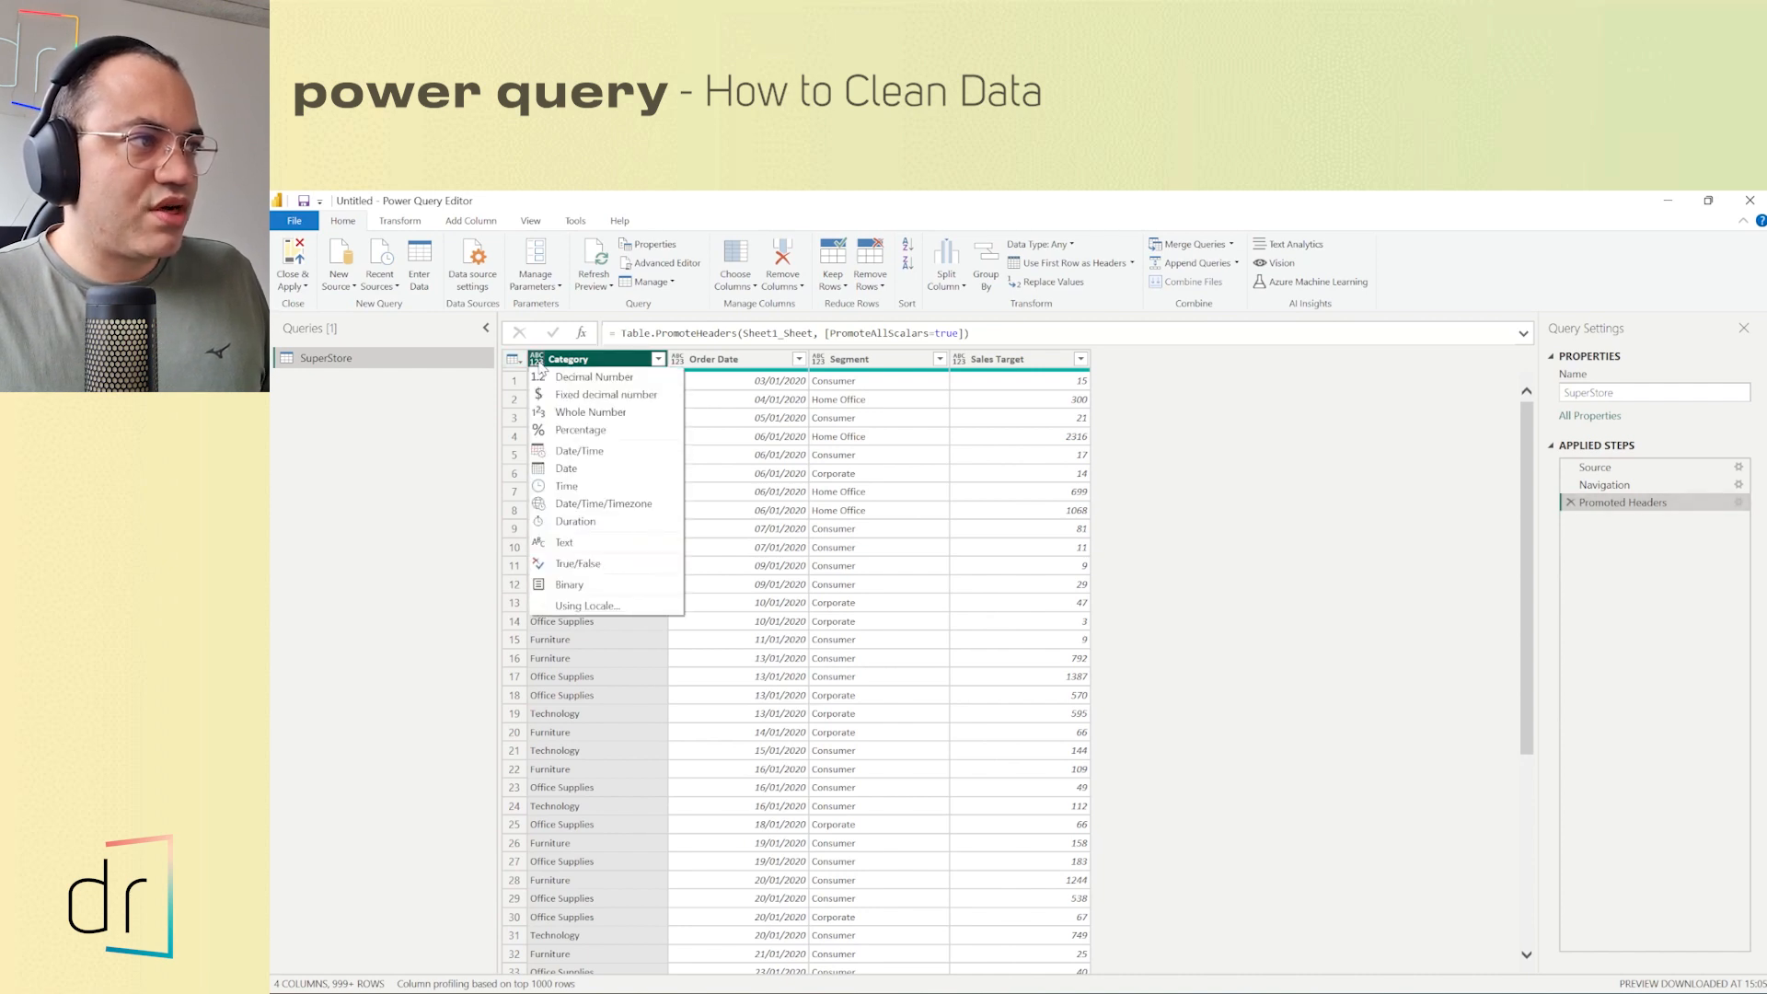
{"action": "mouse_move", "coordinate": [593, 375]}
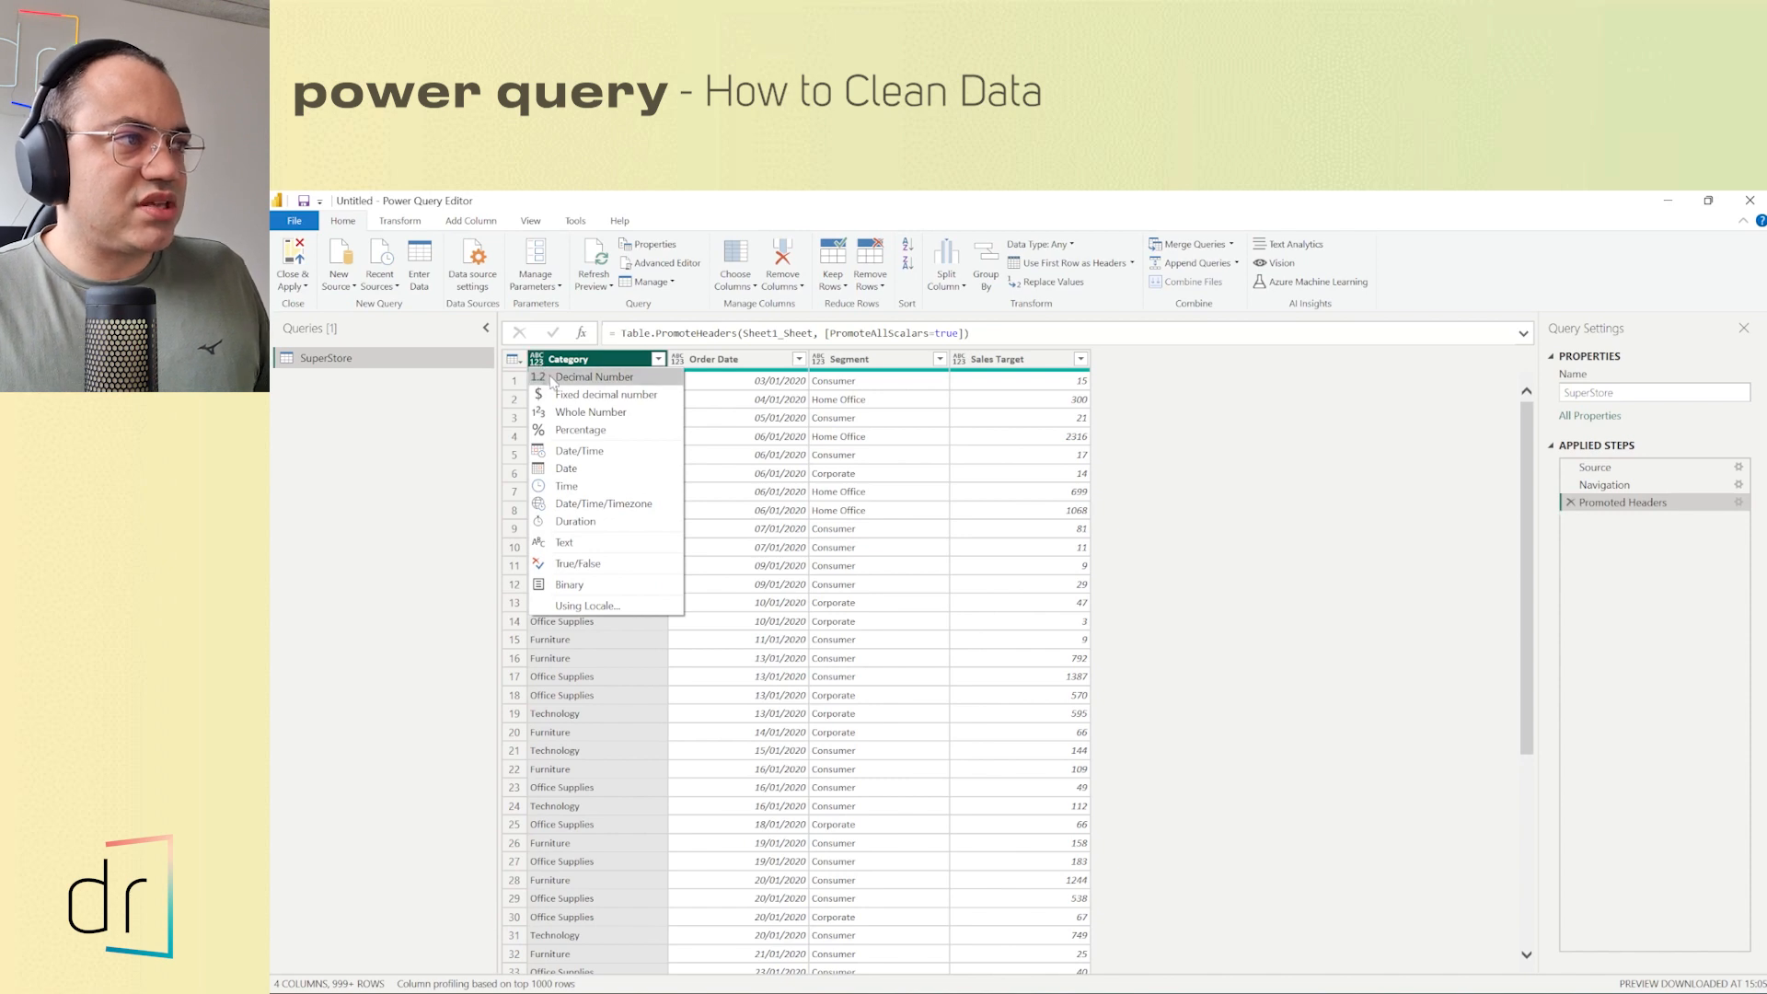
{"action": "mouse_move", "coordinate": [596, 398]}
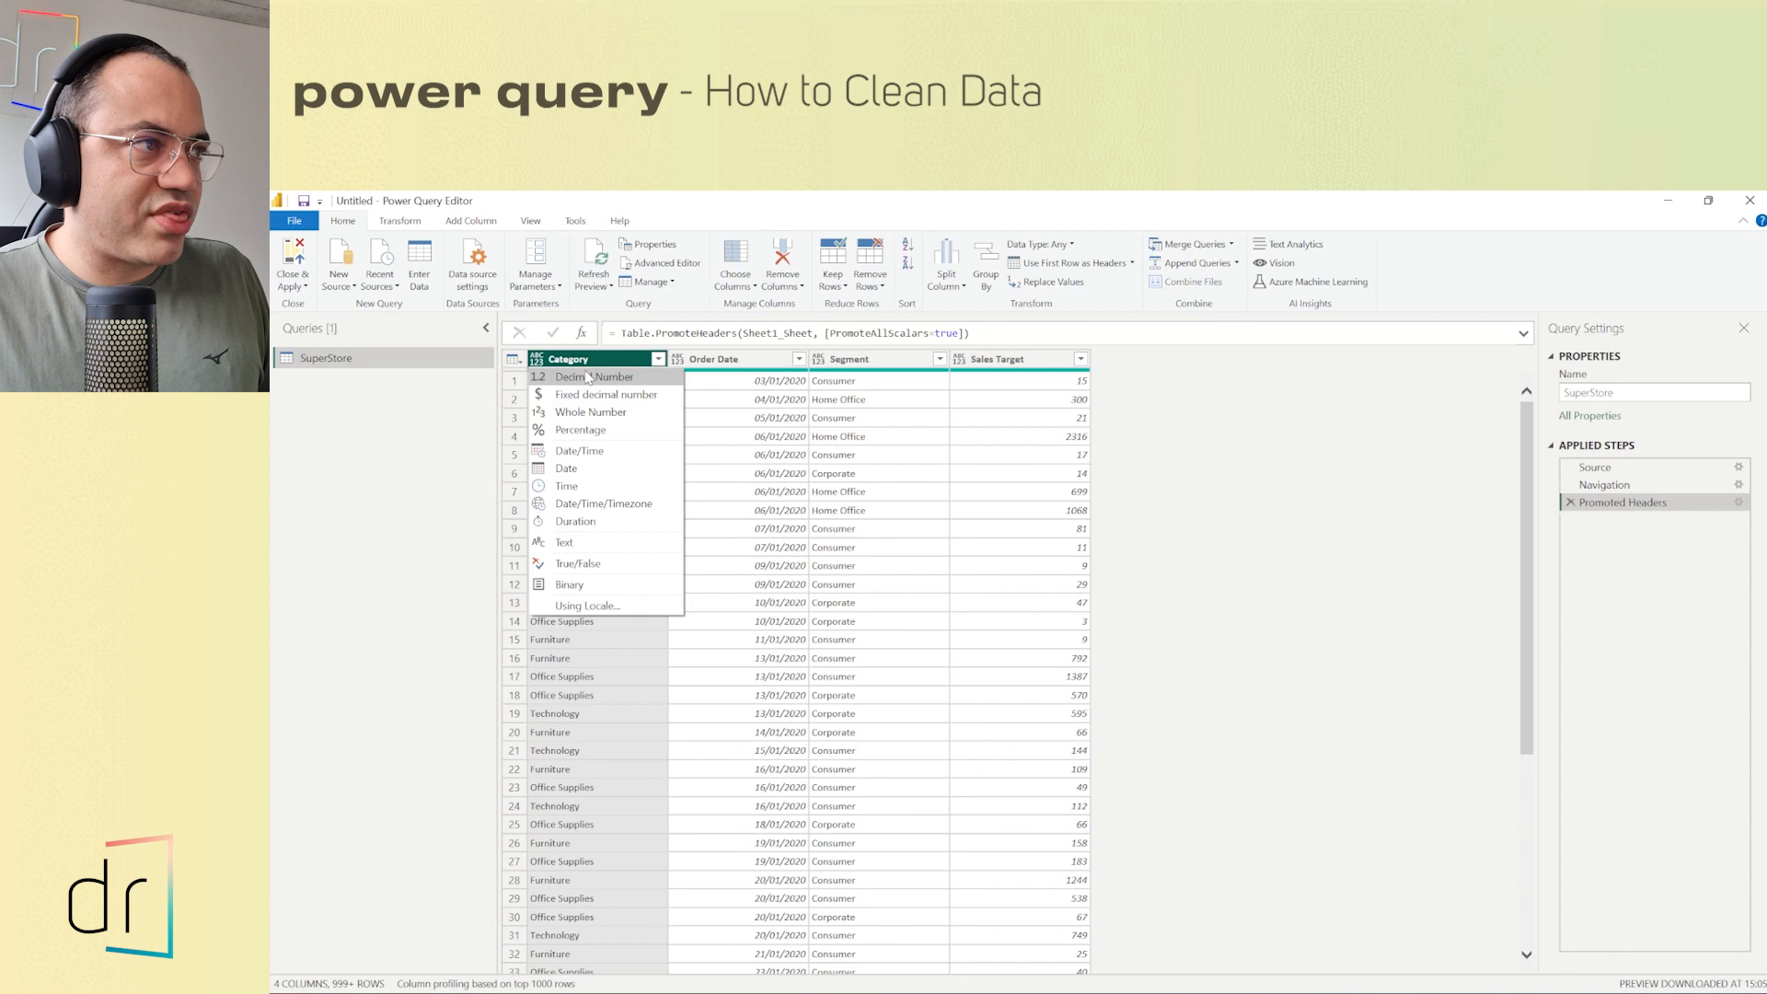
{"action": "mouse_move", "coordinate": [594, 541]}
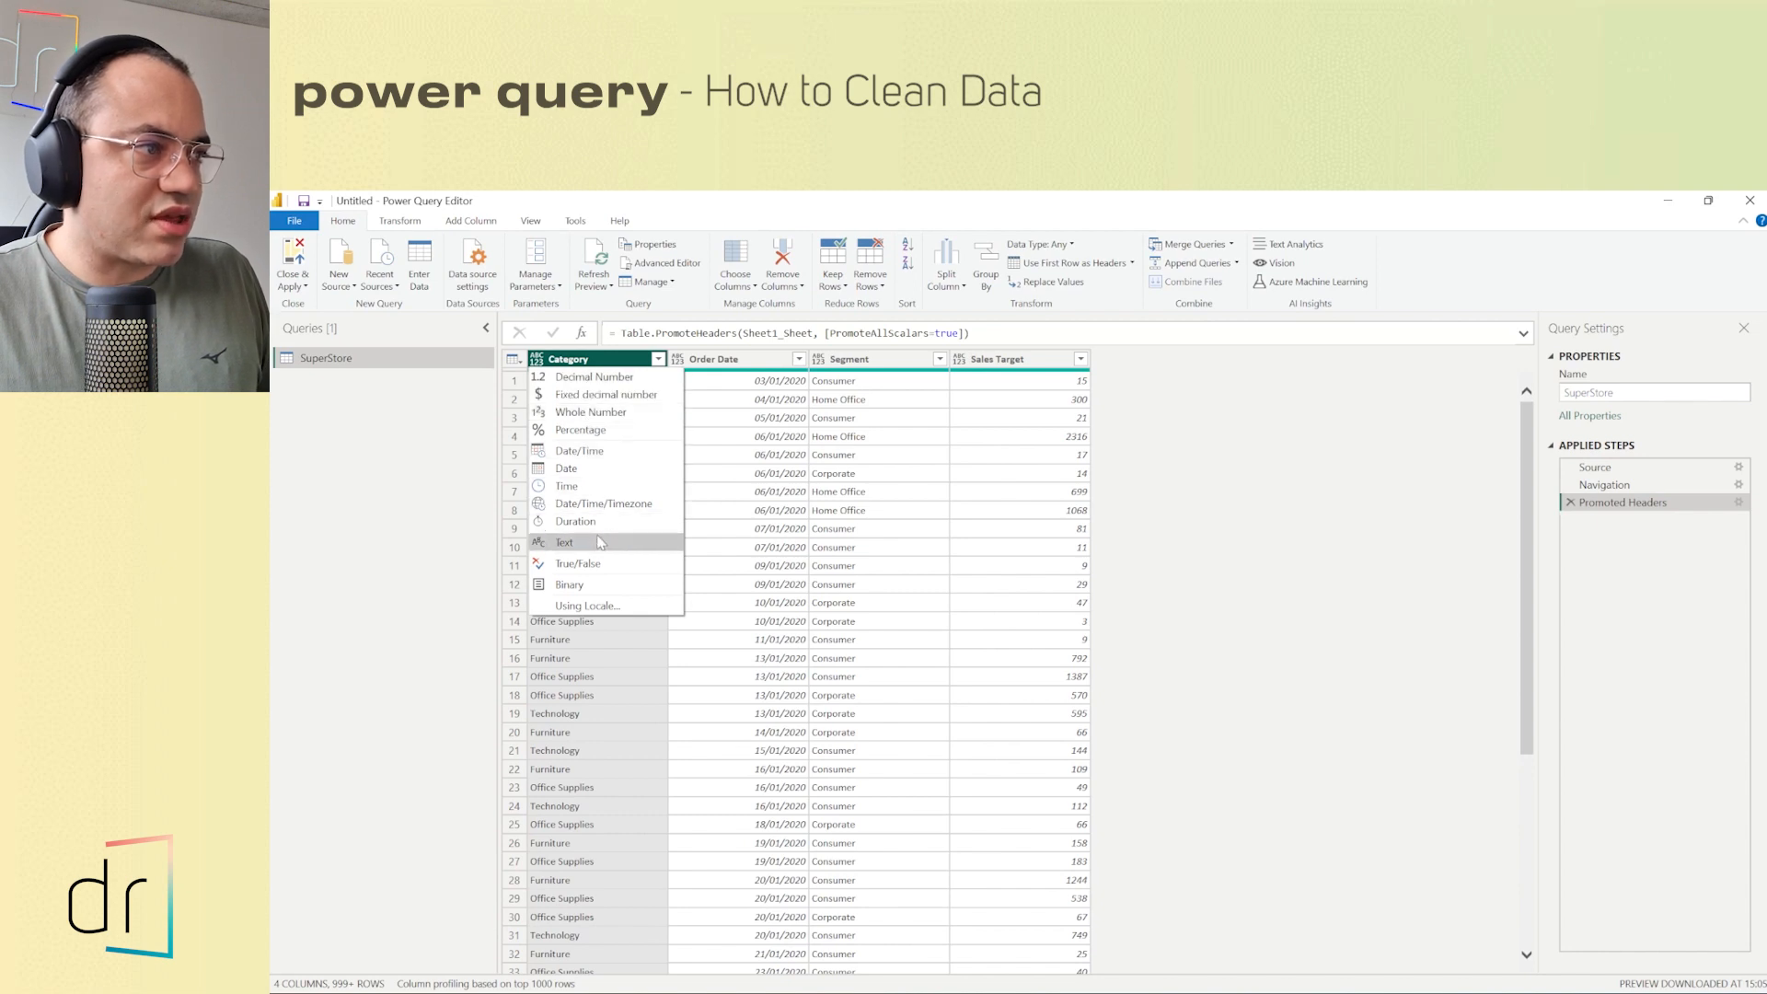
{"action": "left_click", "coordinate": [563, 541]}
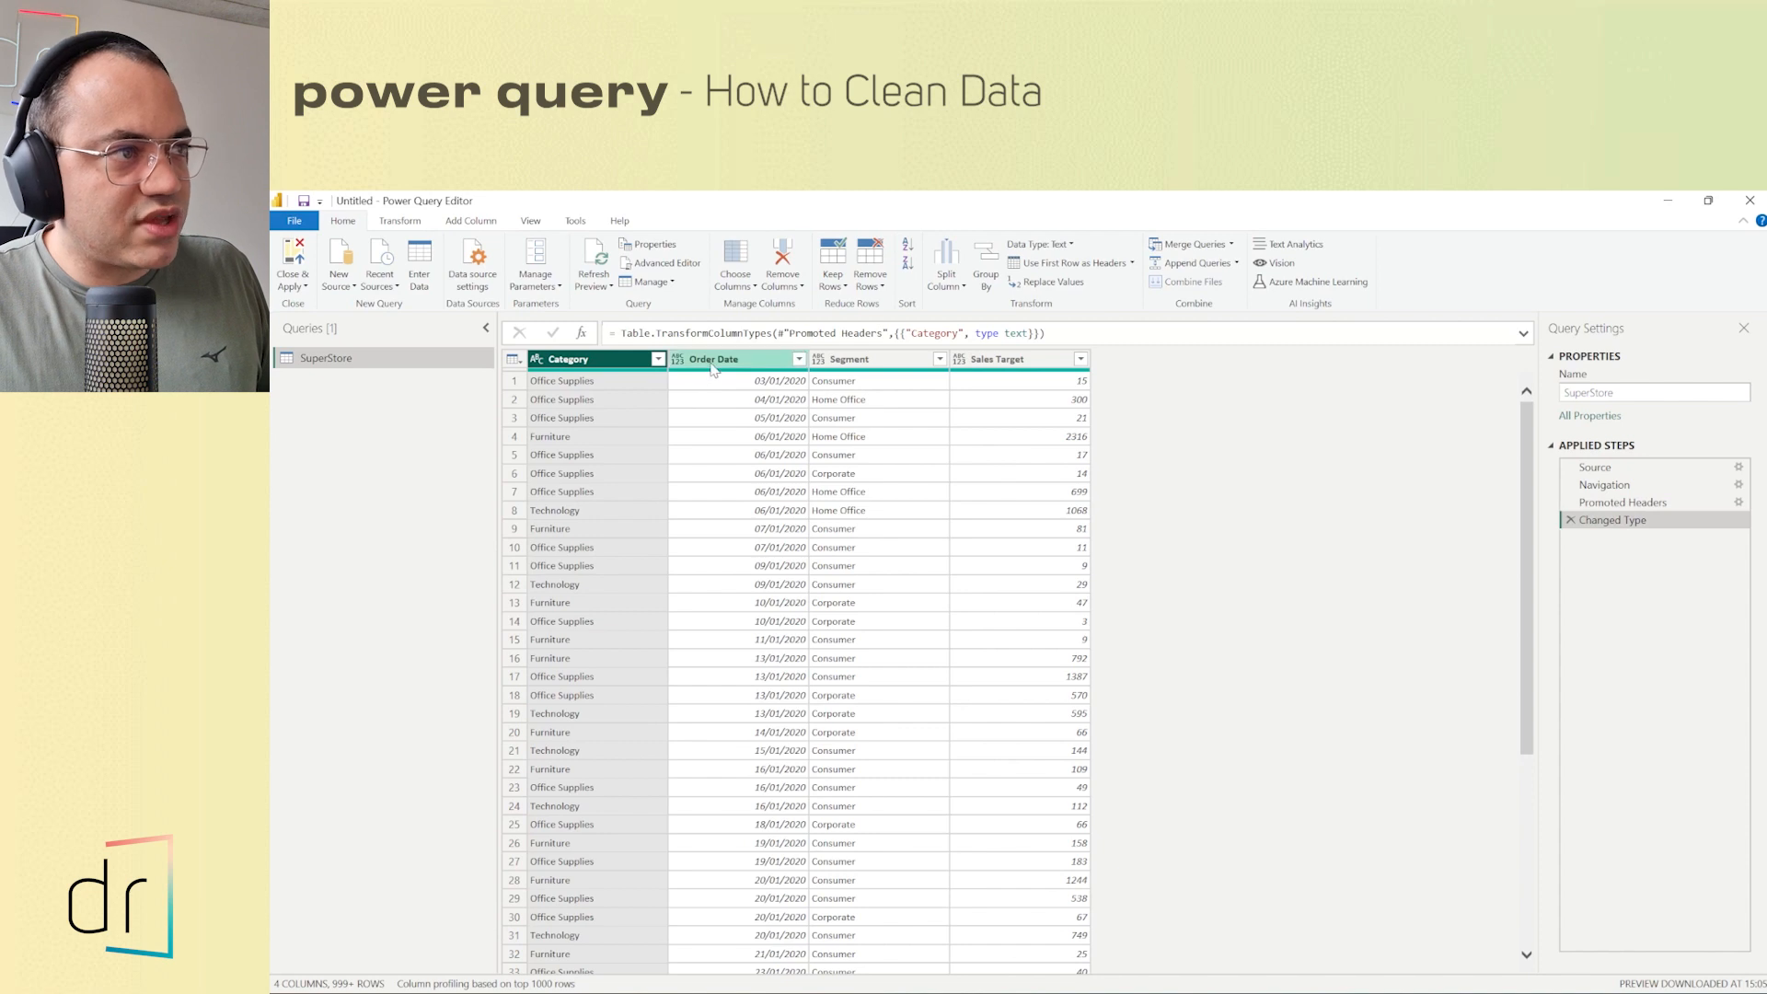
{"action": "mouse_move", "coordinate": [758, 449]}
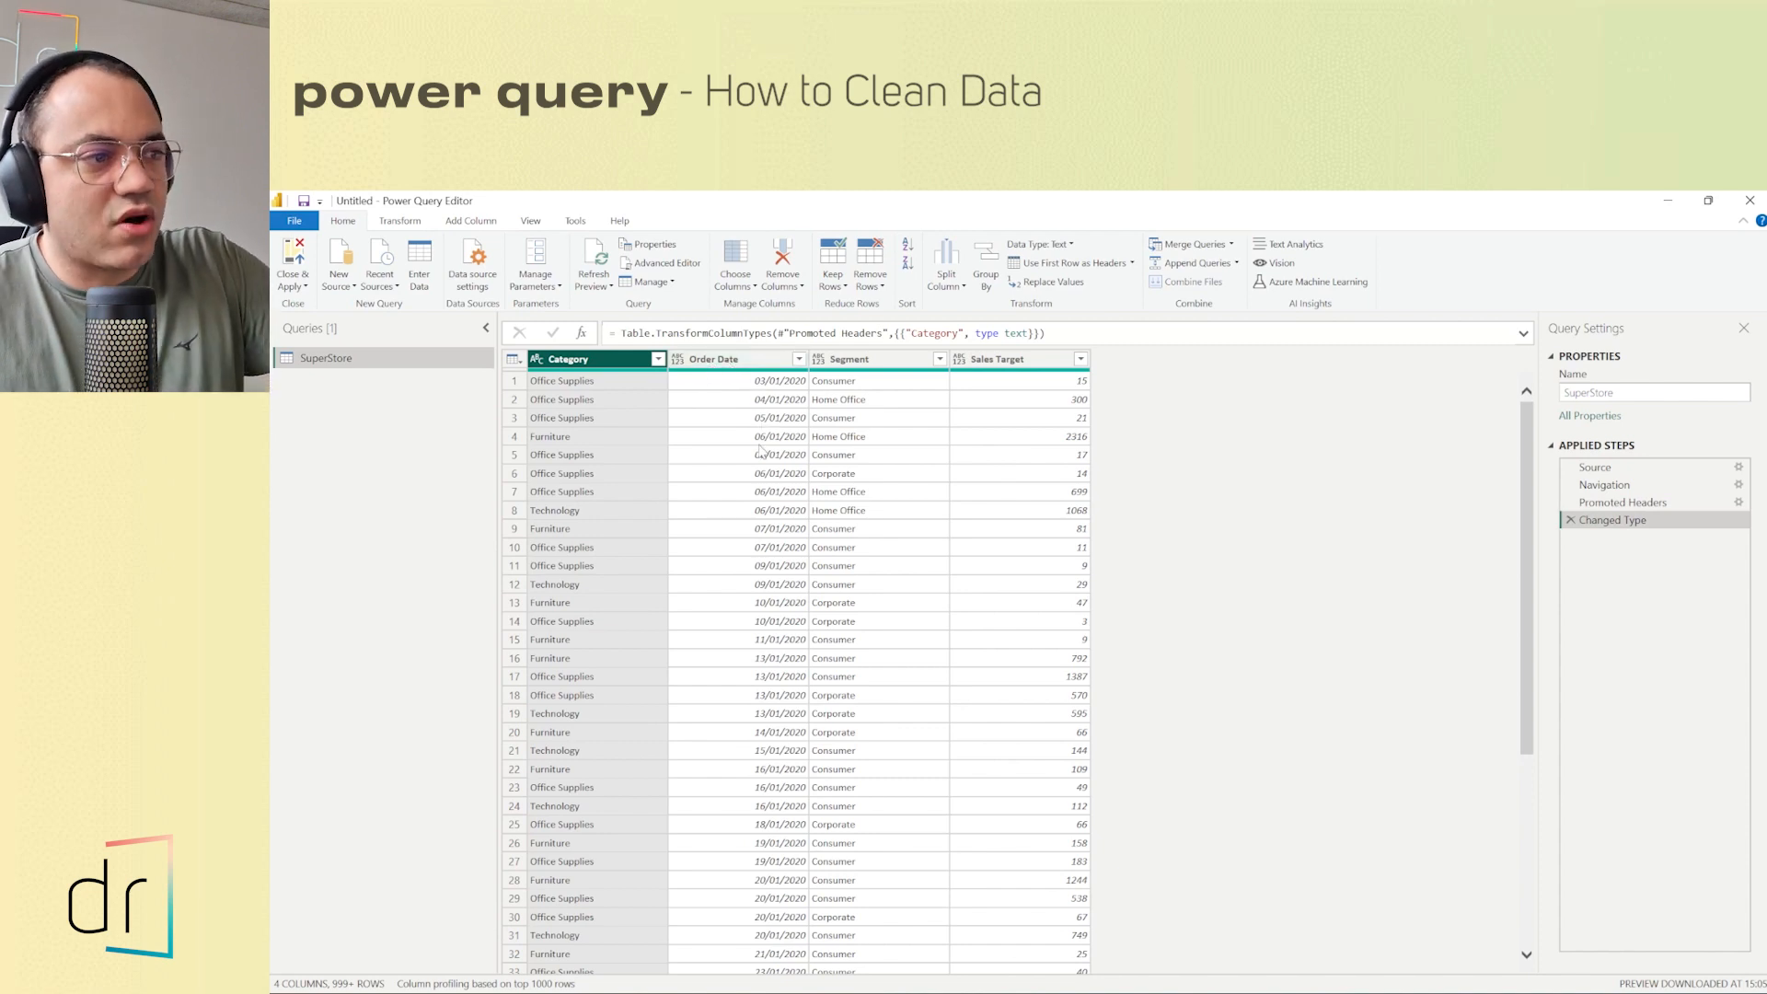
{"action": "mouse_move", "coordinate": [661, 386]}
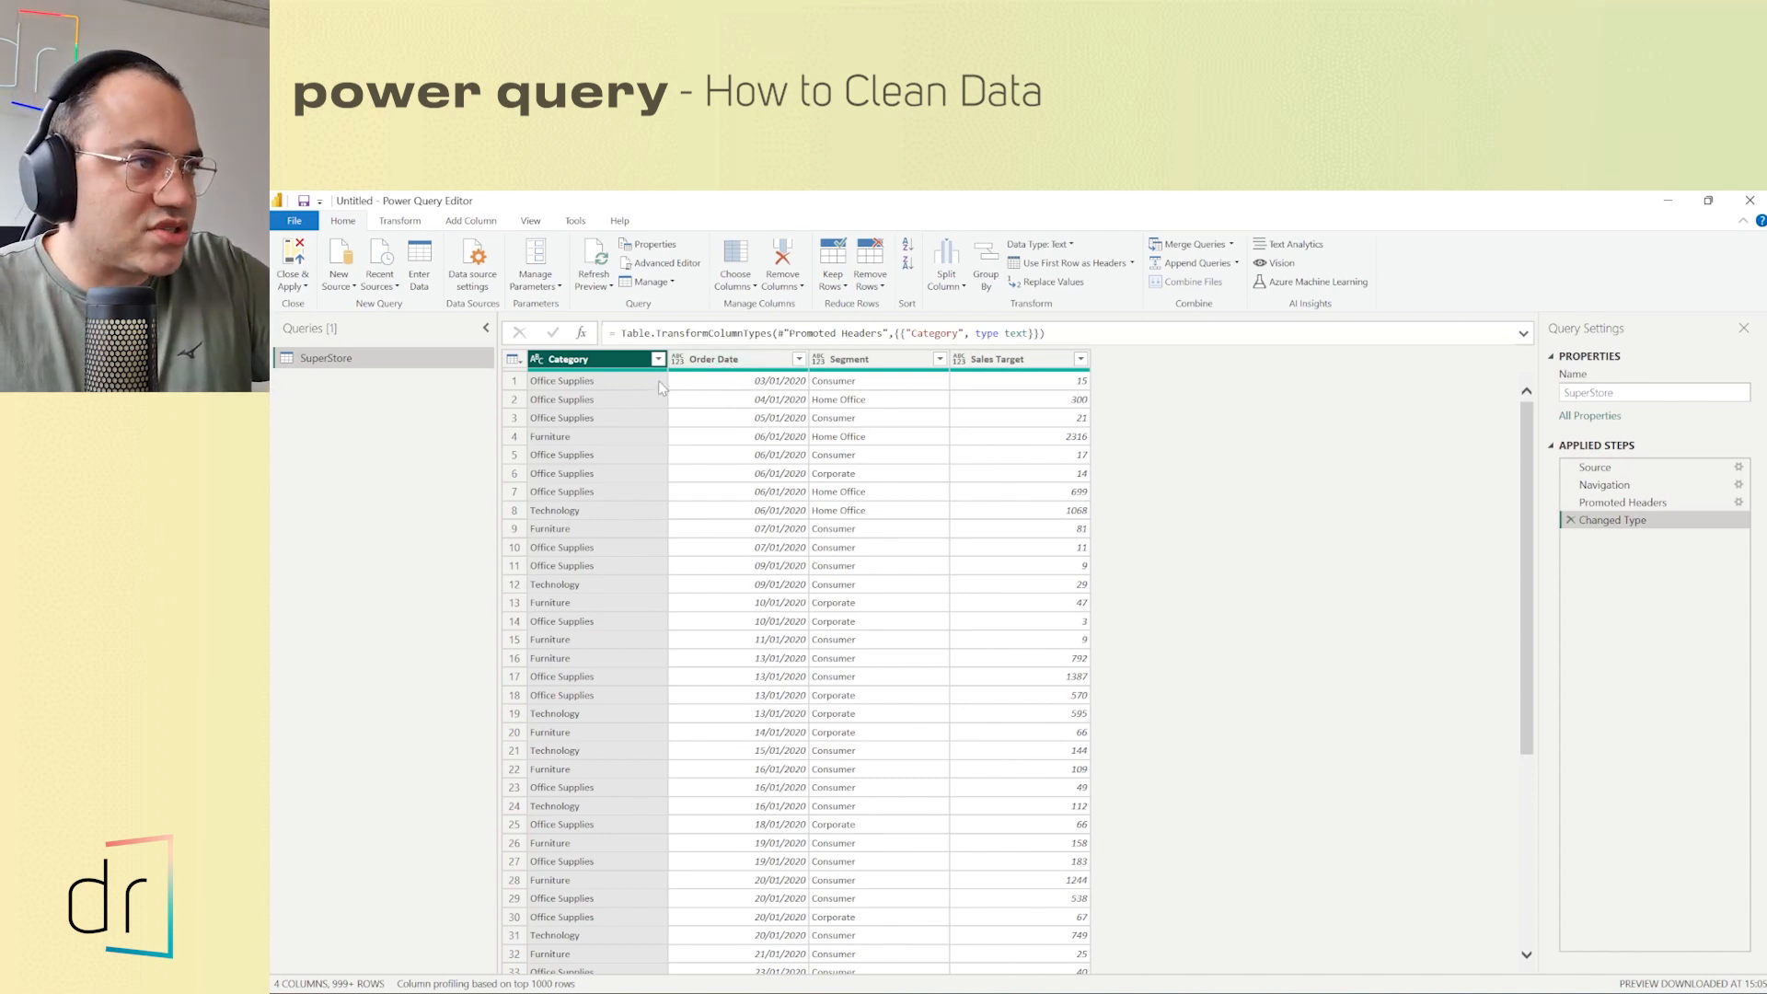
{"action": "left_click", "coordinate": [680, 359]}
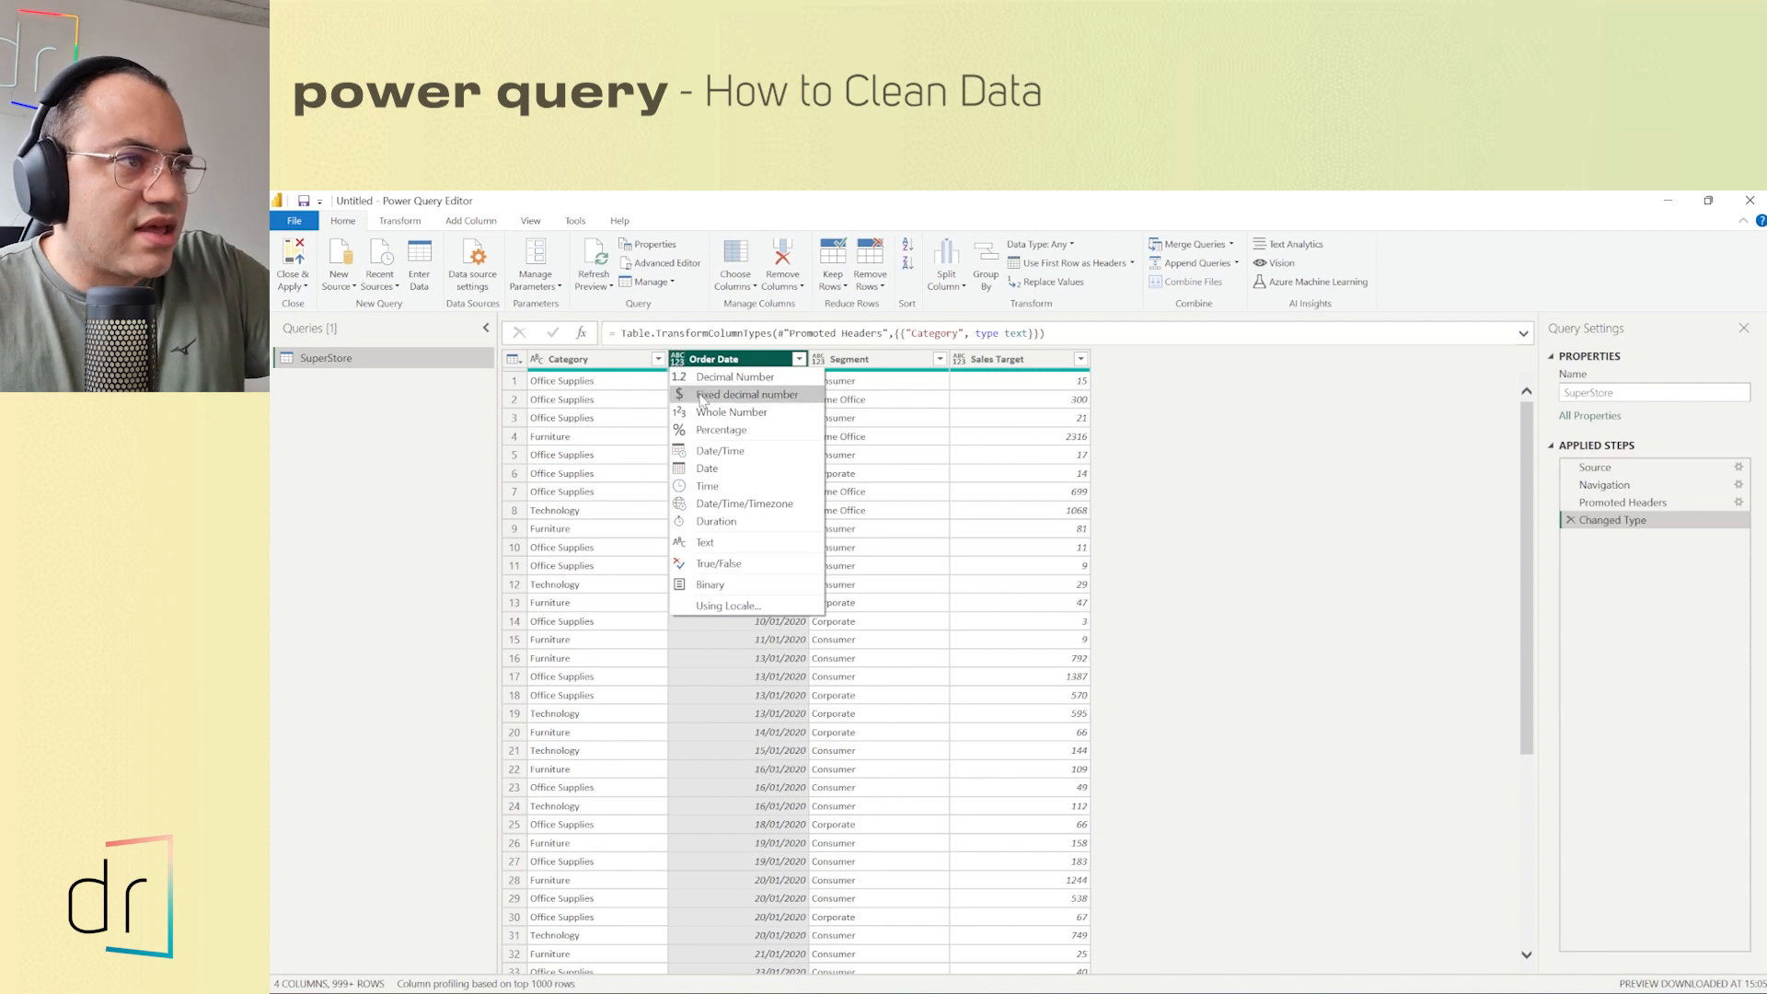
{"action": "left_click", "coordinate": [706, 467]}
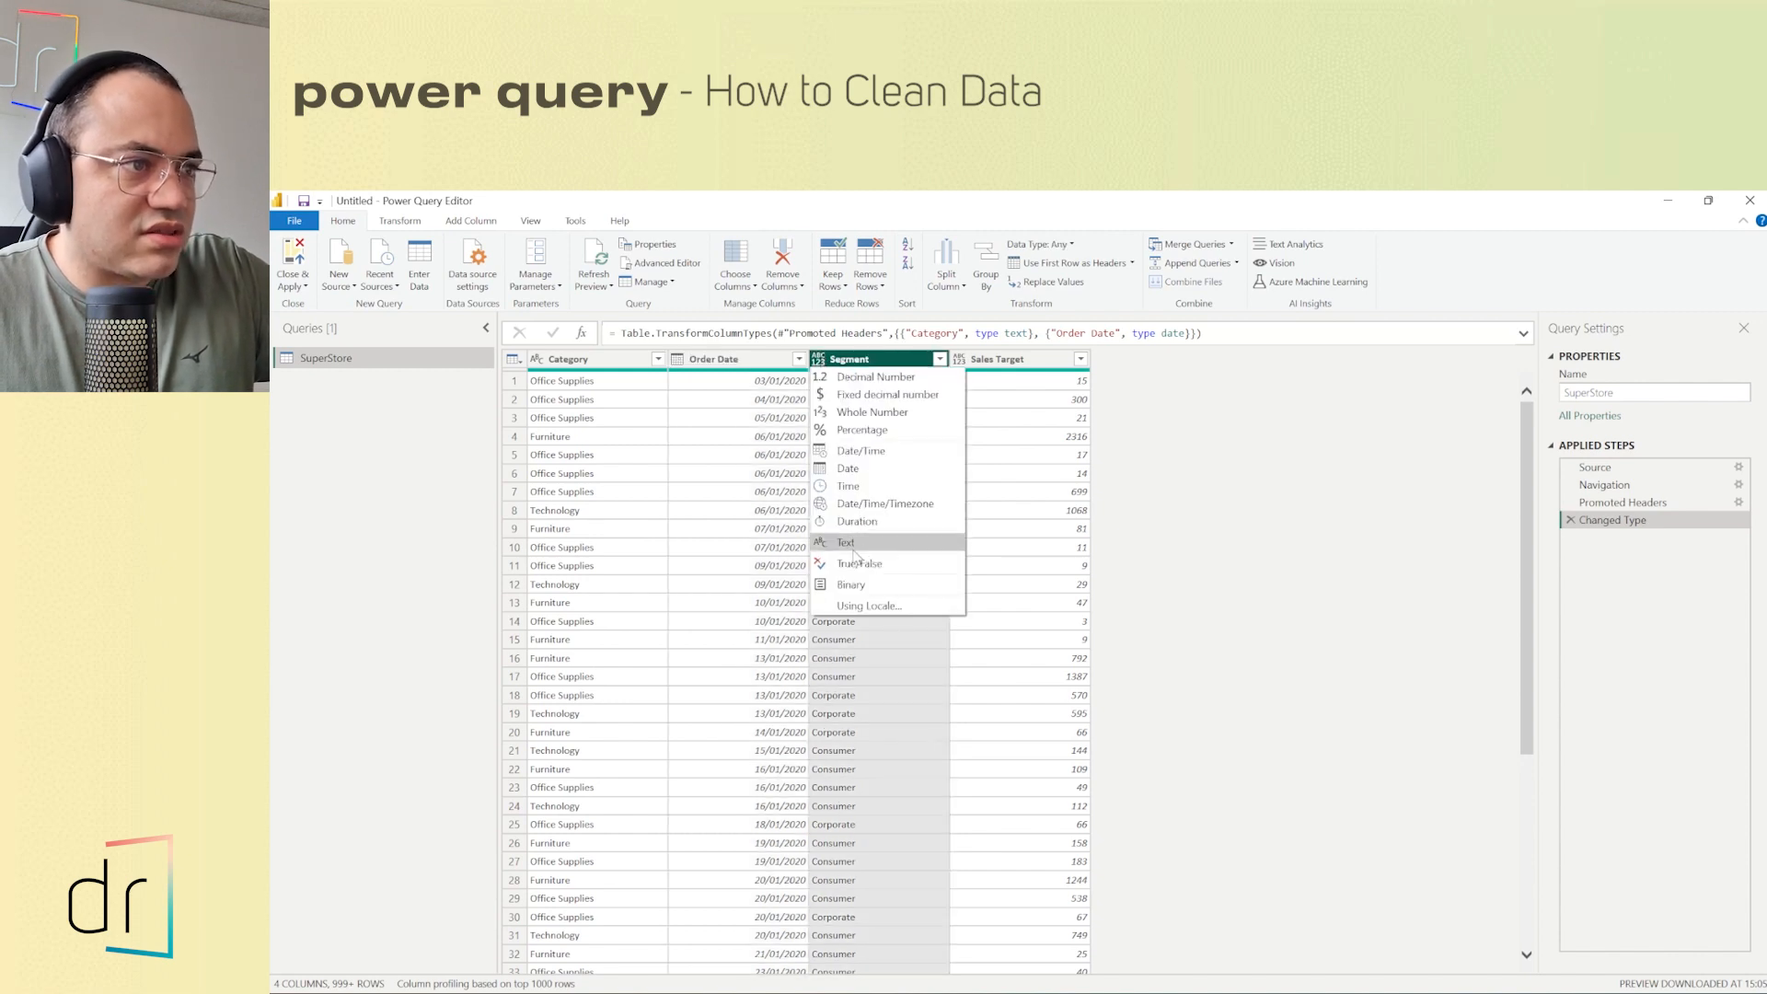
{"action": "left_click", "coordinate": [847, 541]}
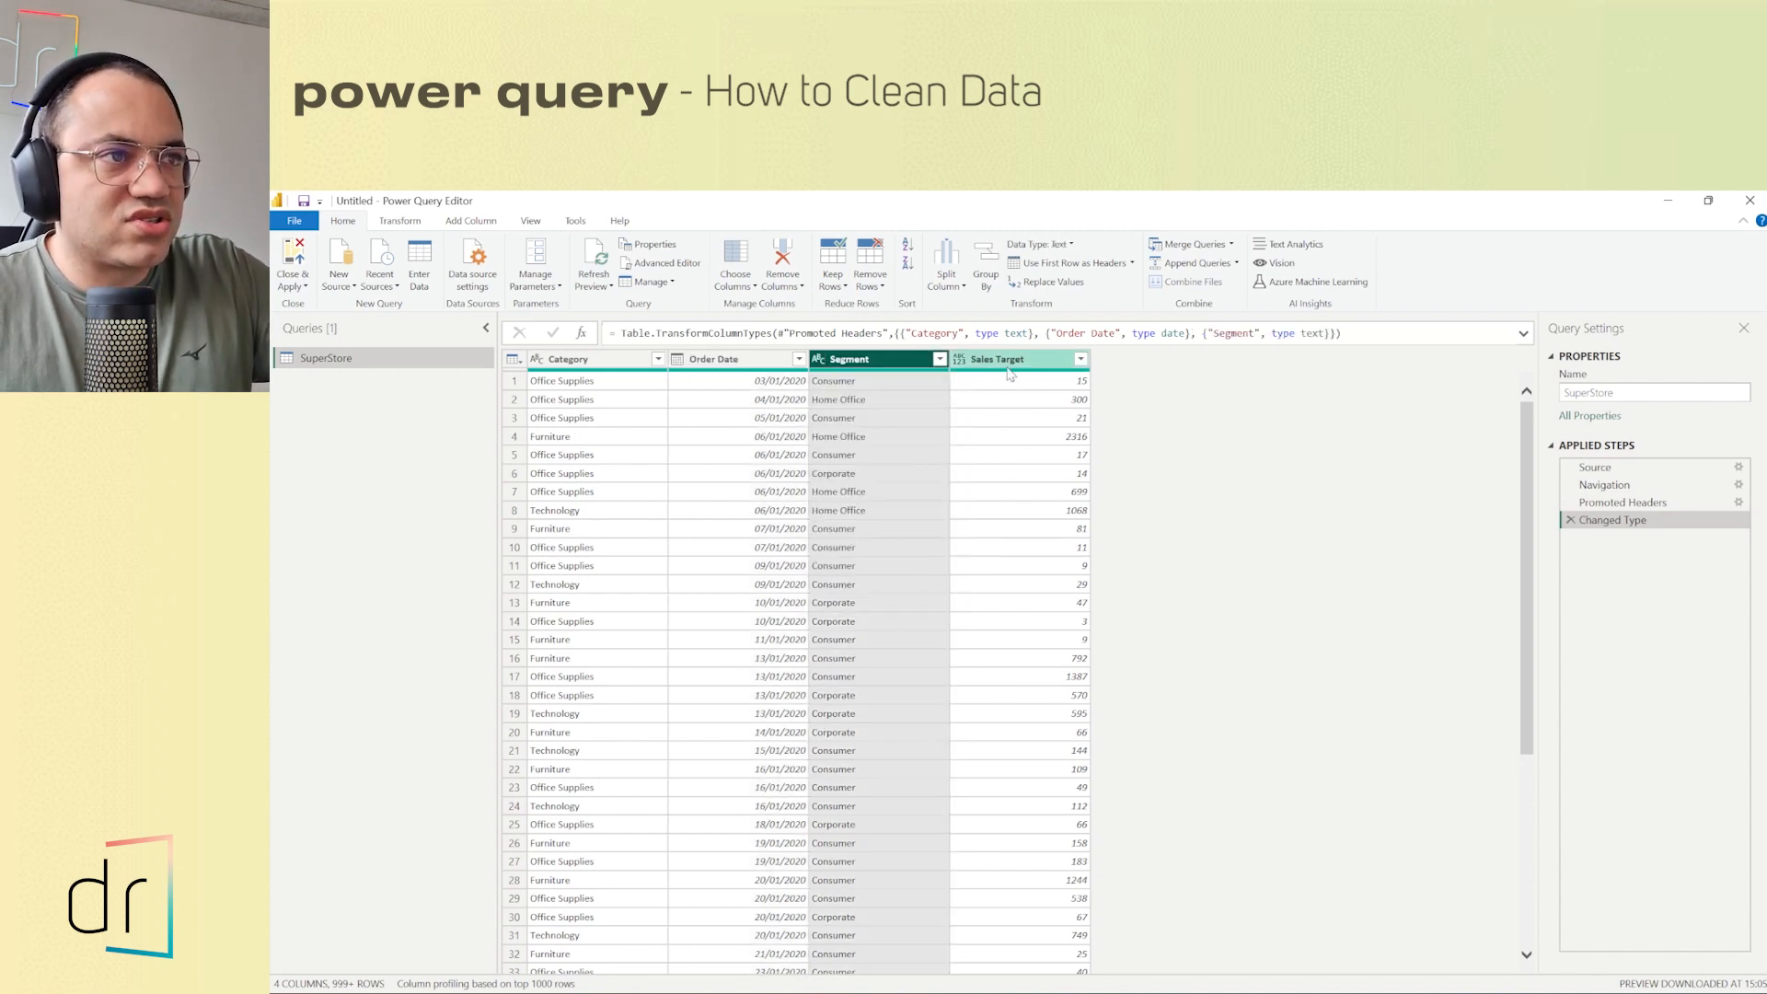
{"action": "scroll", "scroll_direction": "down", "scroll_amount": 3}
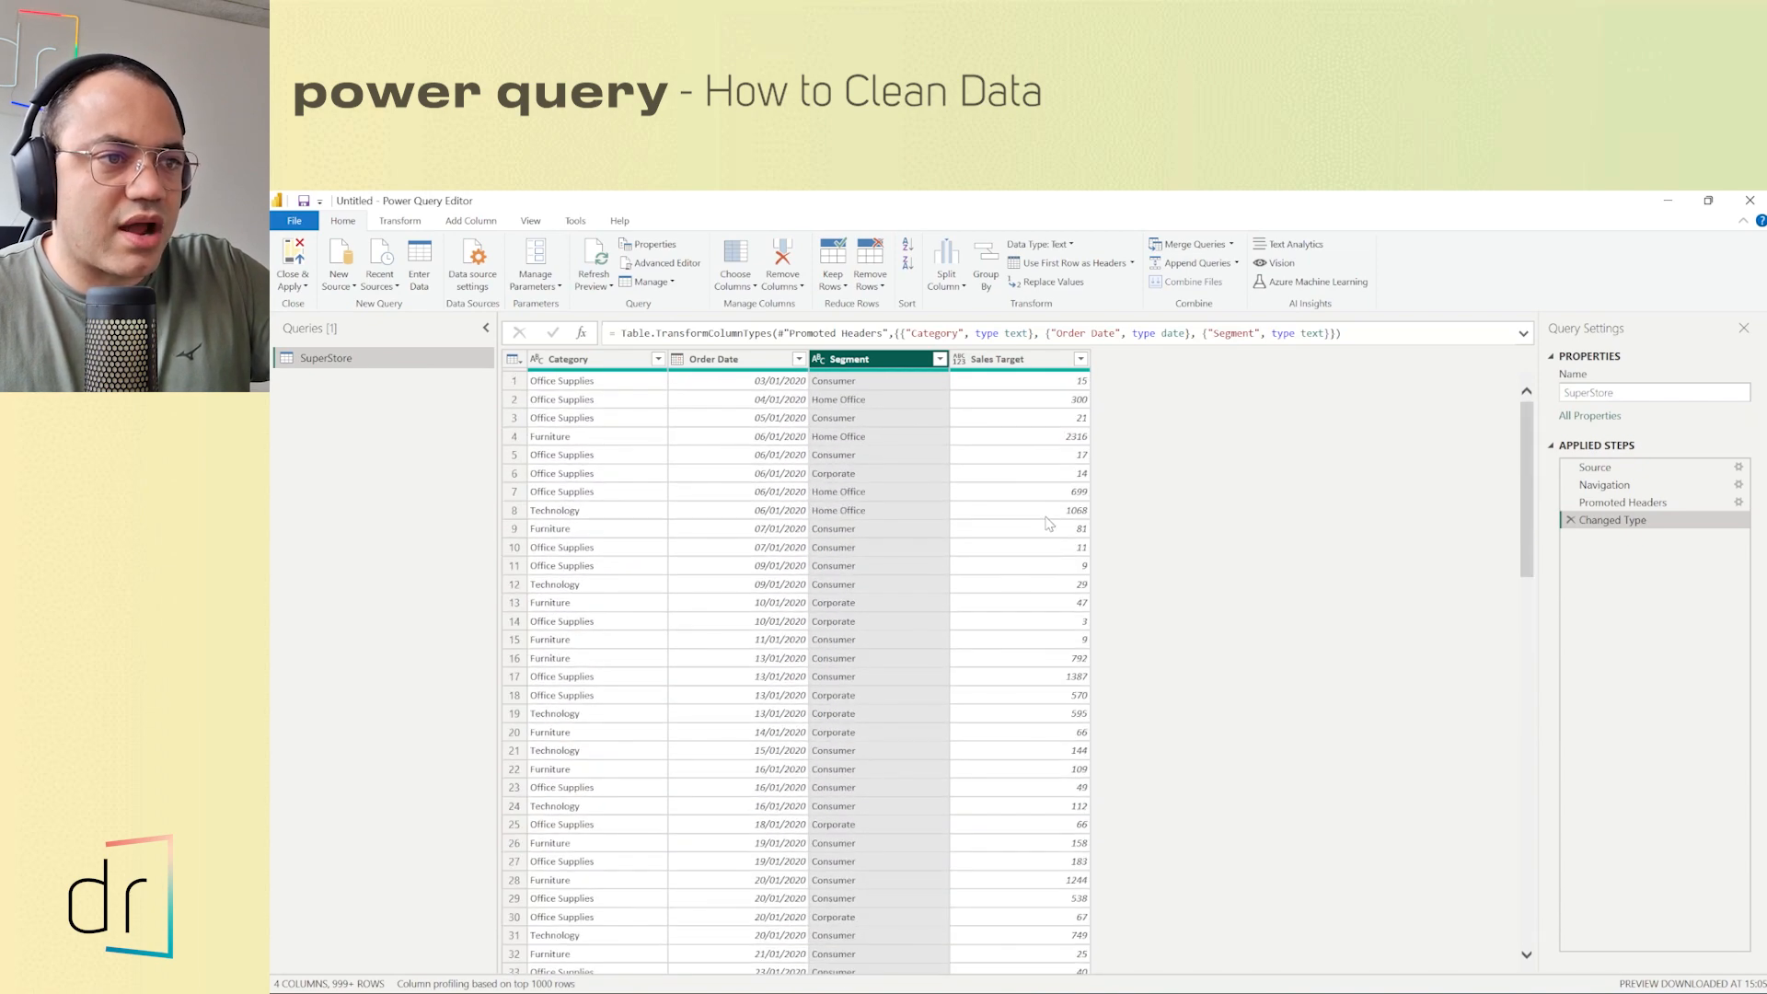
{"action": "left_click", "coordinate": [1005, 359]}
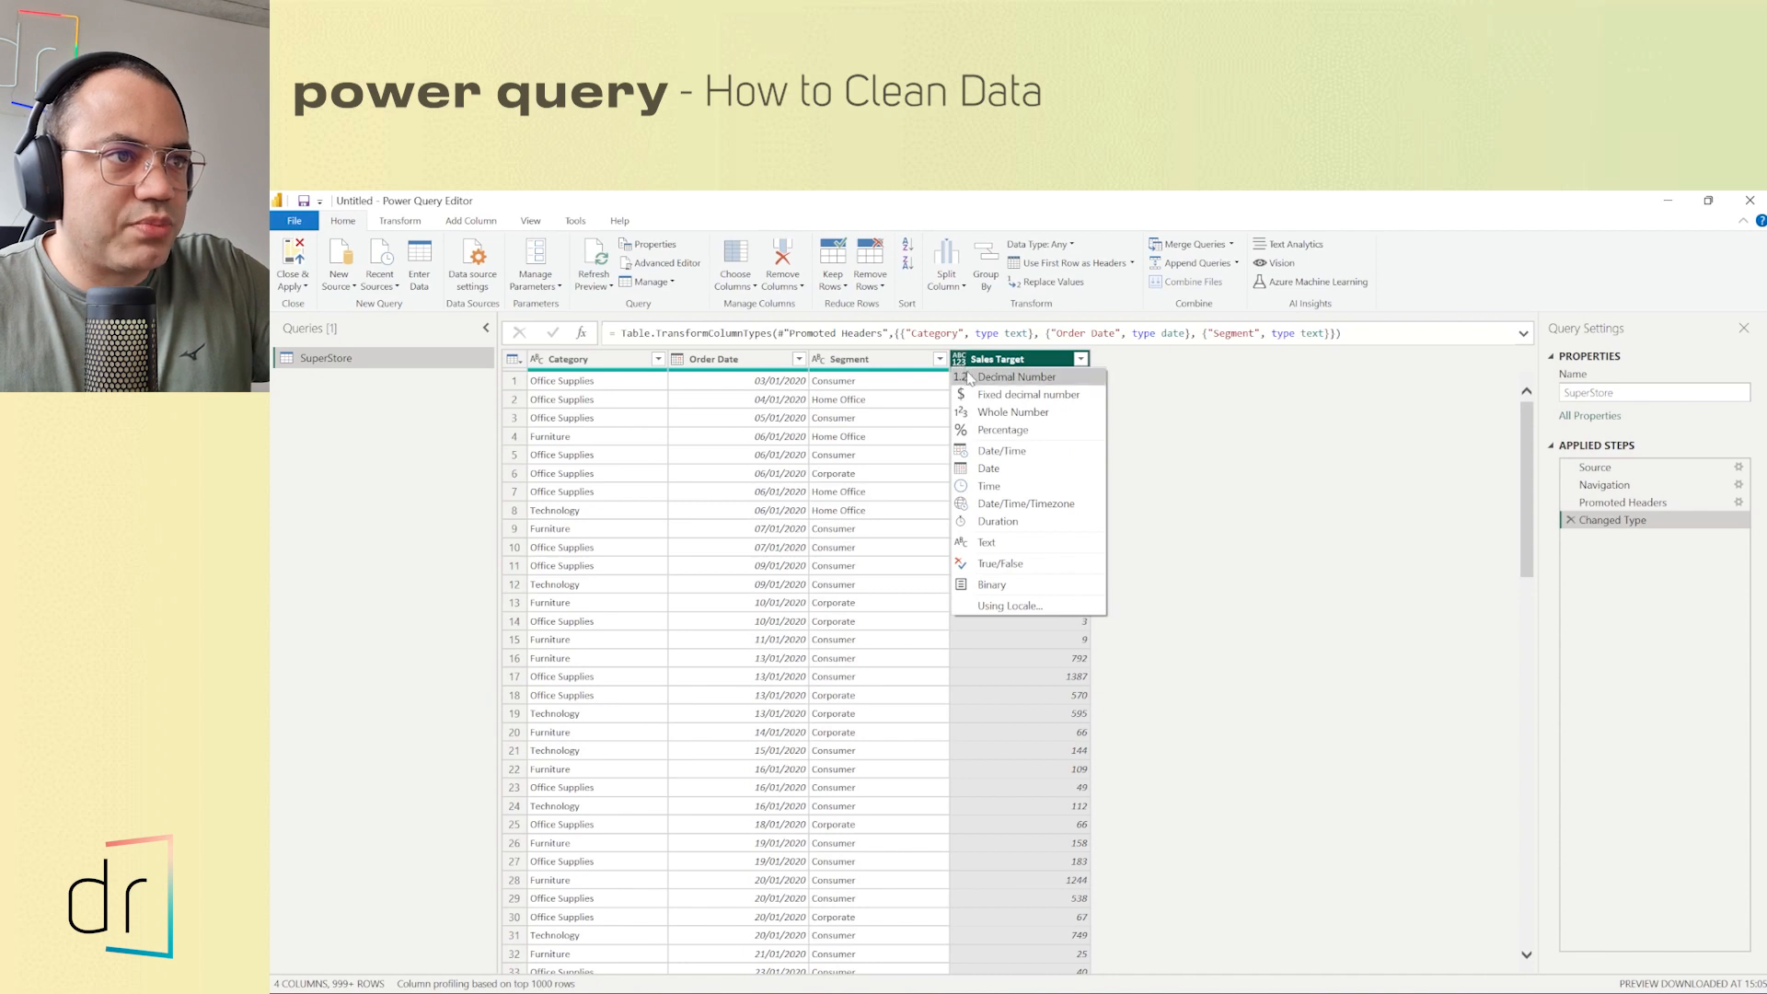
{"action": "mouse_move", "coordinate": [1038, 416]}
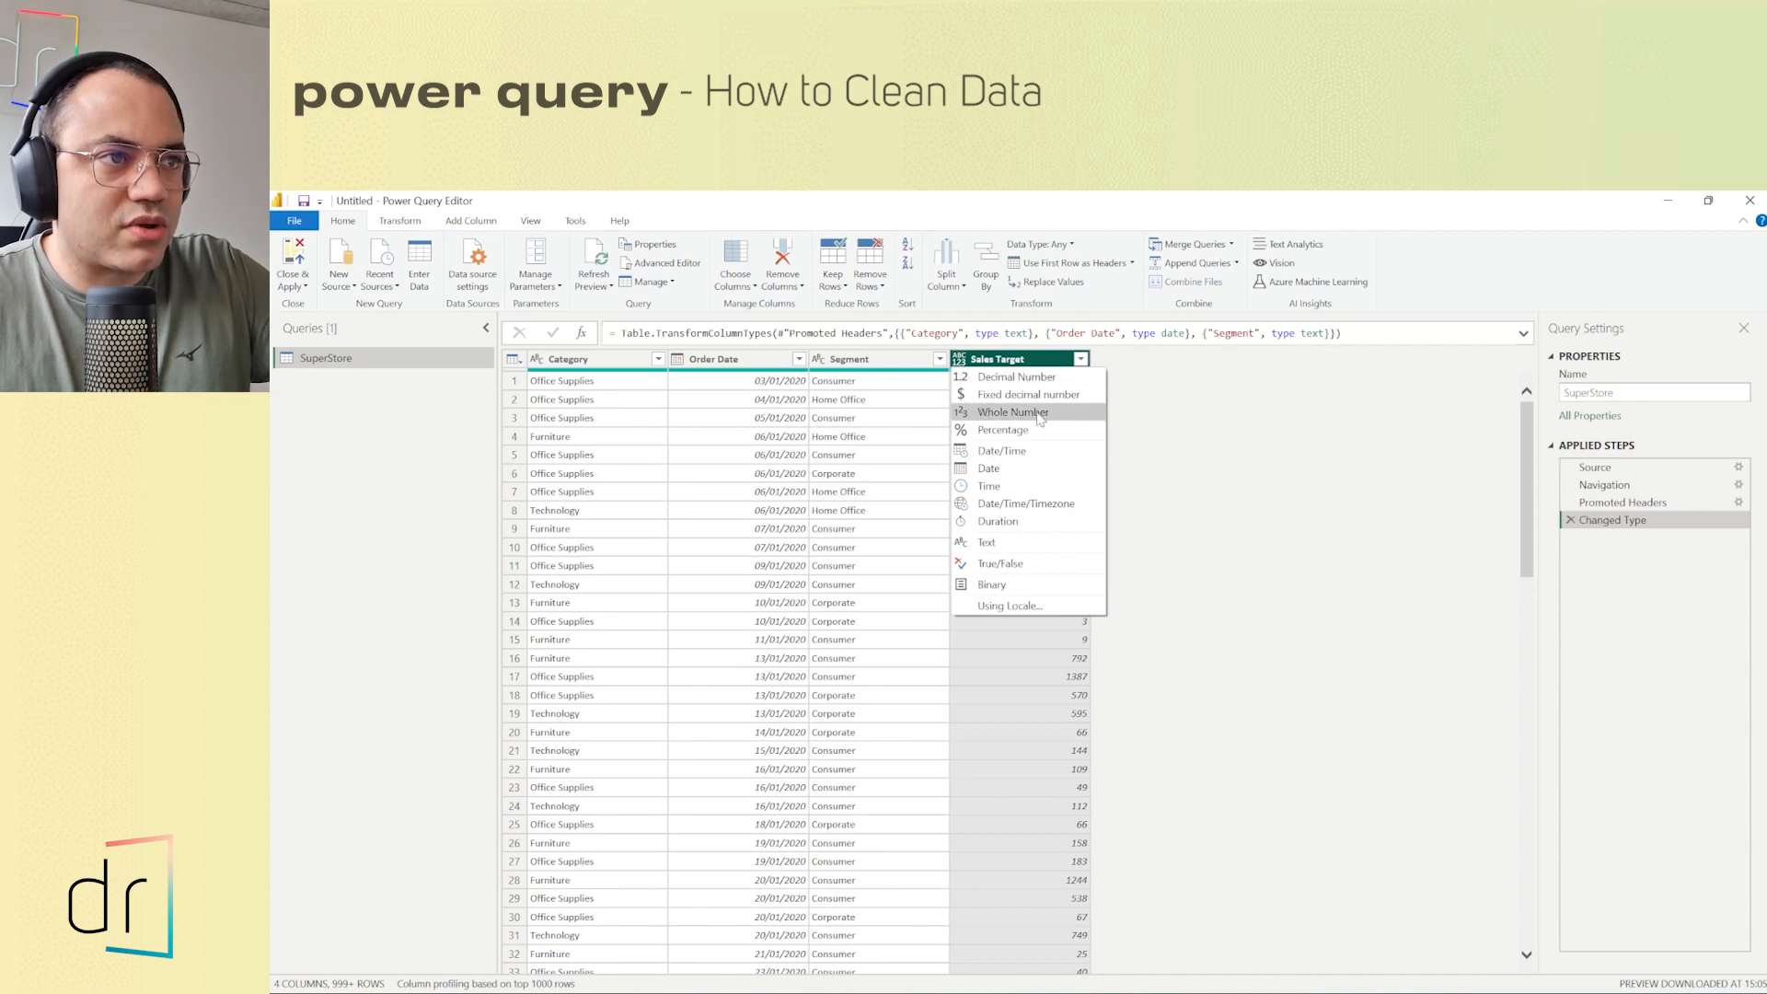
{"action": "left_click", "coordinate": [1013, 413]}
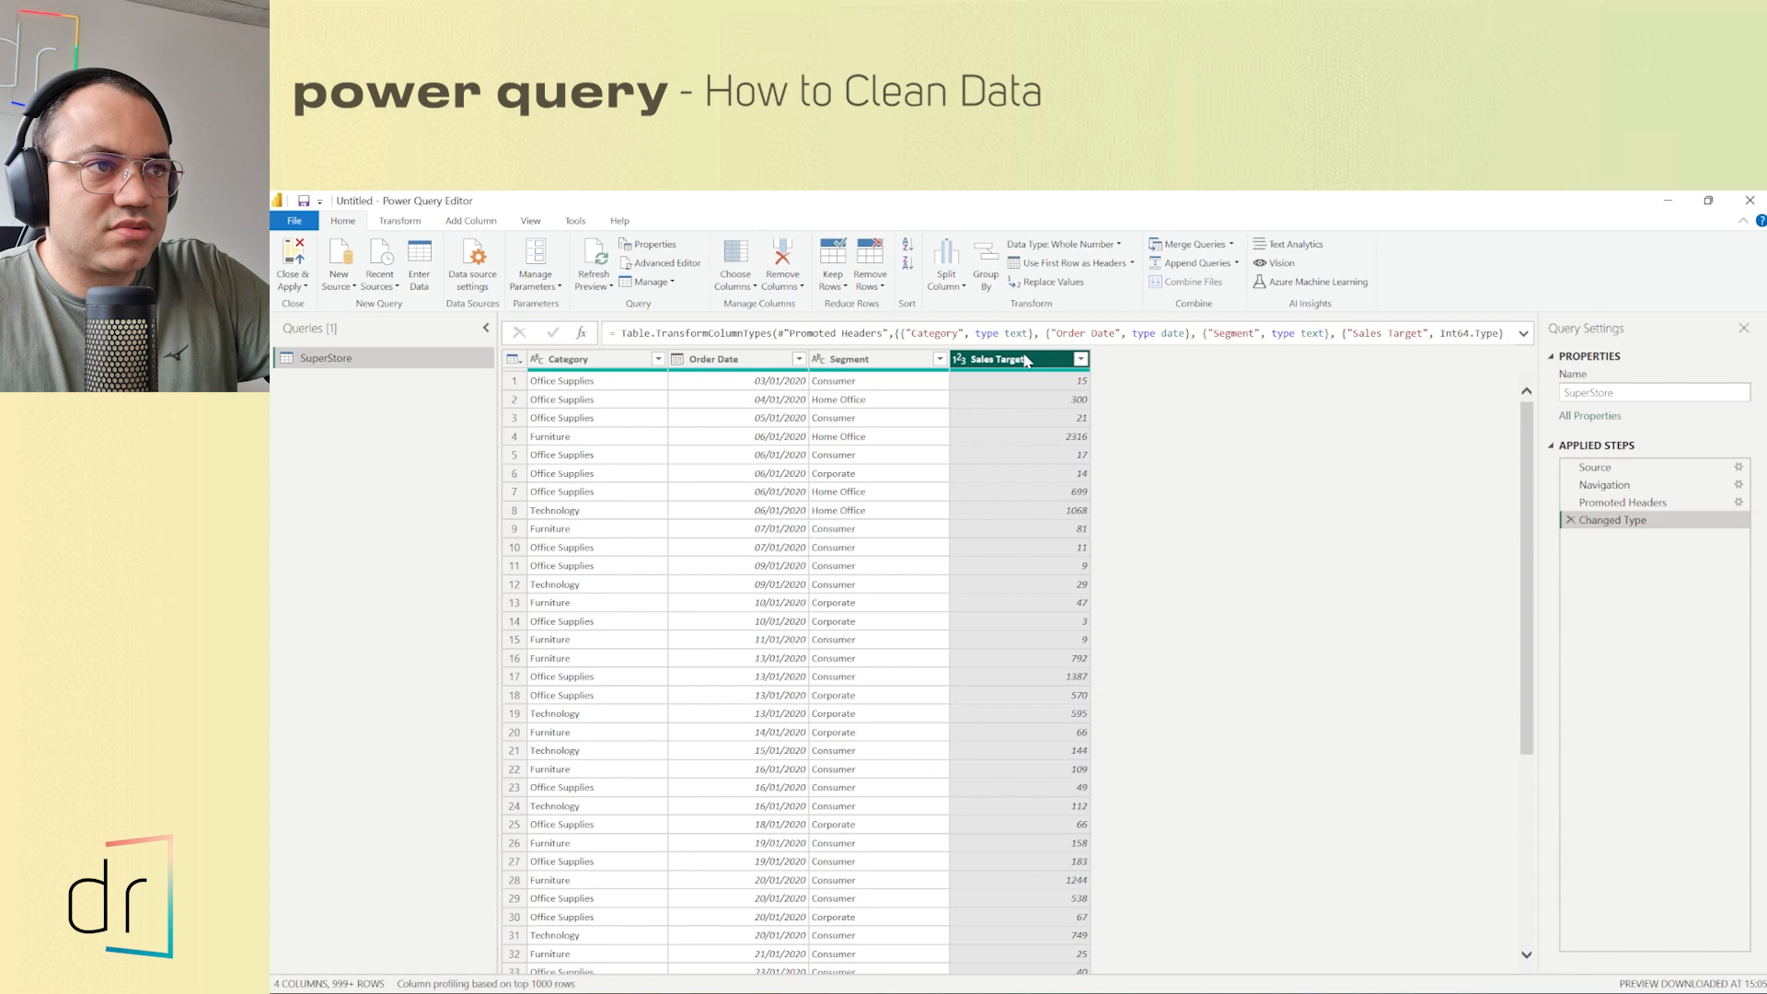
{"action": "mouse_move", "coordinate": [1027, 392]}
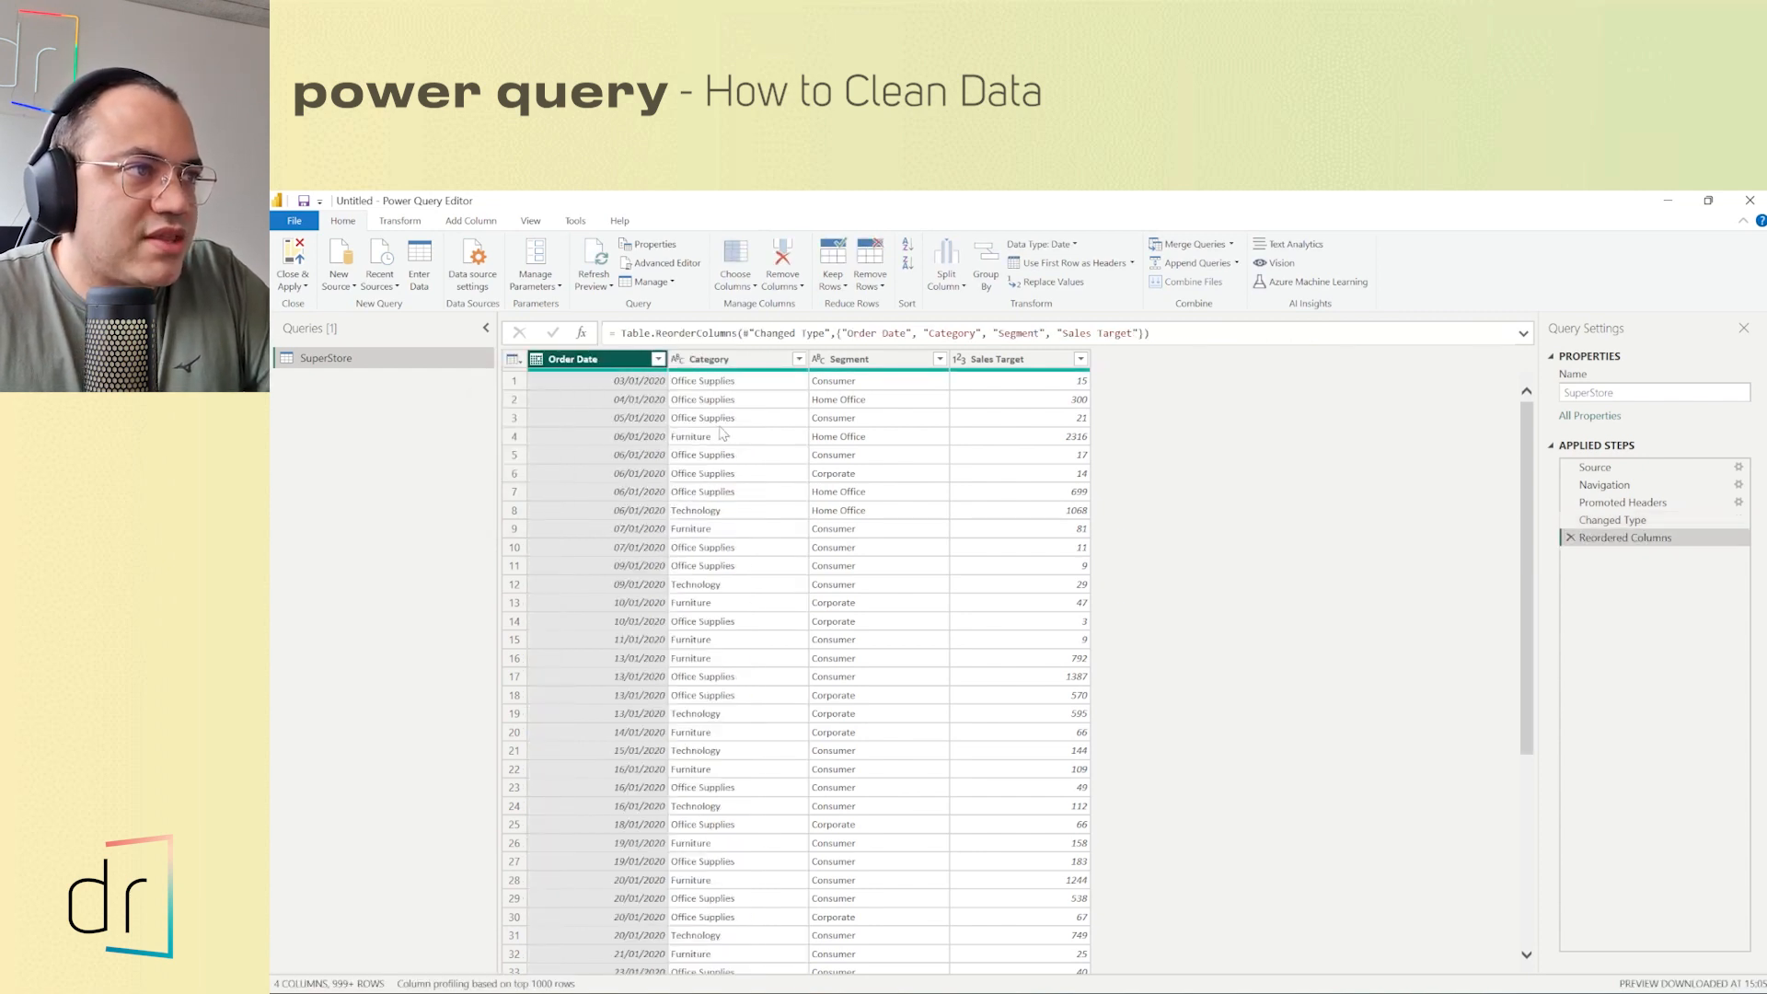
{"action": "mouse_move", "coordinate": [905, 427]}
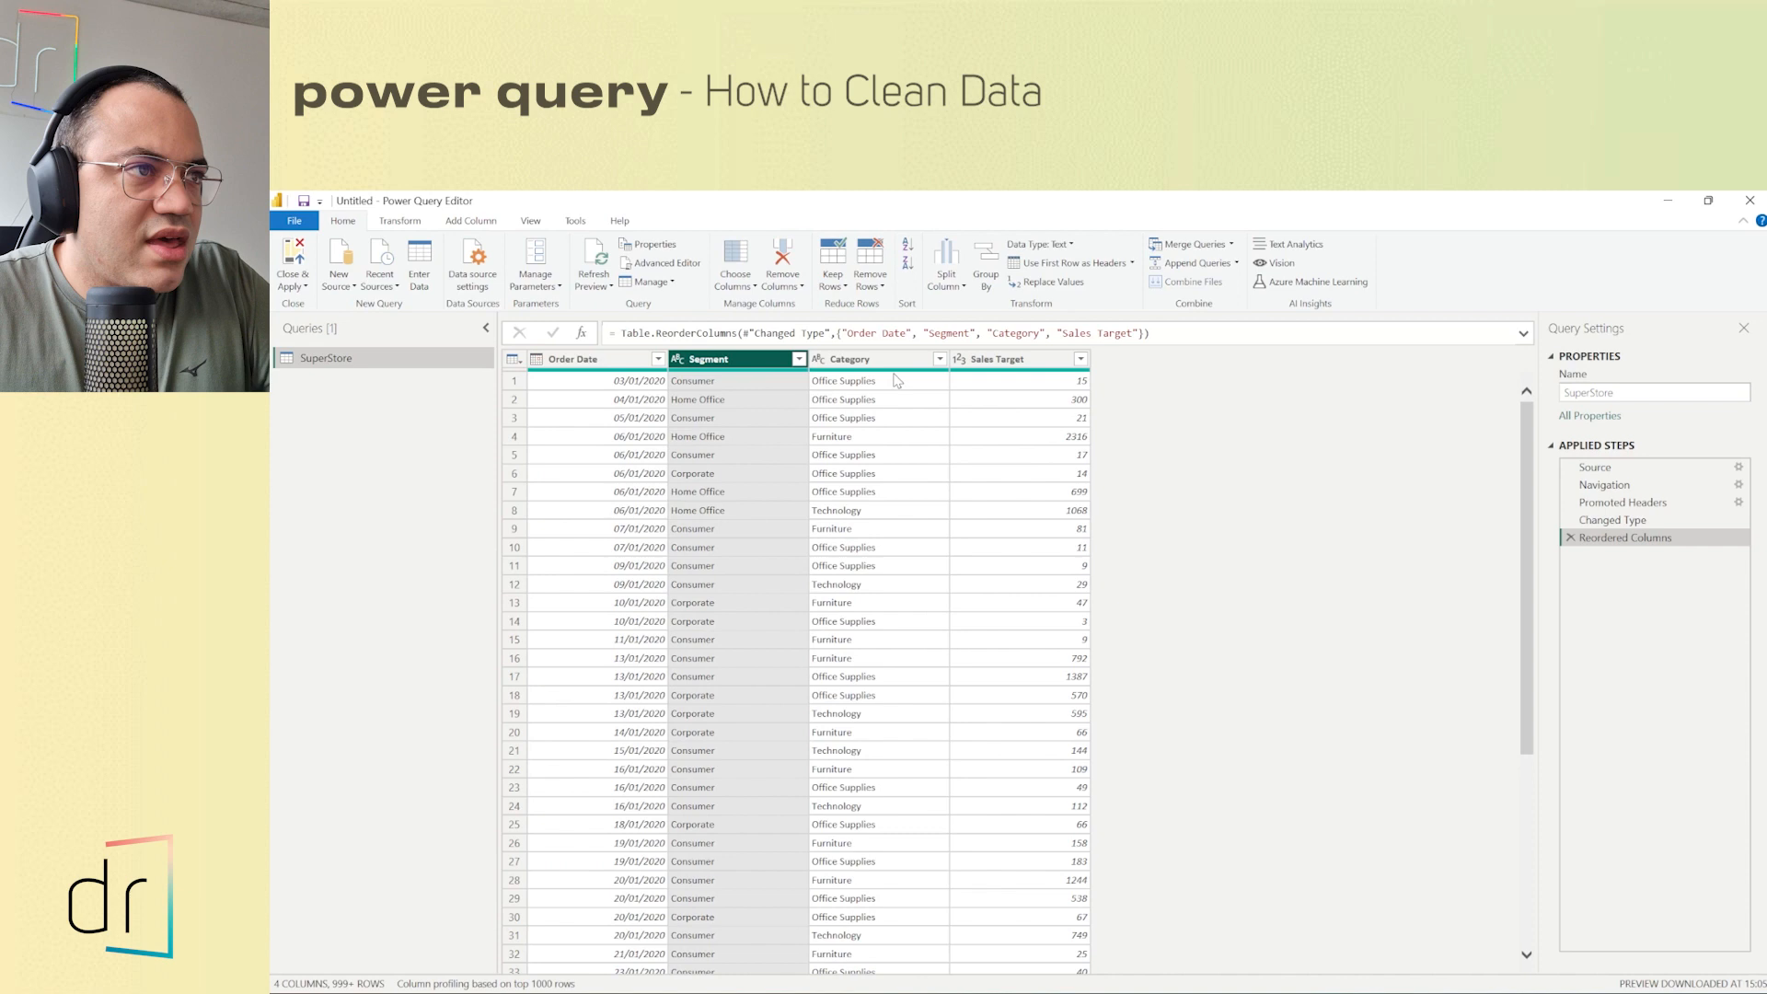
{"action": "mouse_move", "coordinate": [1277, 530]}
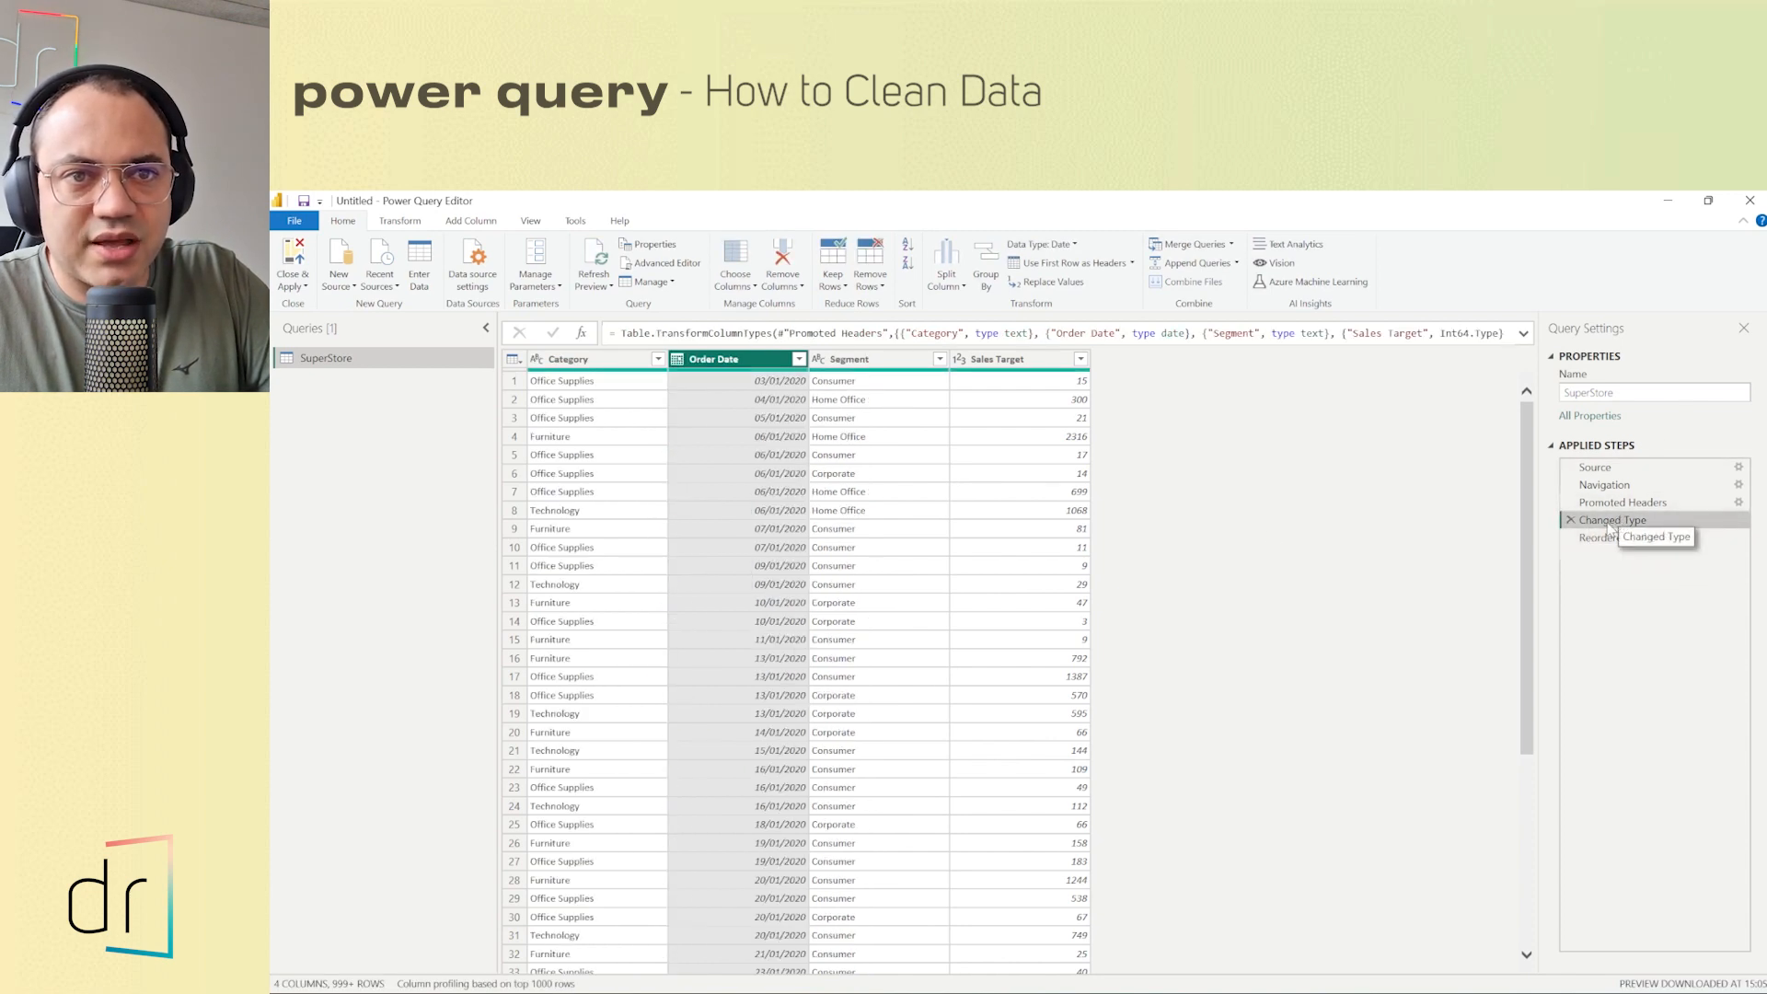
- Return to the Reordered Columns step showing Order Date, Segment, Category, Sales Target
{"action": "left_click", "coordinate": [1618, 537]}
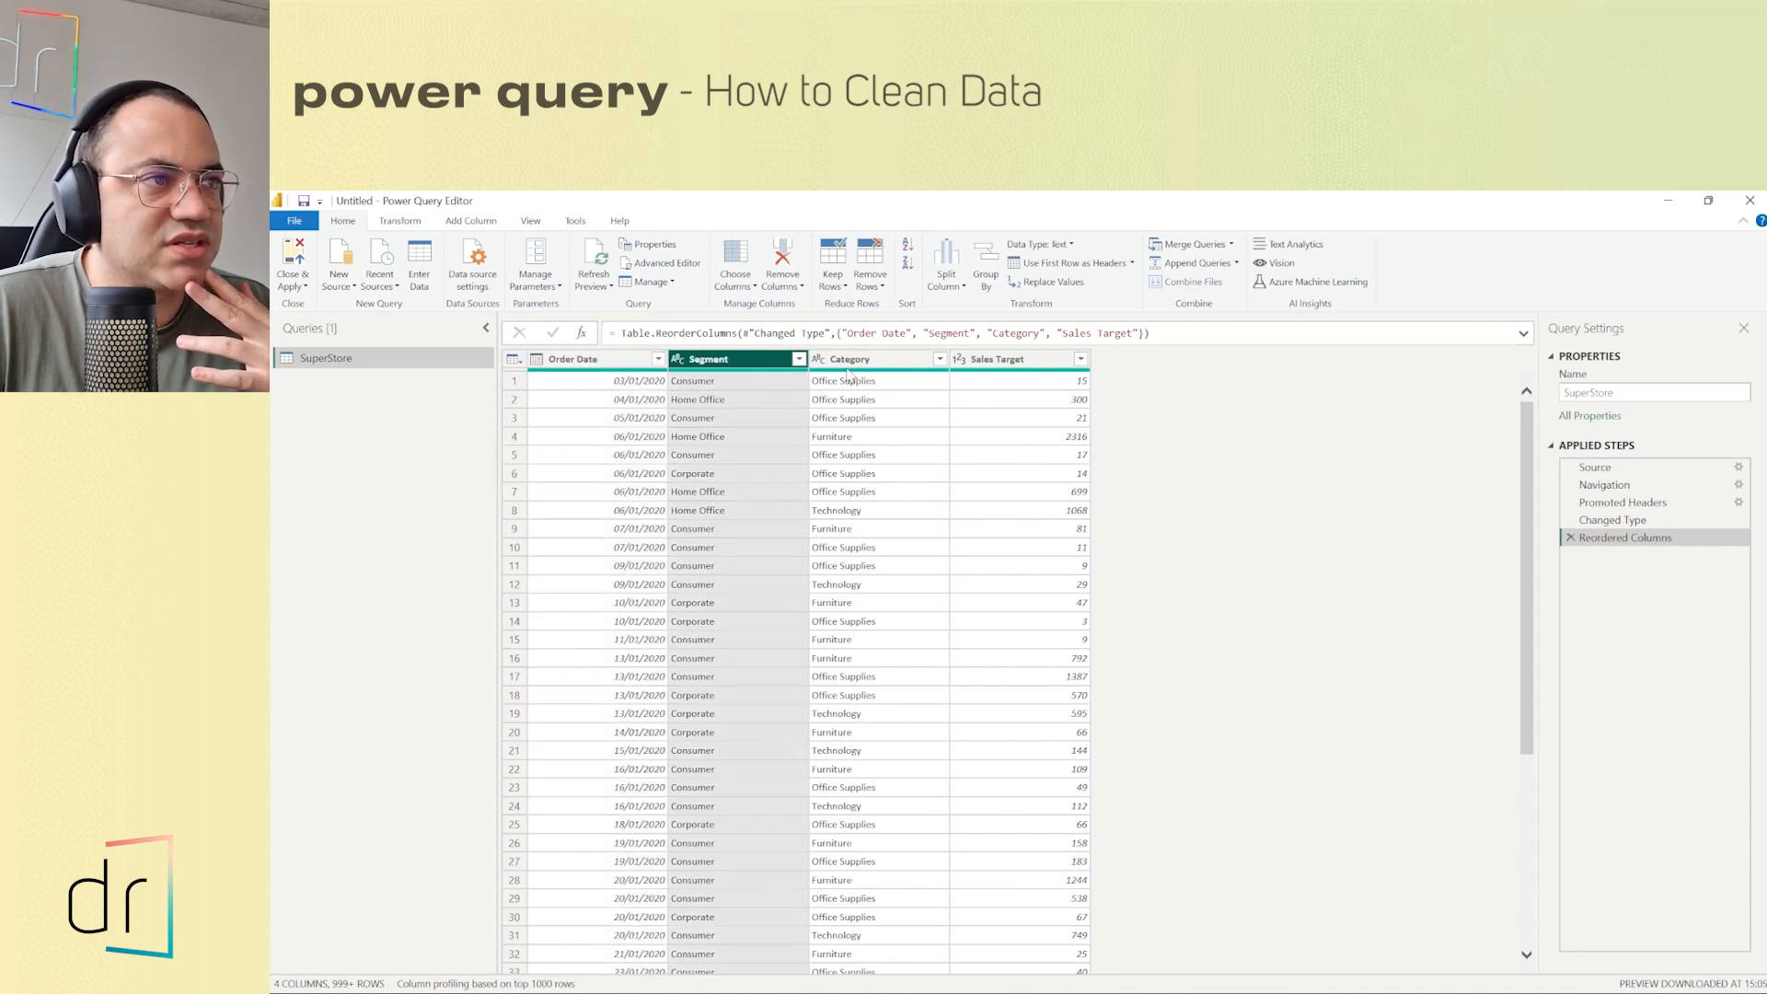
- Select the Category column and bring up its context menu of column actions
{"action": "left_click", "coordinate": [854, 359]}
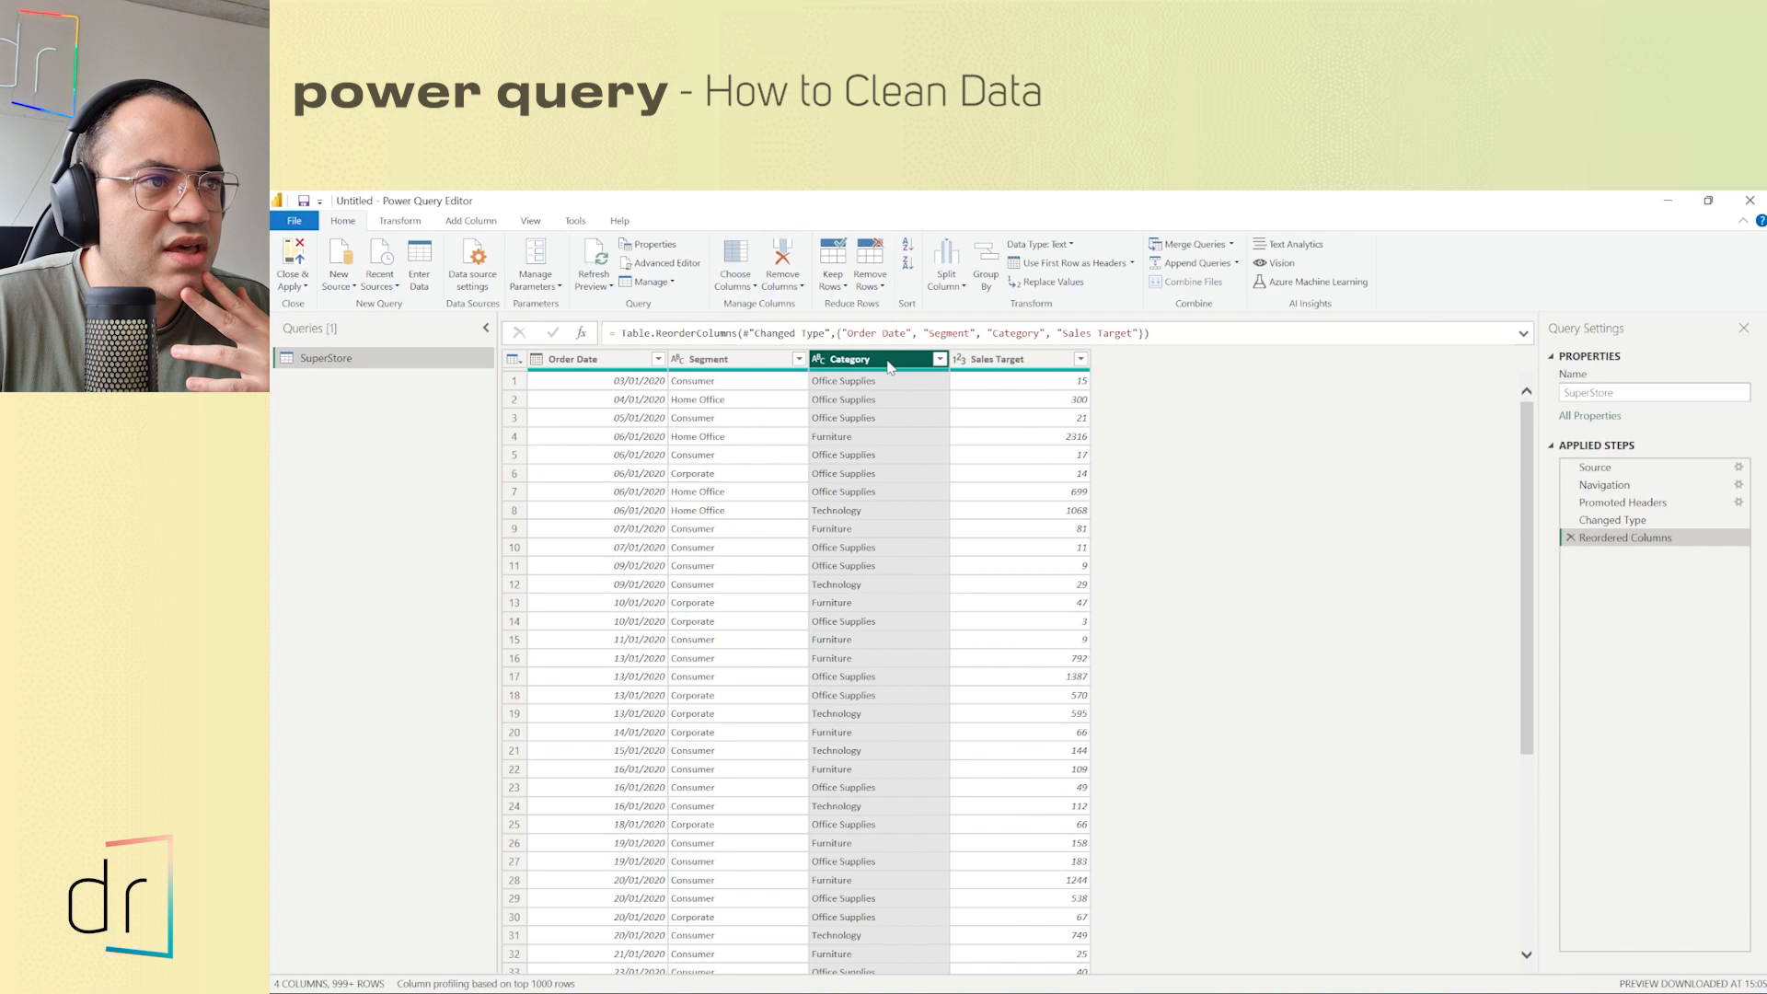
{"action": "right_click", "coordinate": [857, 359]}
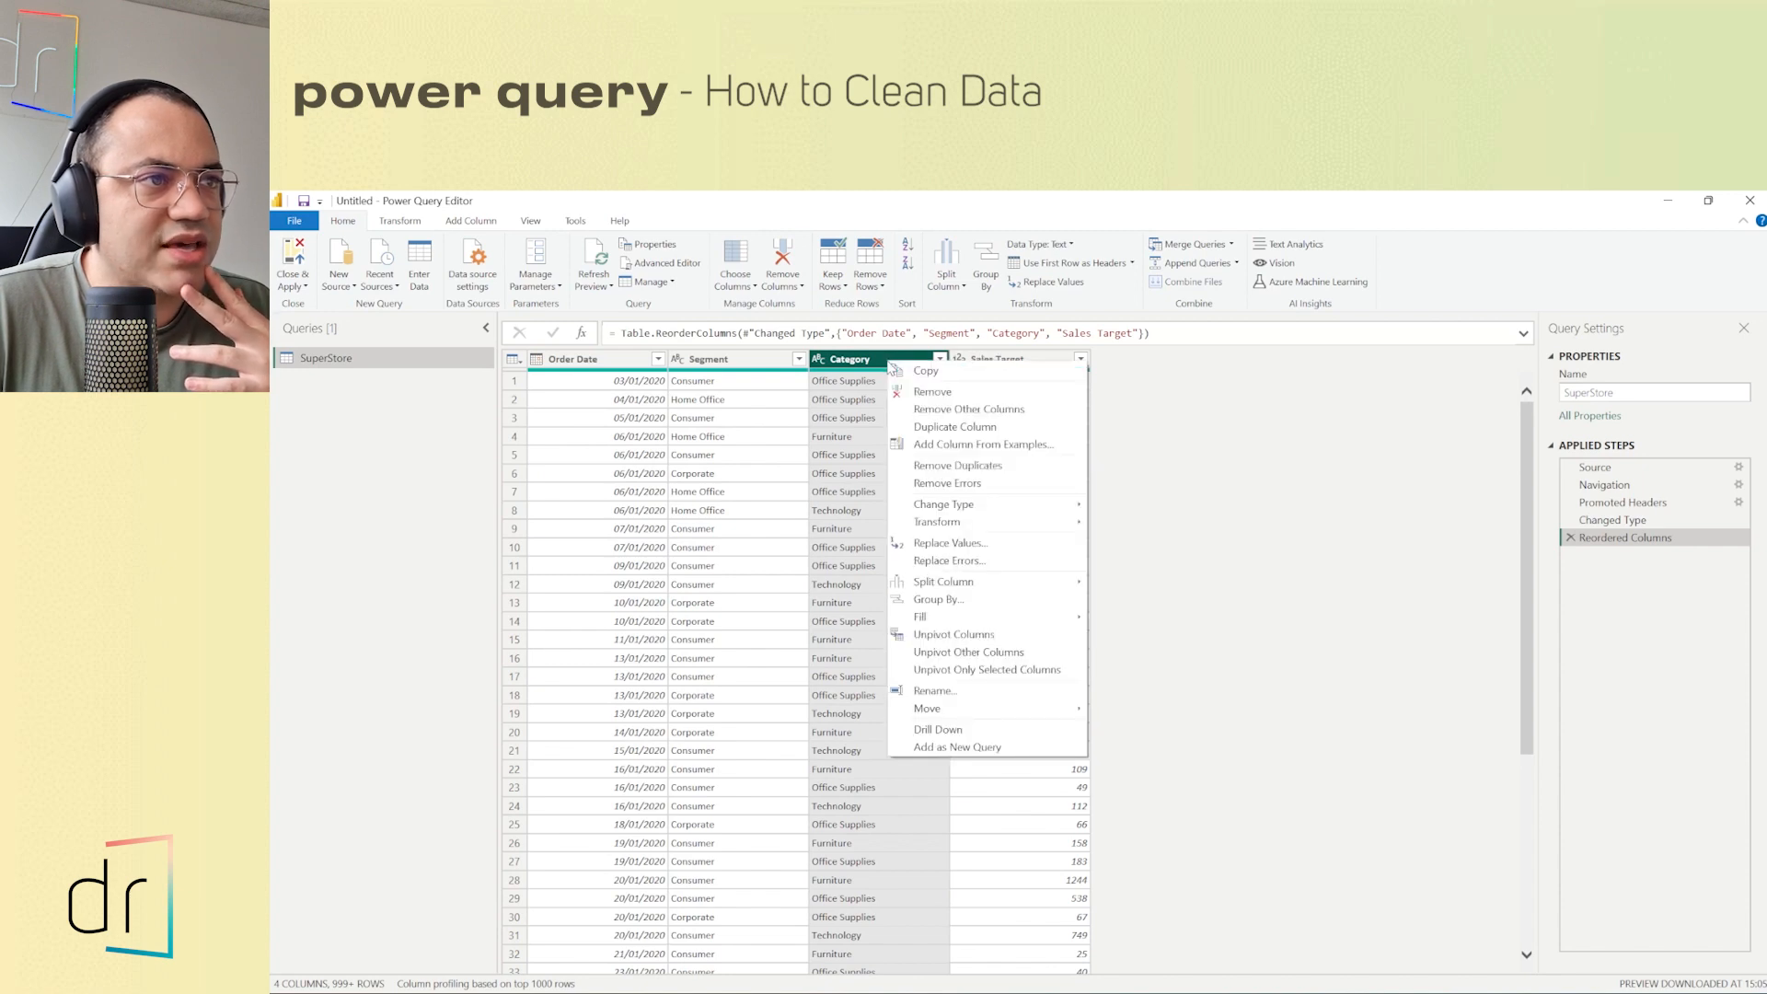
{"action": "mouse_move", "coordinate": [968, 398]}
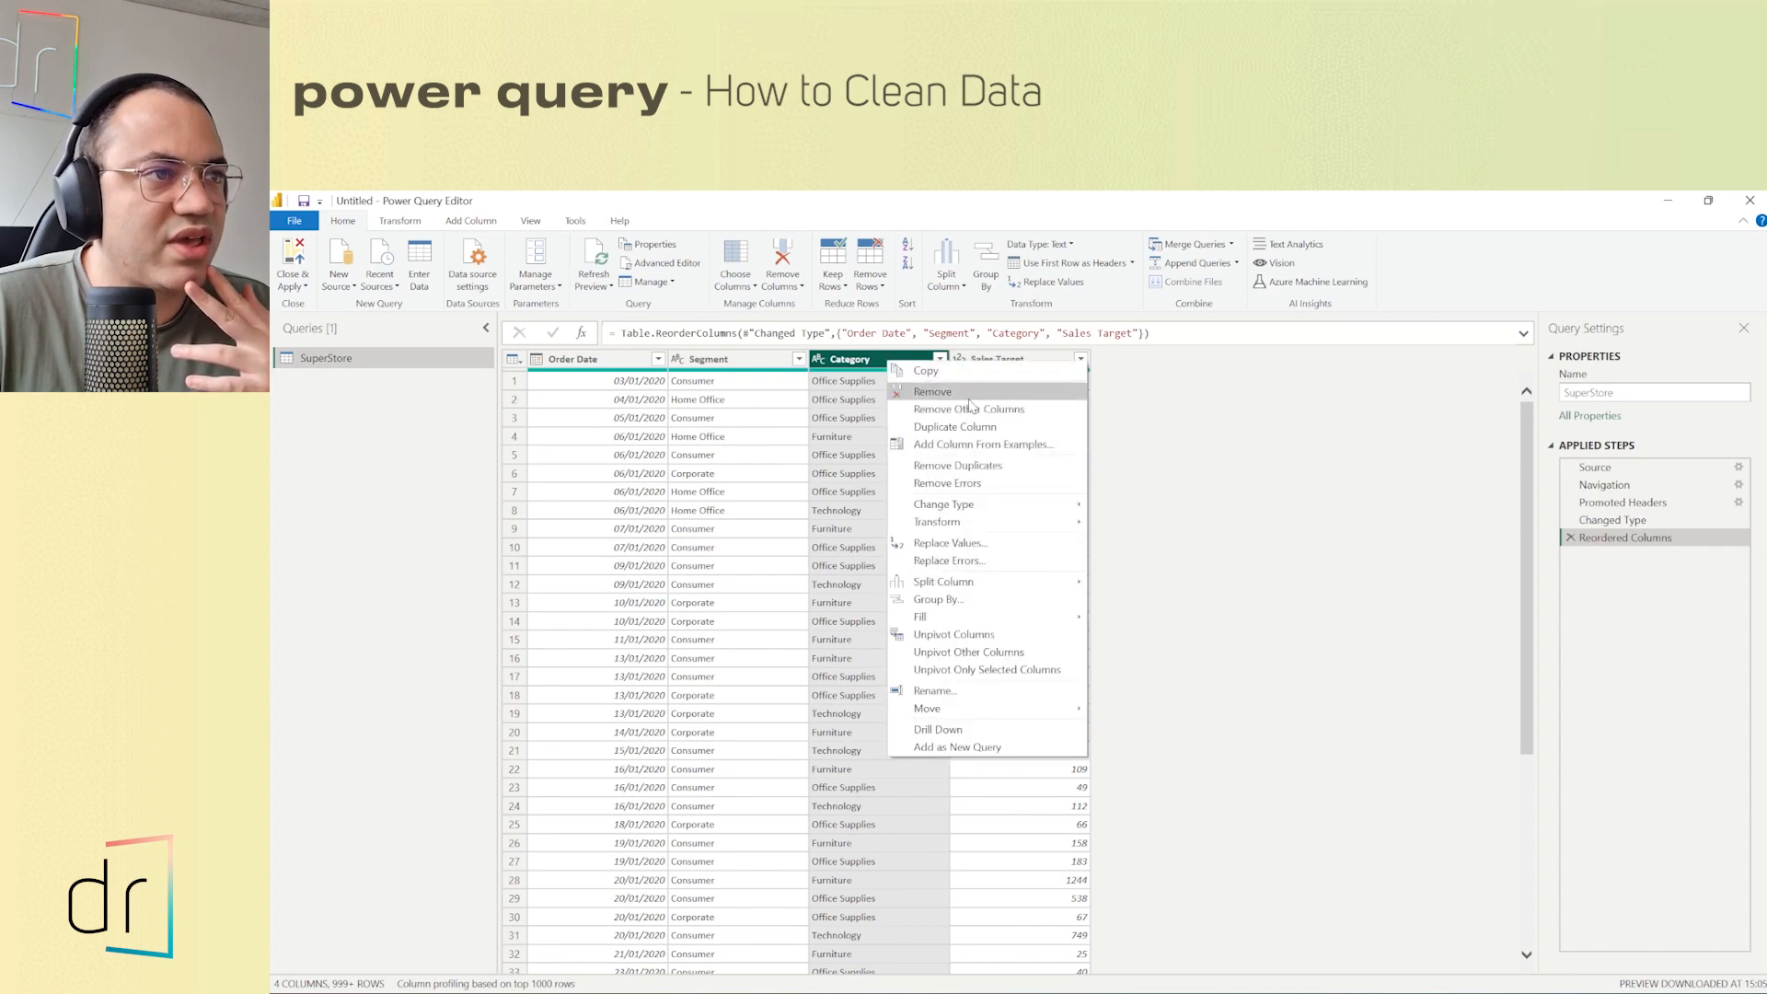
{"action": "mouse_move", "coordinate": [865, 436]}
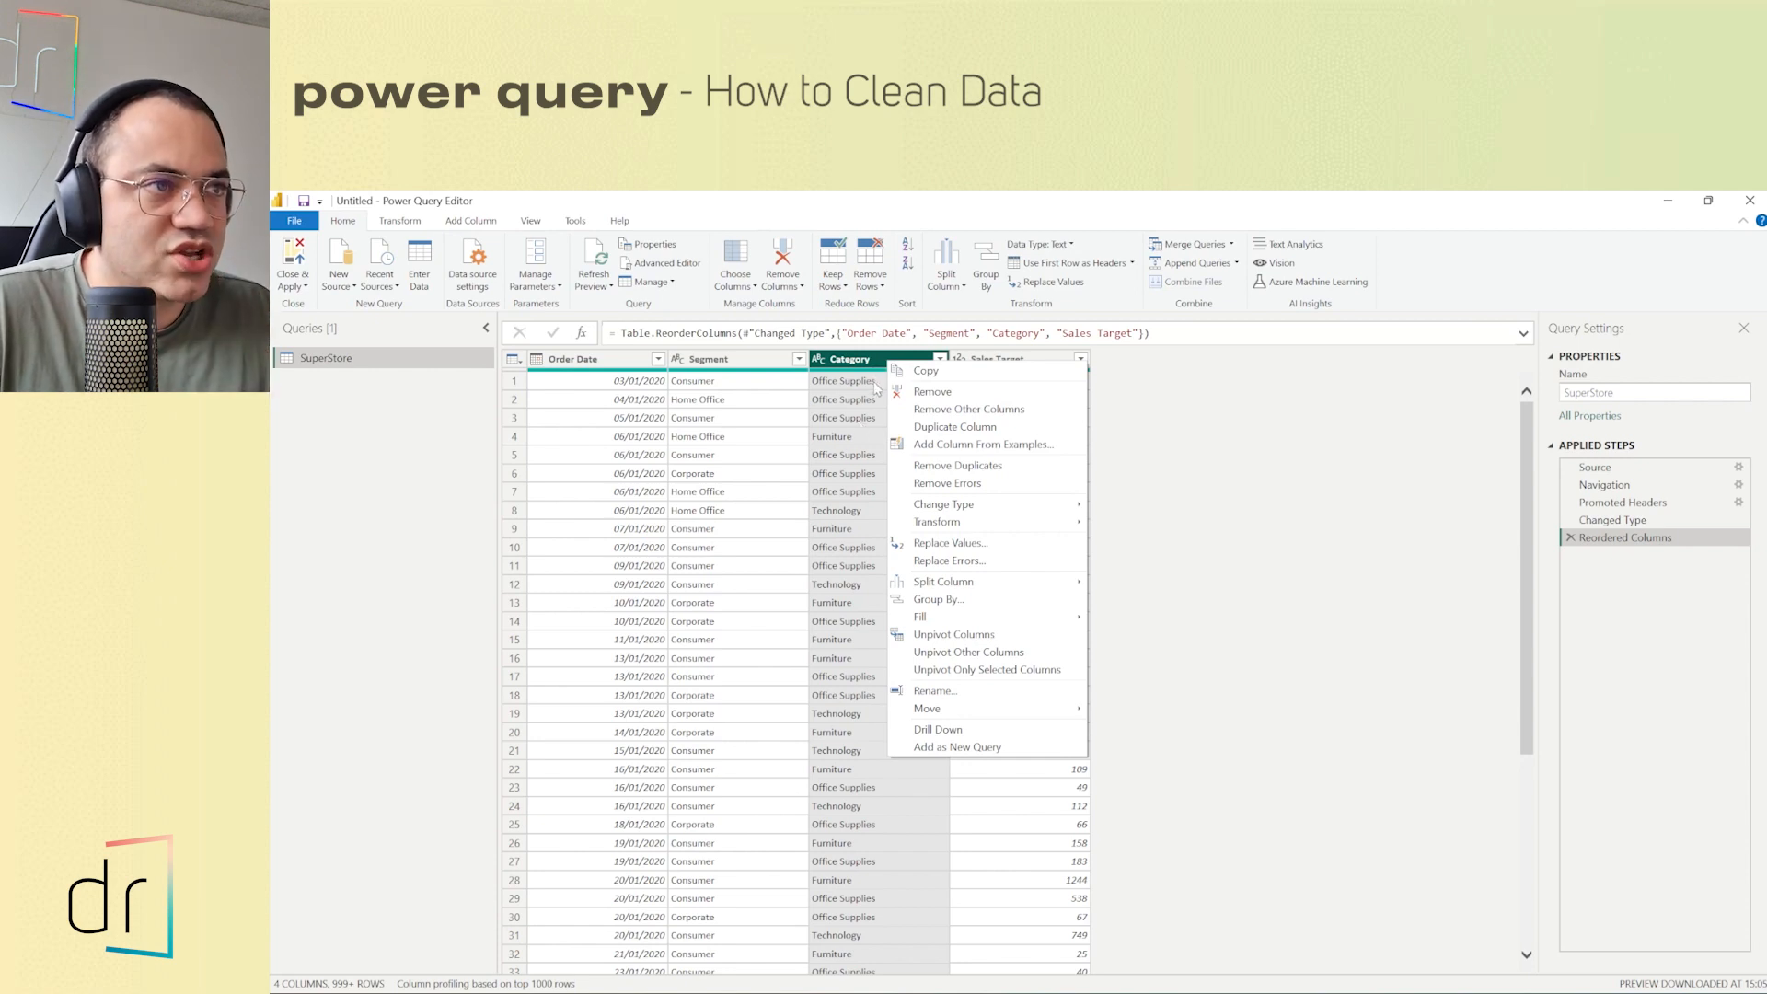
{"action": "mouse_move", "coordinate": [944, 392]}
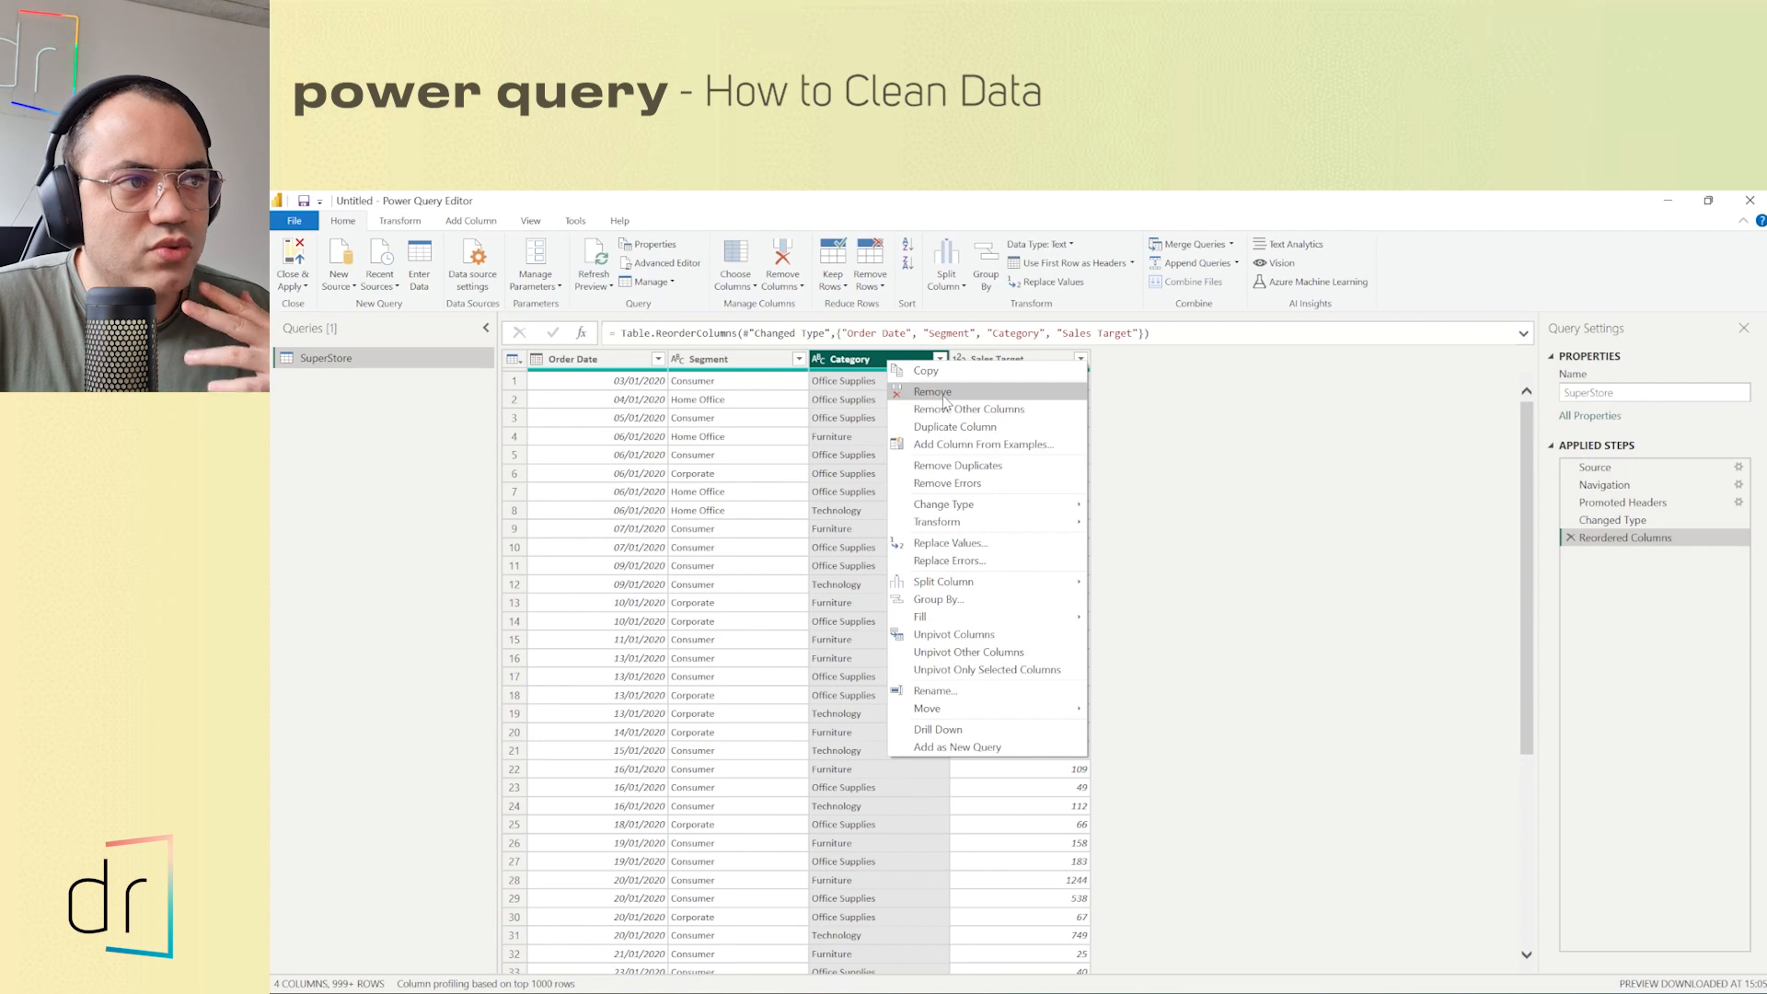
{"action": "mouse_move", "coordinate": [957, 416]}
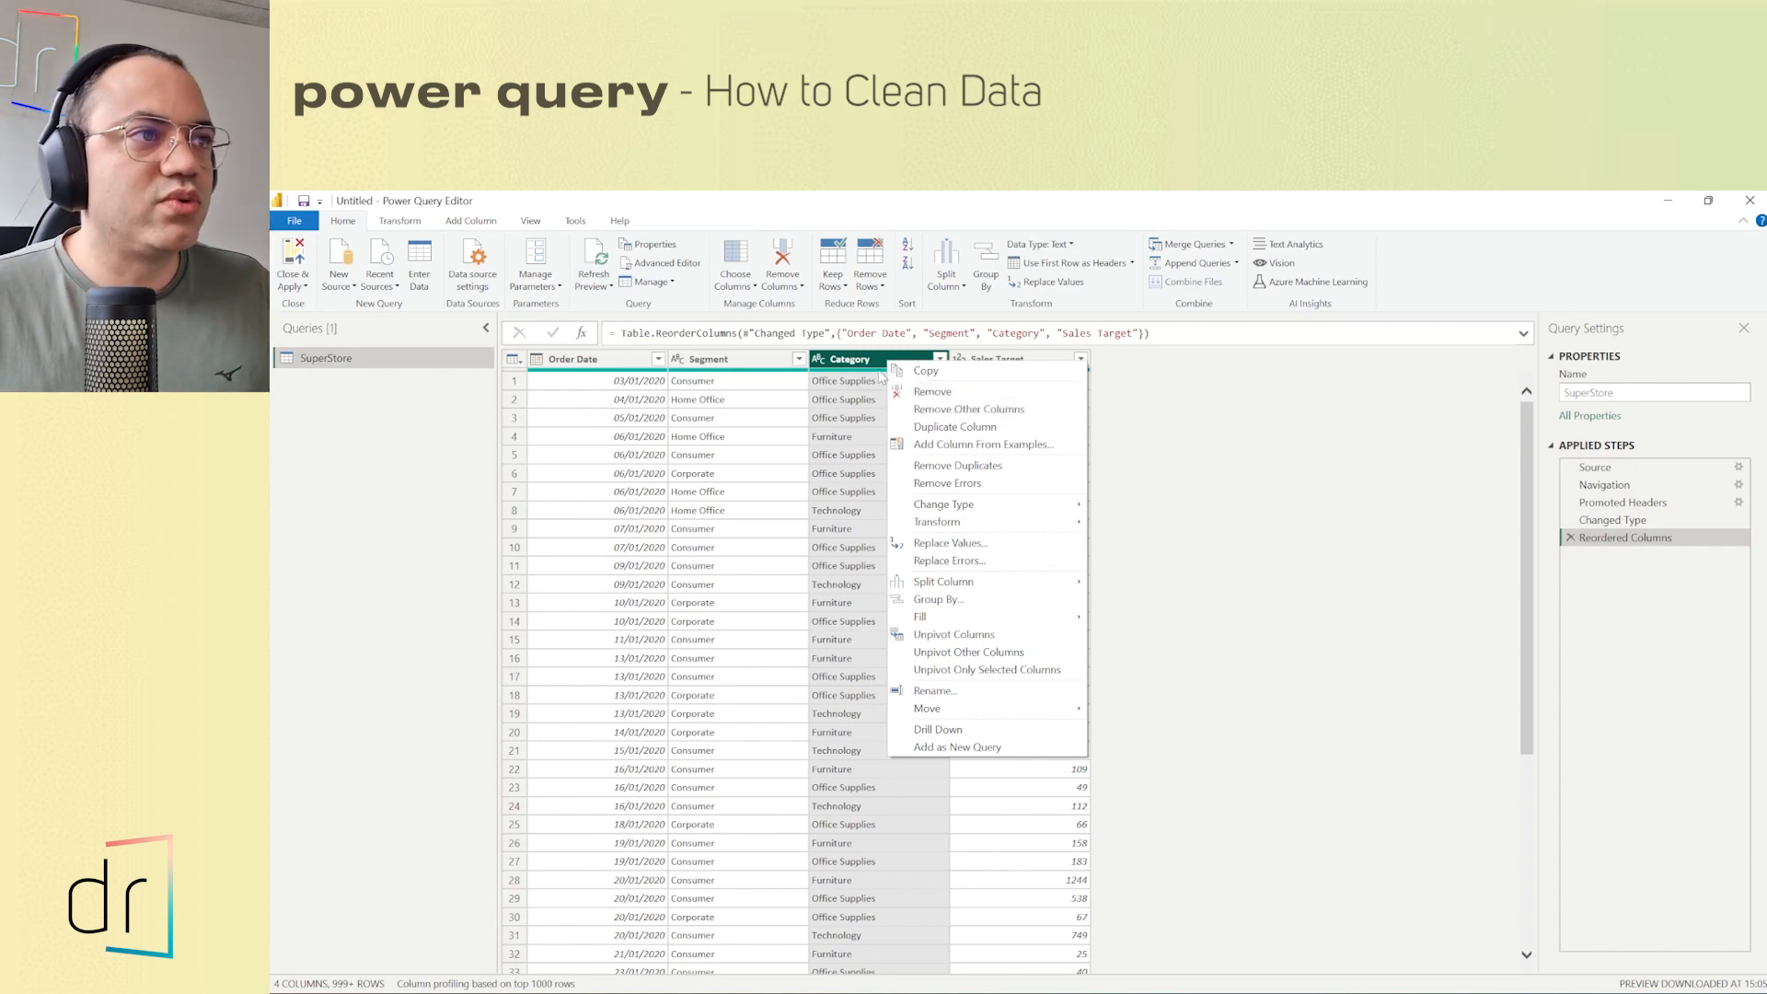
{"action": "mouse_move", "coordinate": [879, 377]}
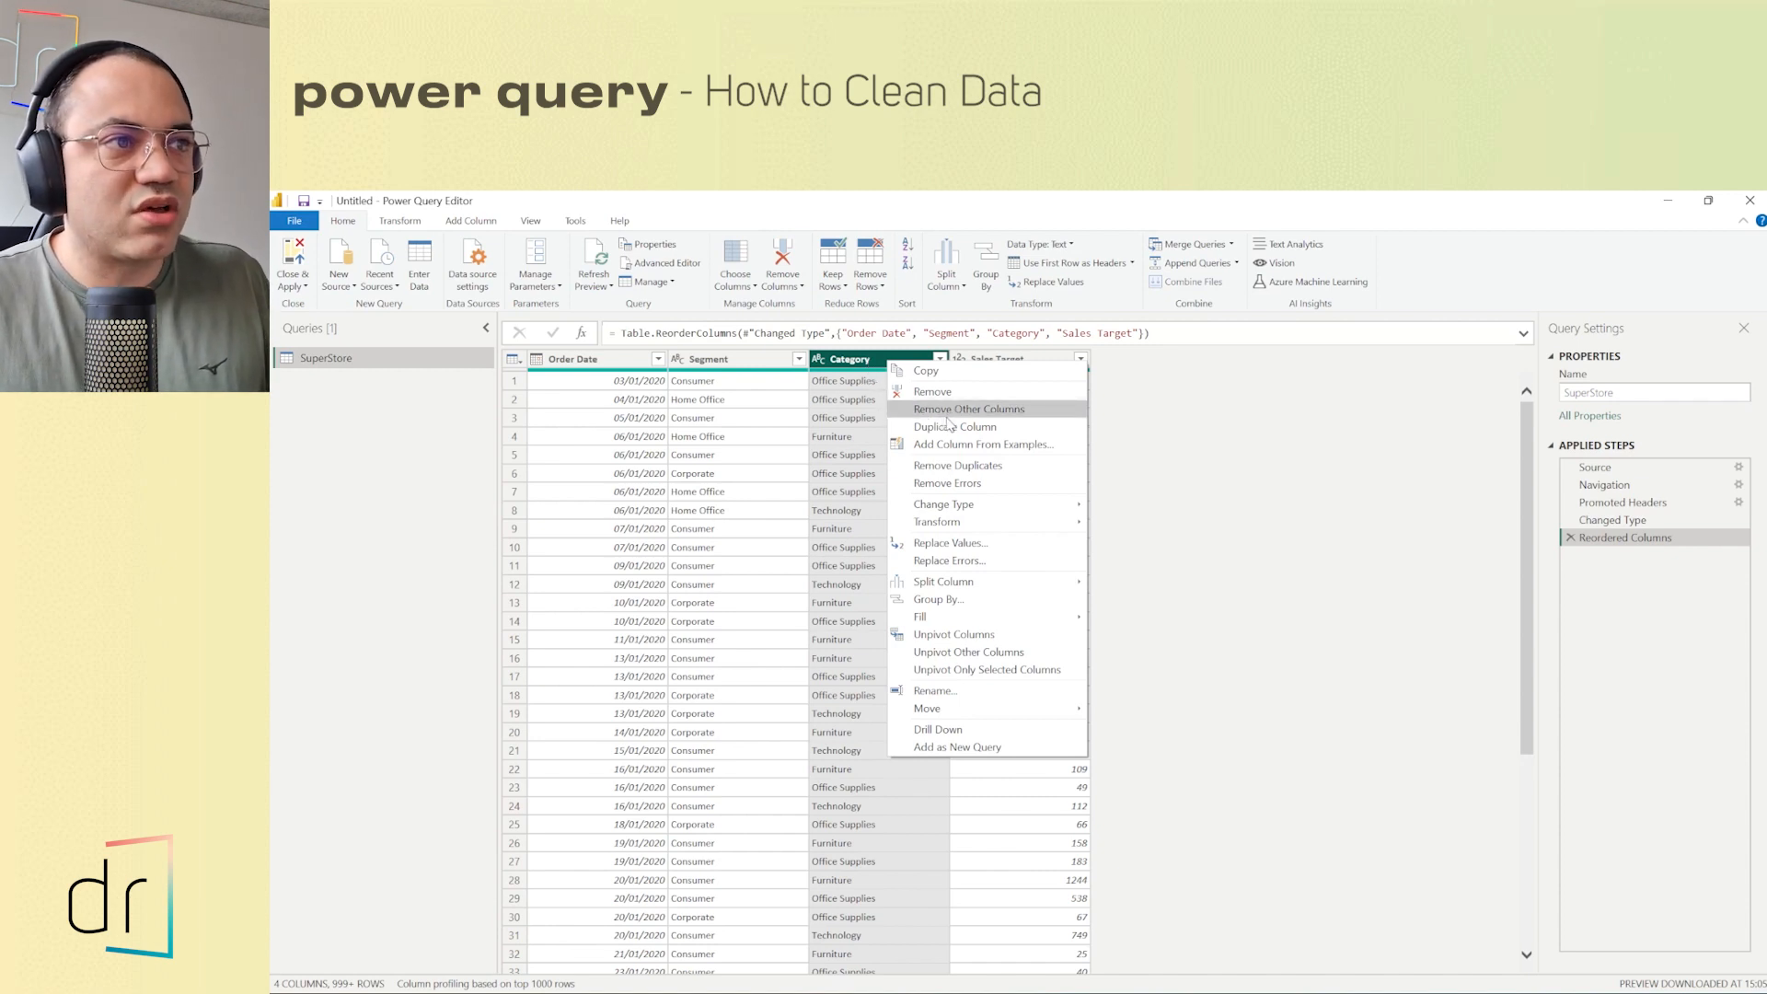
{"action": "mouse_move", "coordinate": [947, 429]}
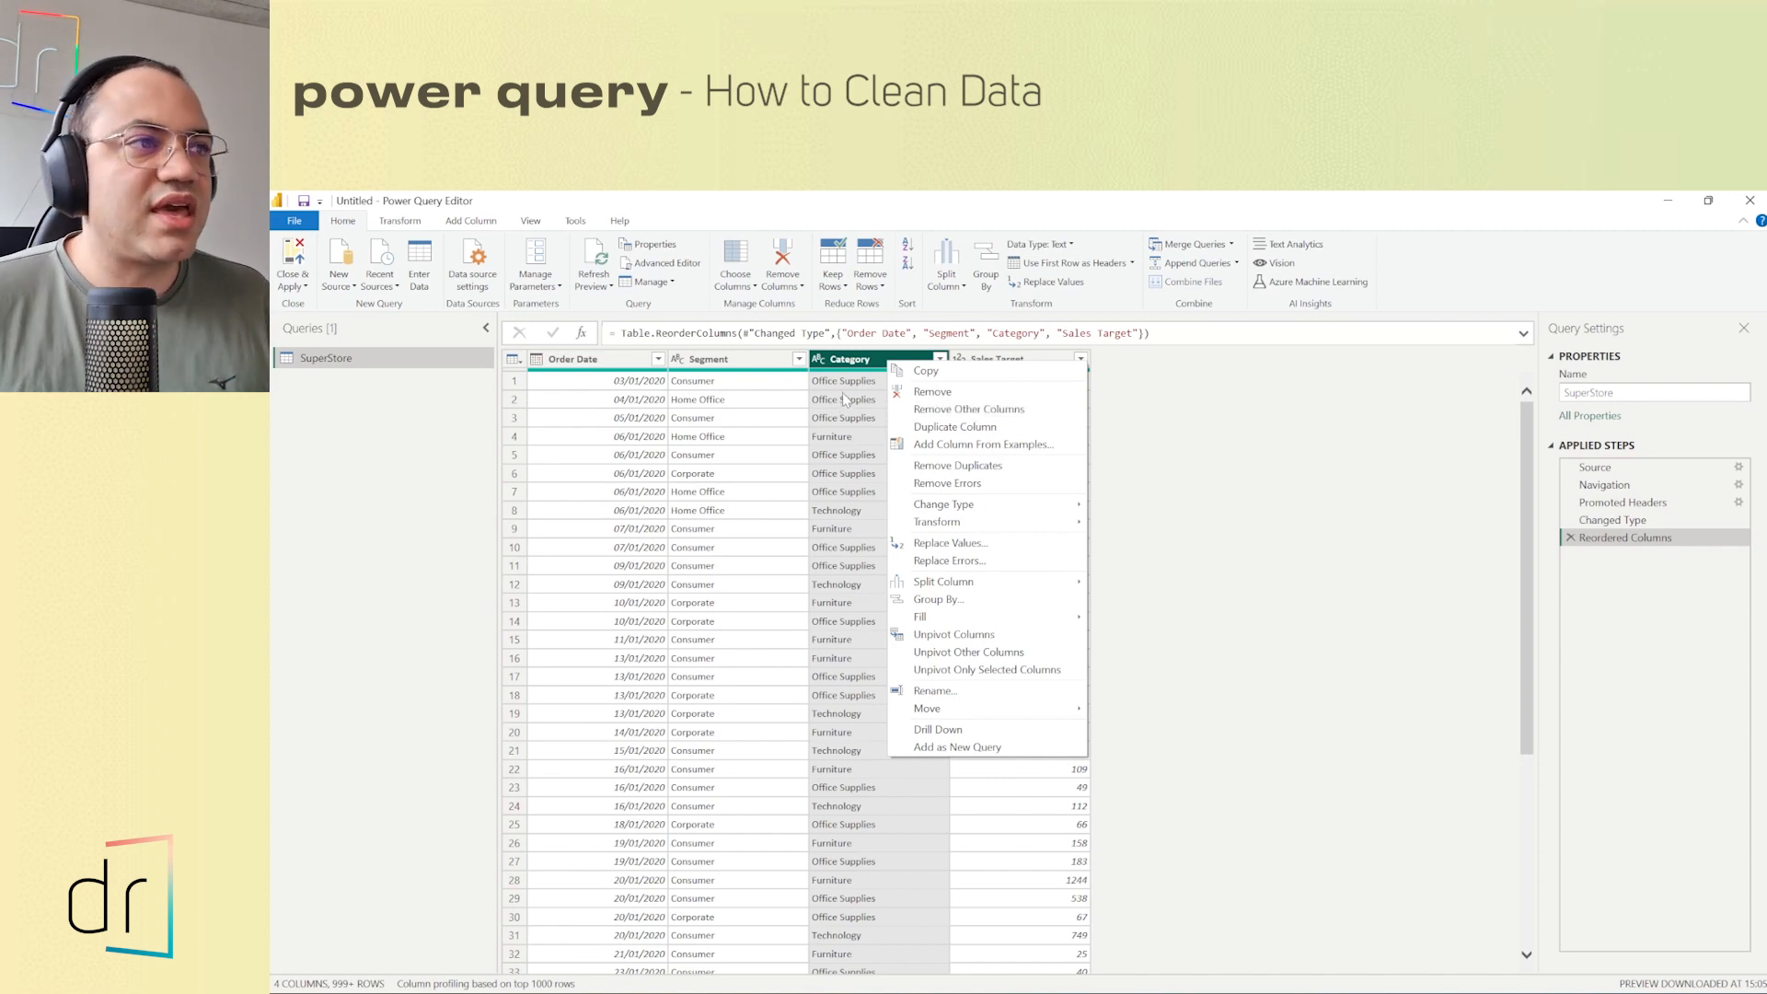
{"action": "mouse_move", "coordinate": [861, 438]}
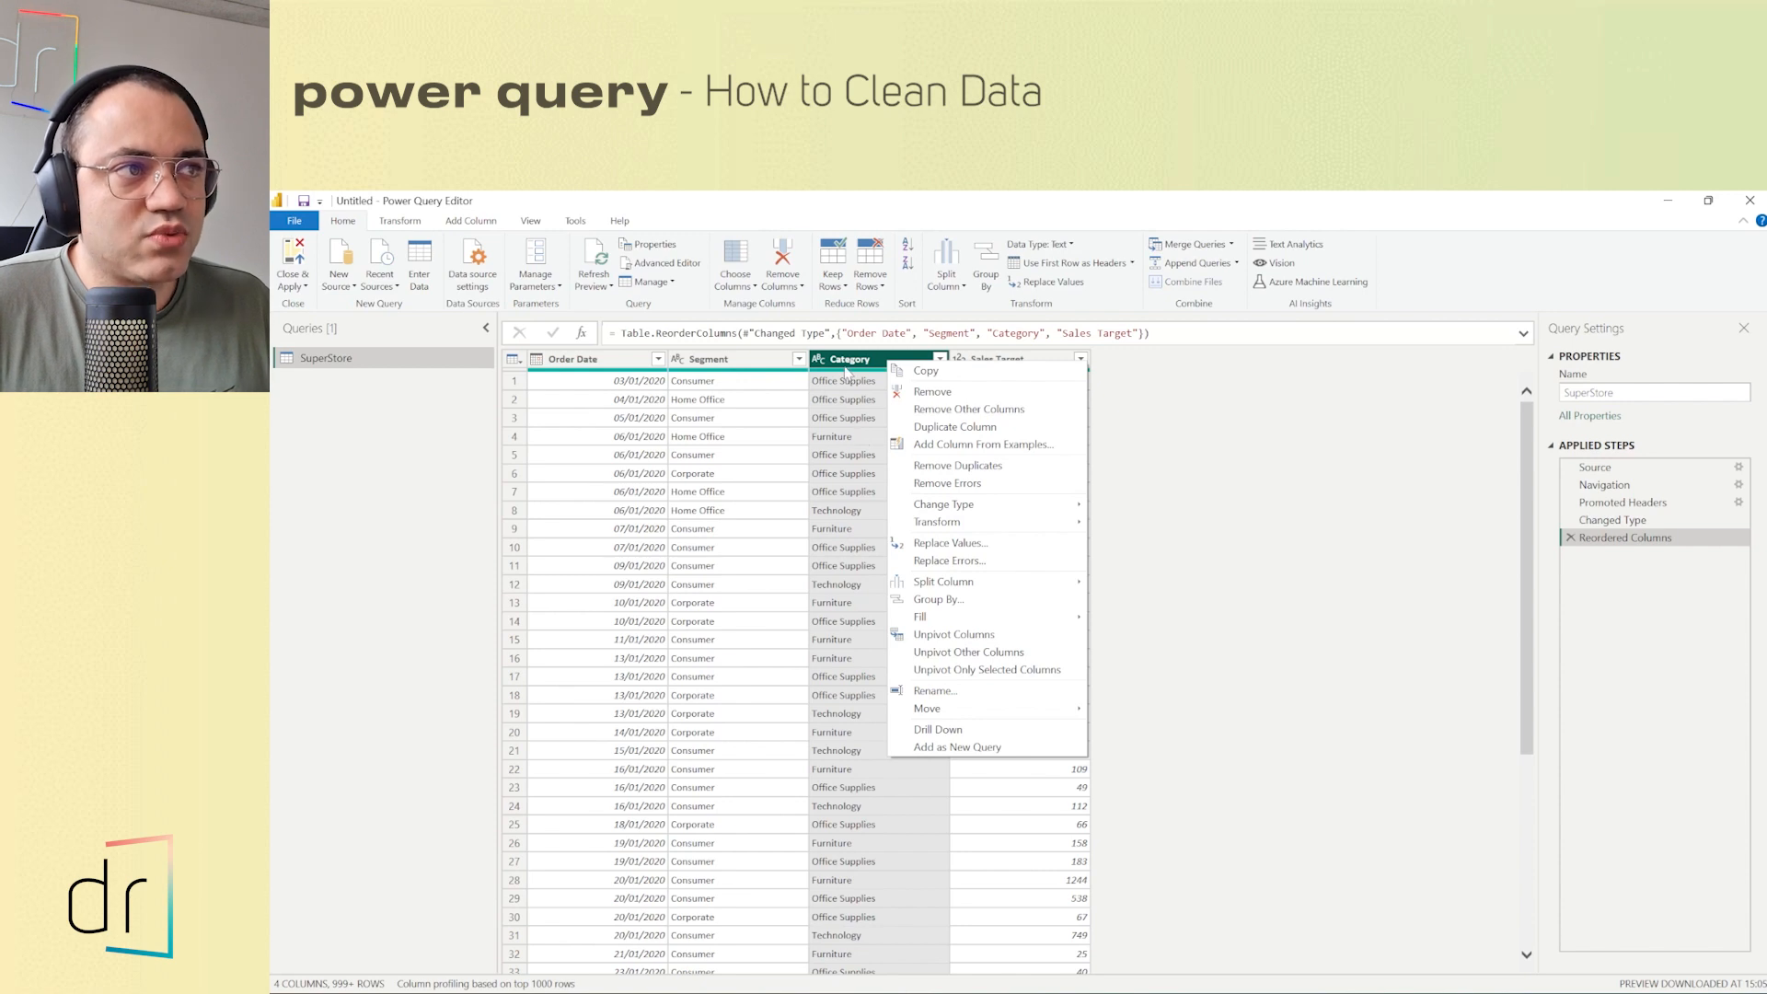
{"action": "mouse_move", "coordinate": [968, 409]}
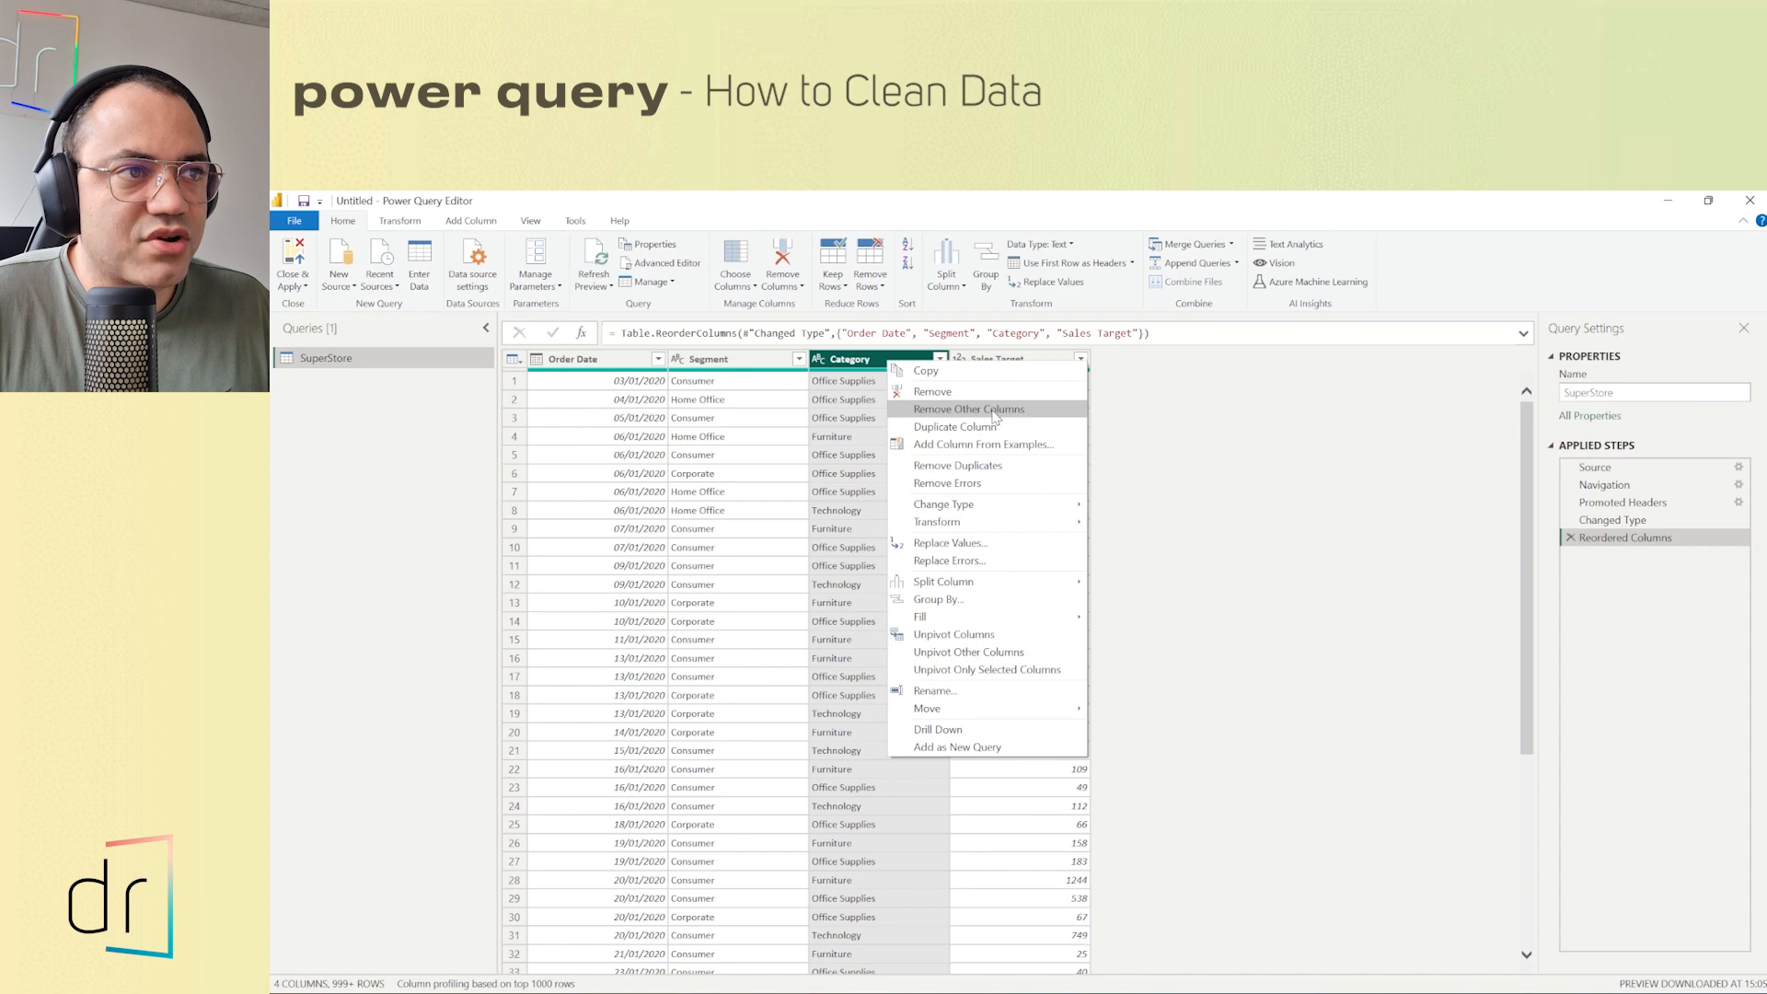
- Choose Remove Other Columns so only Category remains in the query
{"action": "left_click", "coordinate": [968, 409]}
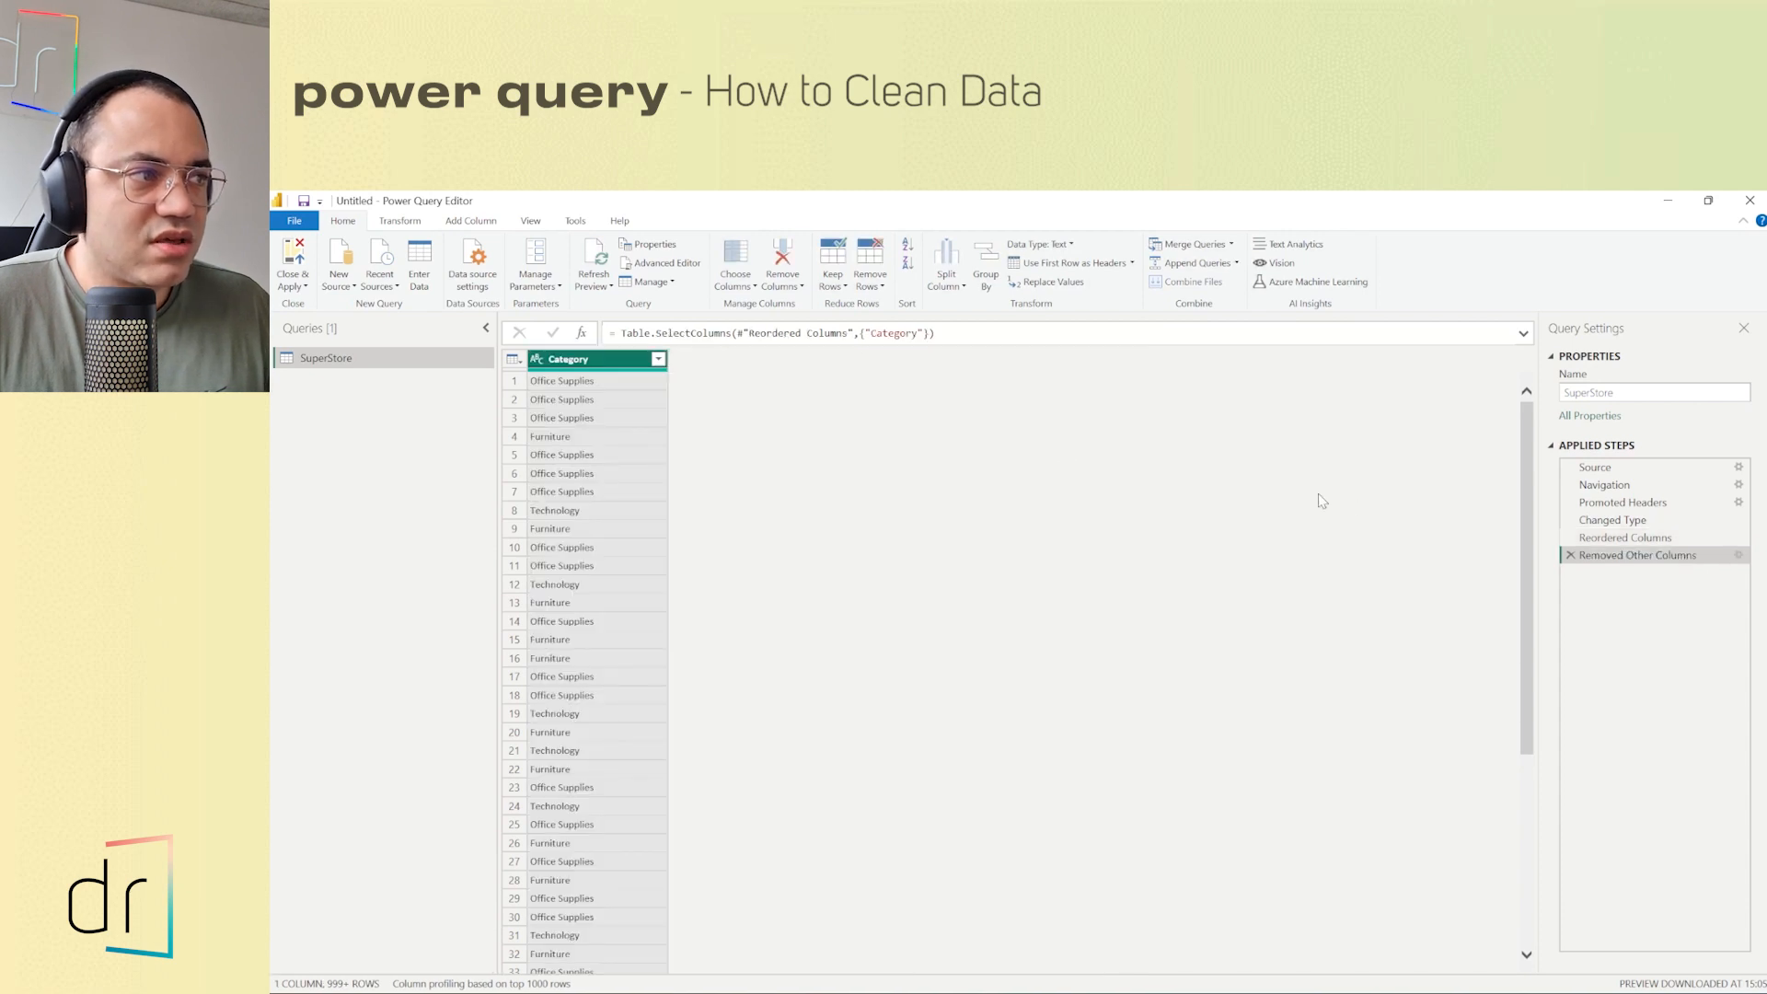
{"action": "mouse_move", "coordinate": [723, 565]}
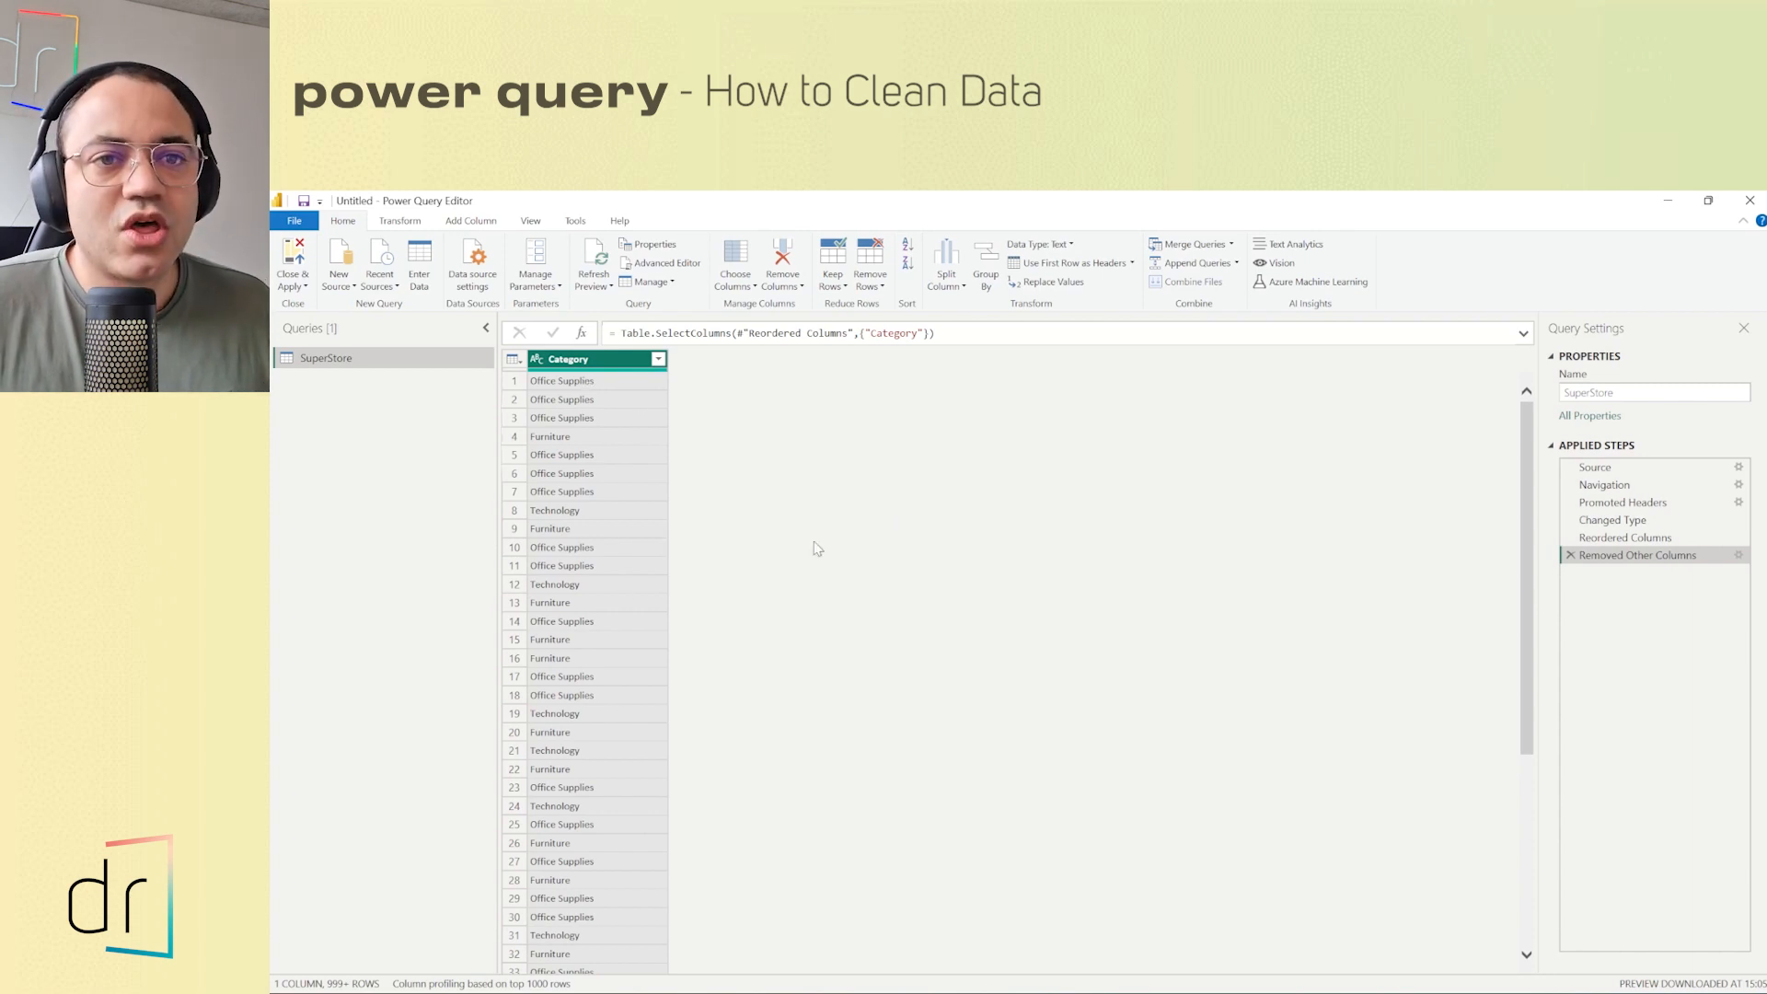
{"action": "mouse_move", "coordinate": [630, 526]}
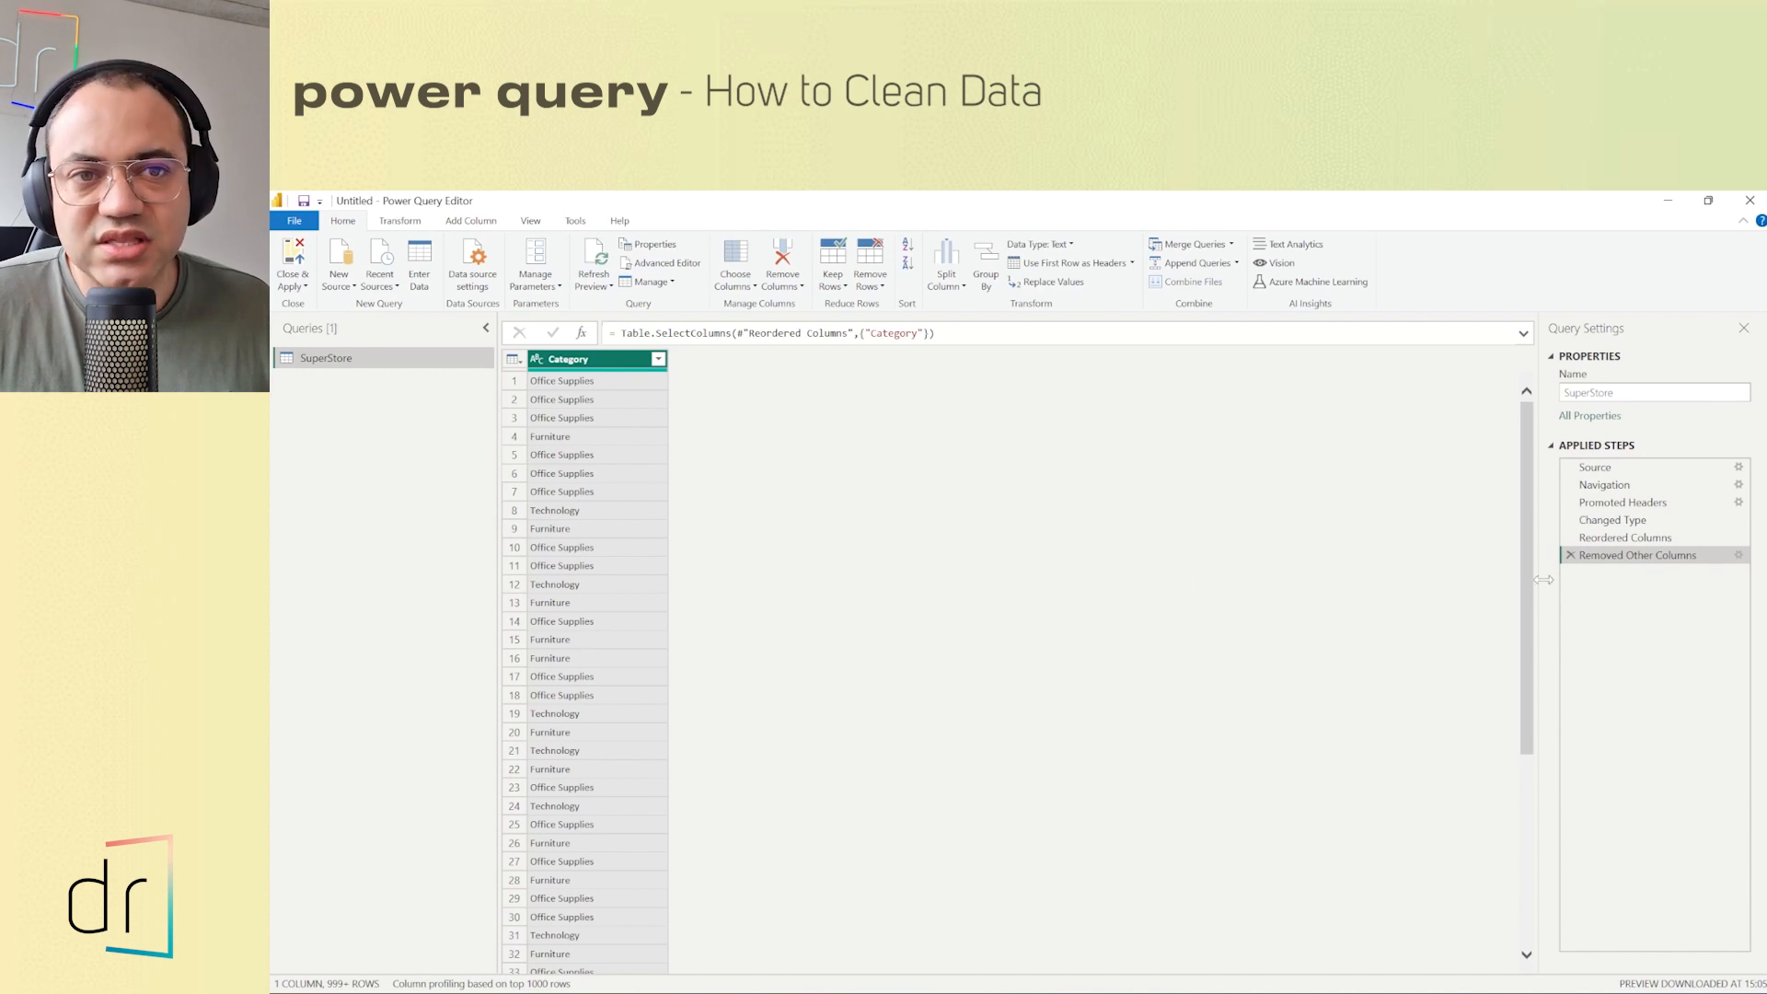
{"action": "mouse_move", "coordinate": [1645, 556]}
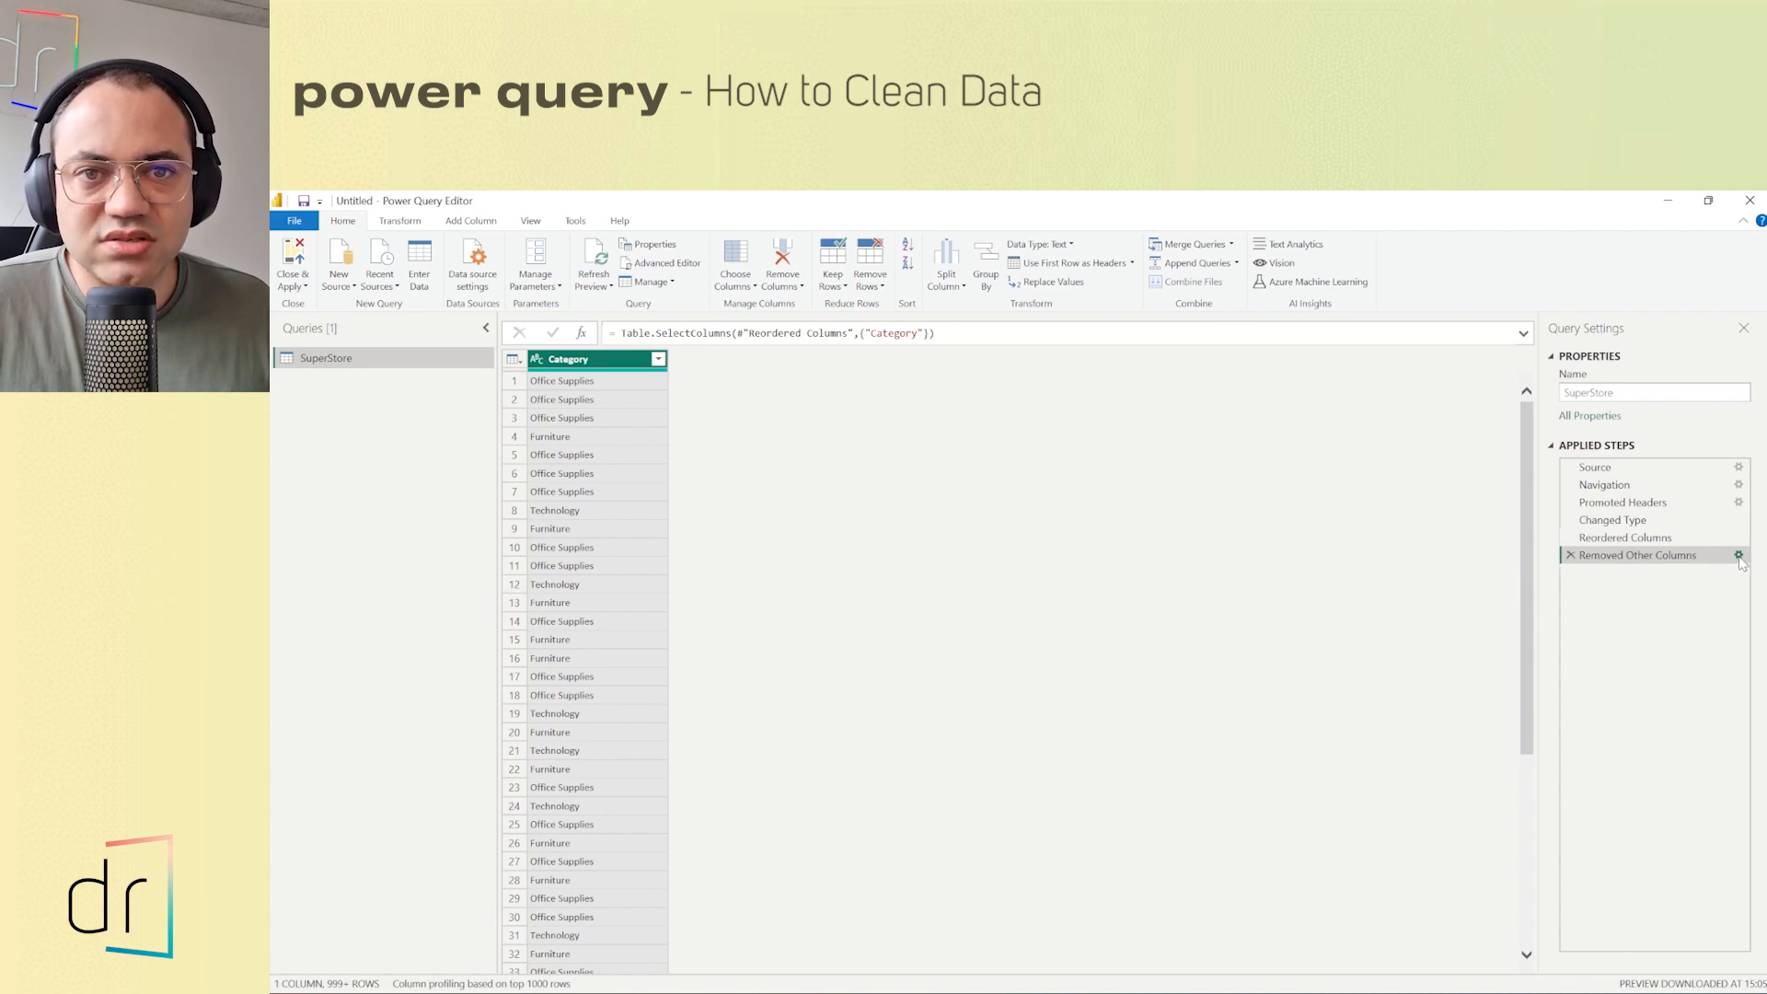
- Edit the Removed Other Columns step to keep Order Date, Segment and Sales Target, dropping Category
{"action": "left_click", "coordinate": [1737, 556]}
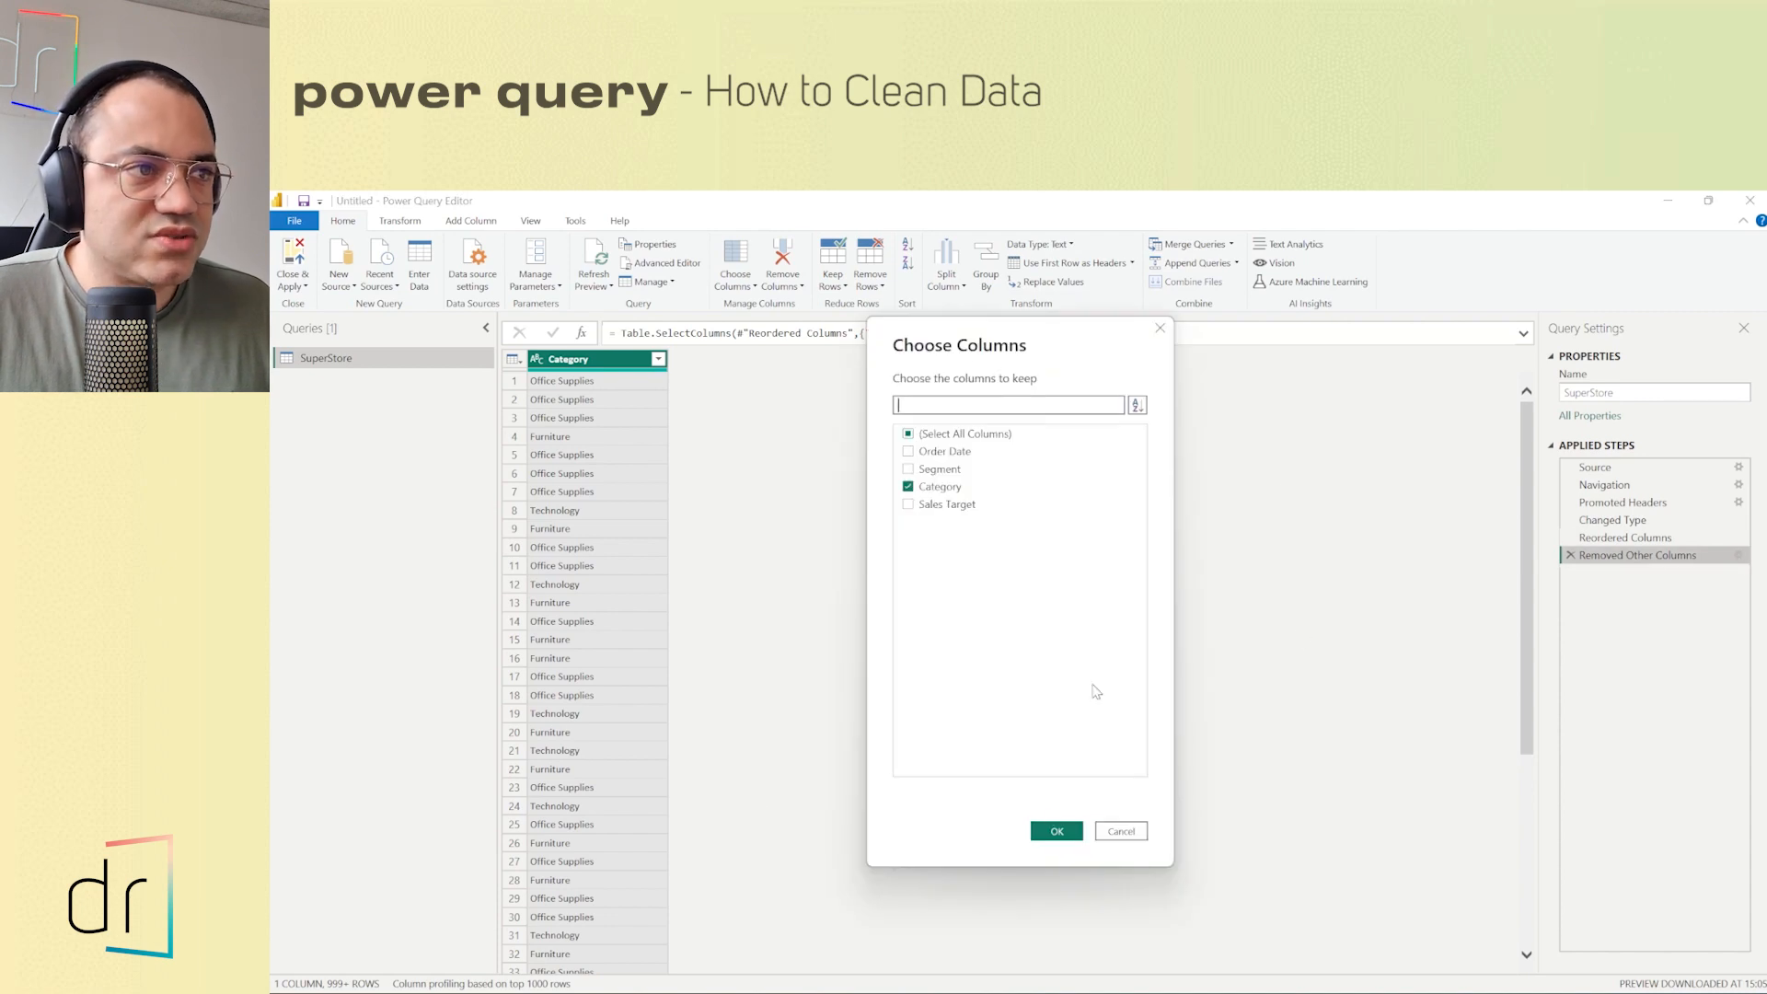
{"action": "left_click", "coordinate": [907, 486]}
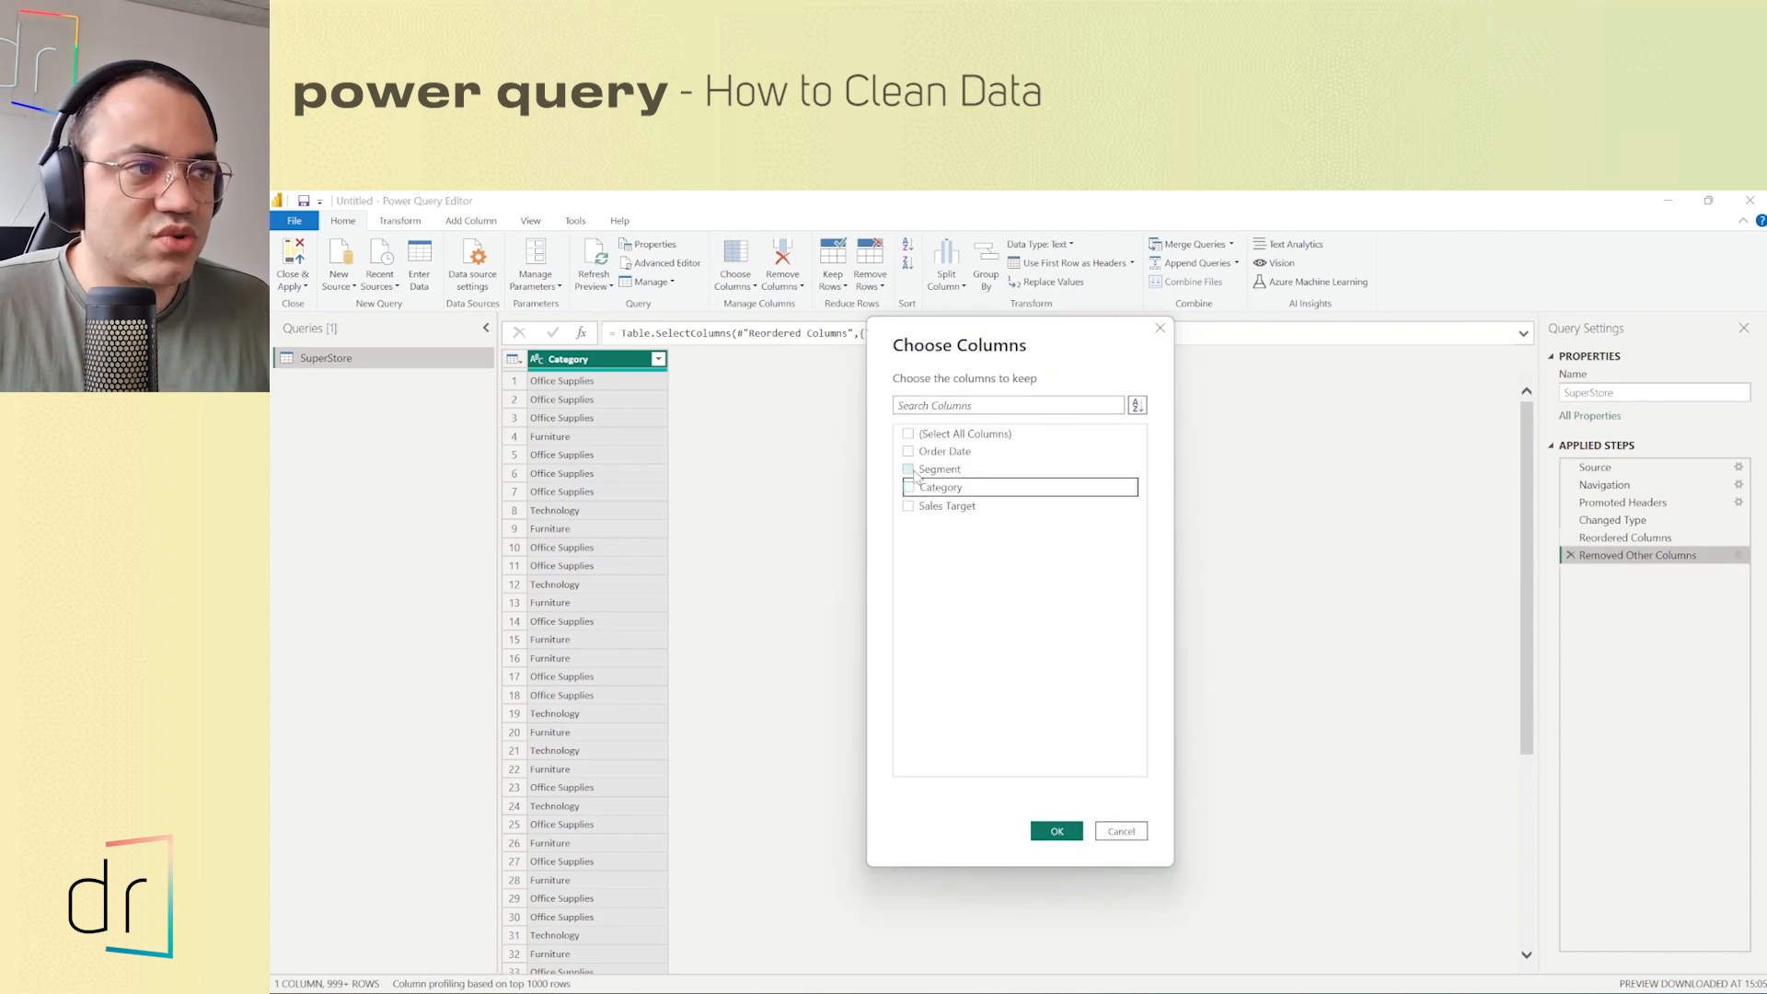
{"action": "left_click", "coordinate": [907, 432]}
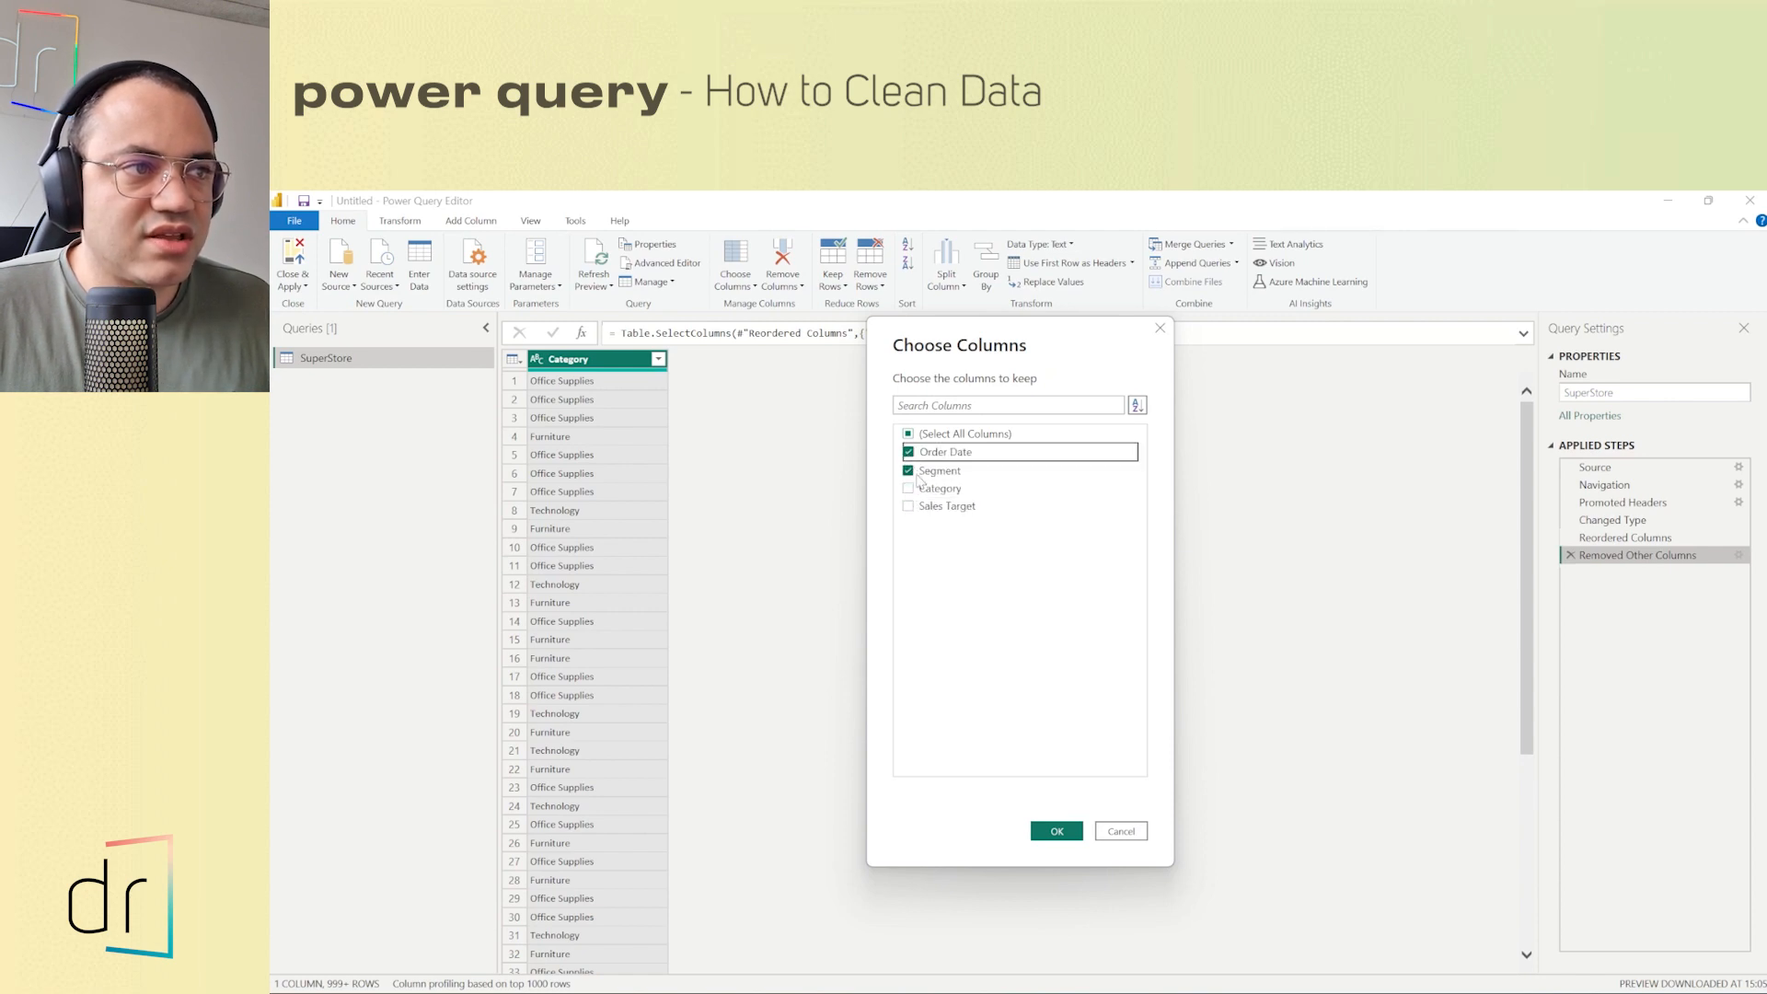
{"action": "left_click", "coordinate": [908, 504]}
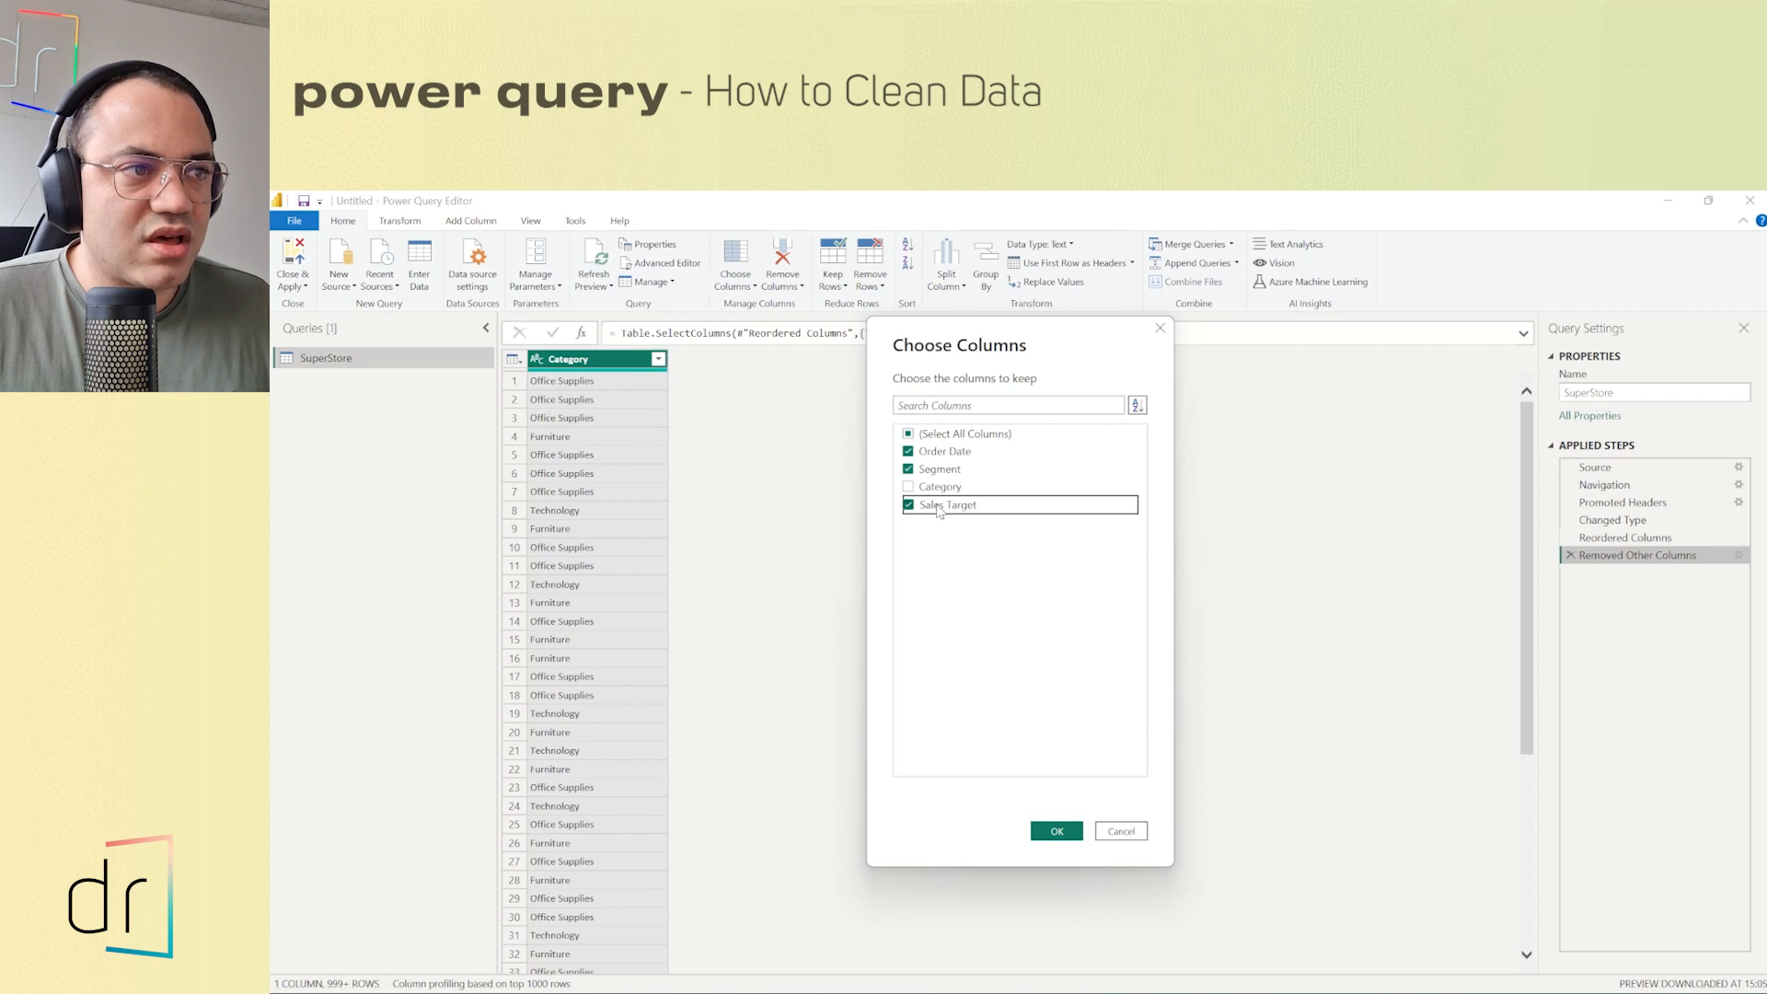
{"action": "left_click", "coordinate": [1057, 830]}
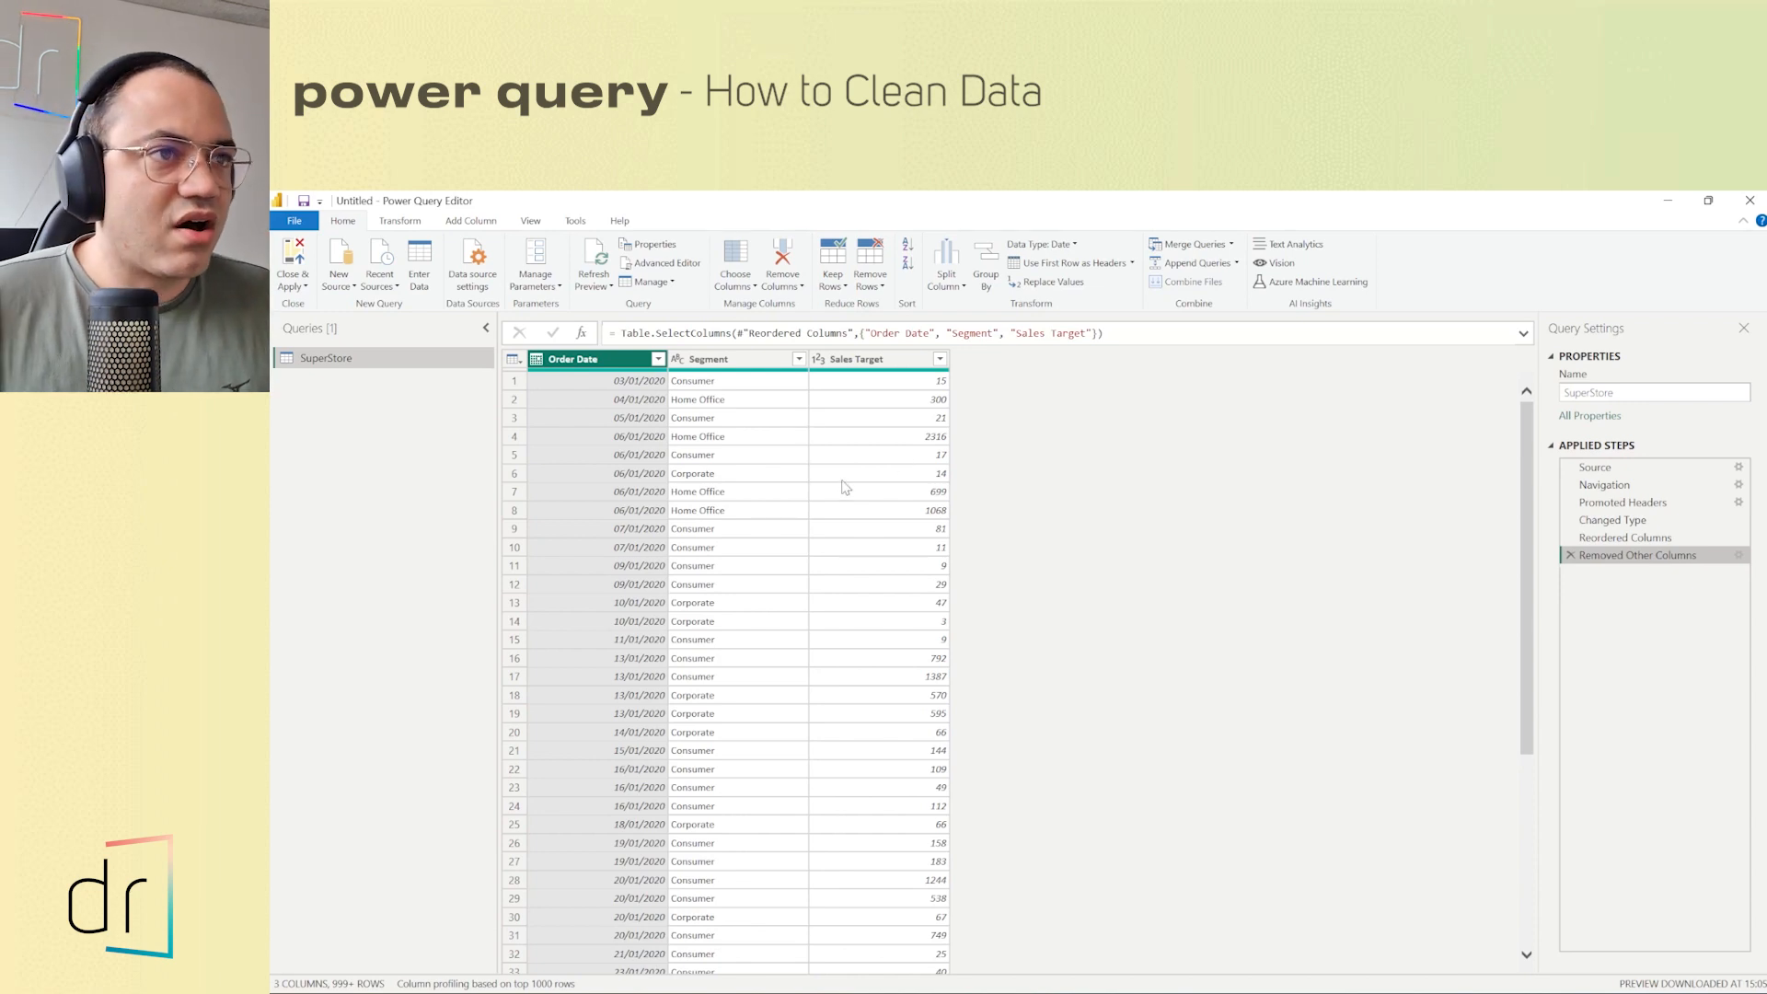
{"action": "mouse_move", "coordinate": [985, 560]}
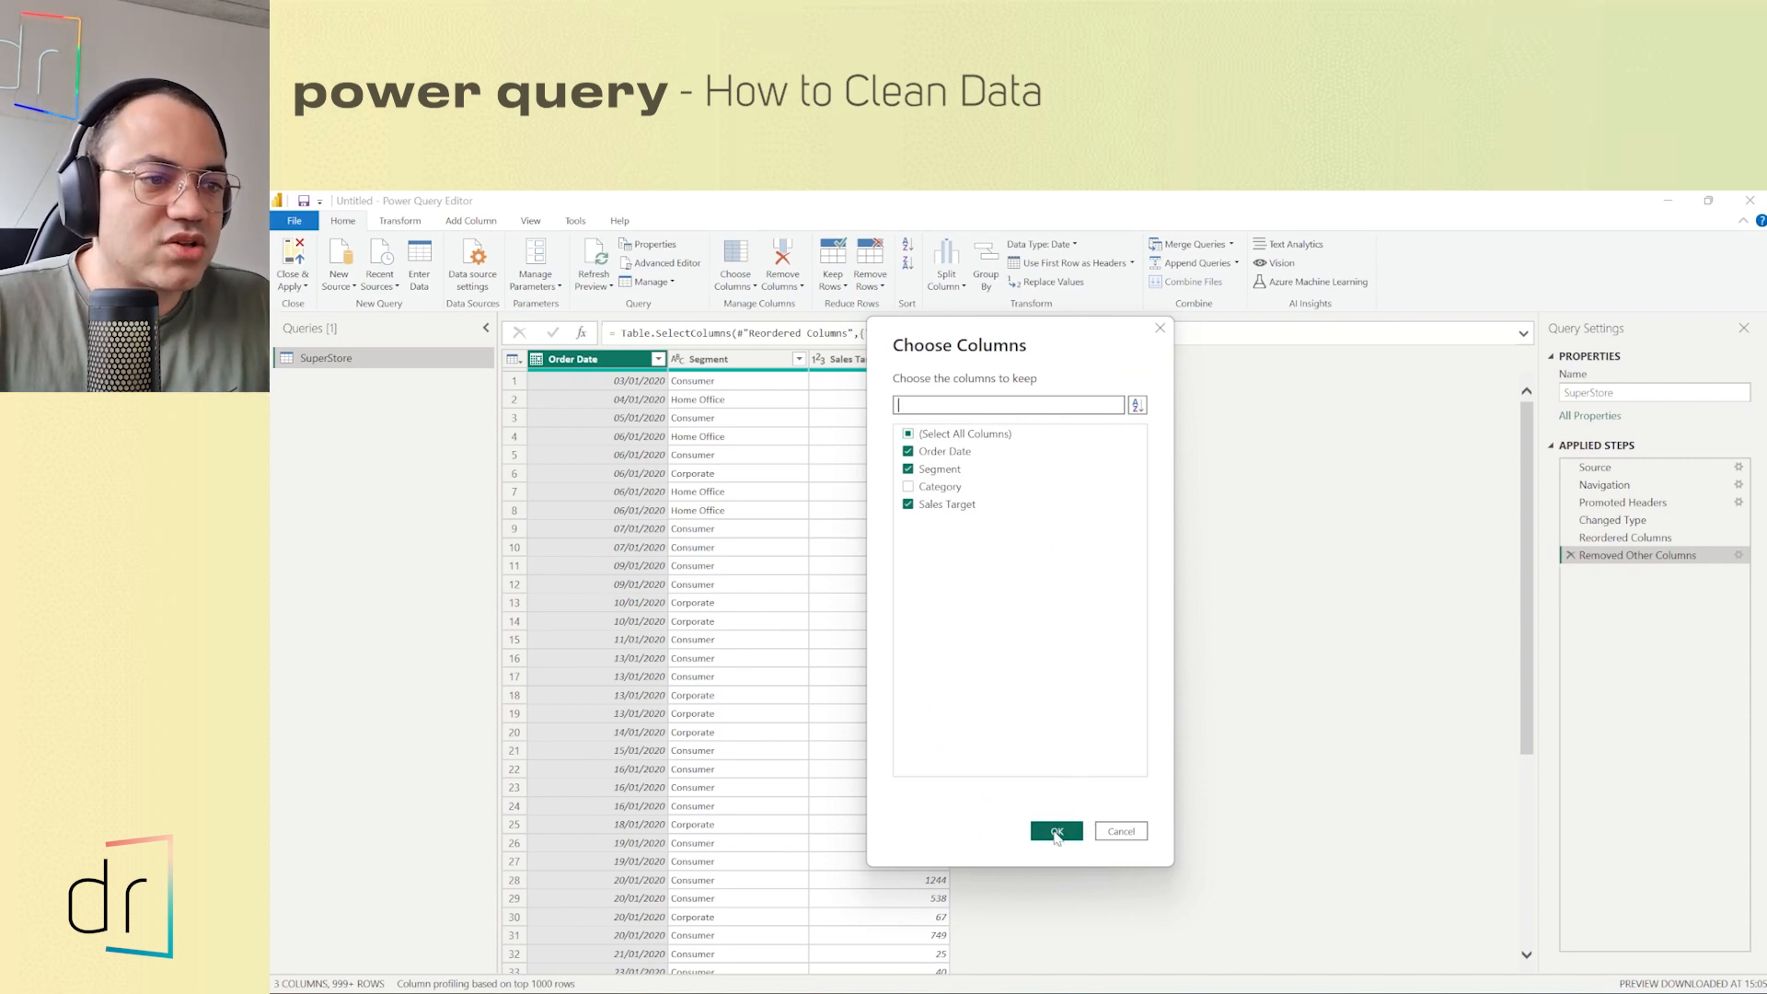
{"action": "left_click", "coordinate": [1056, 830]}
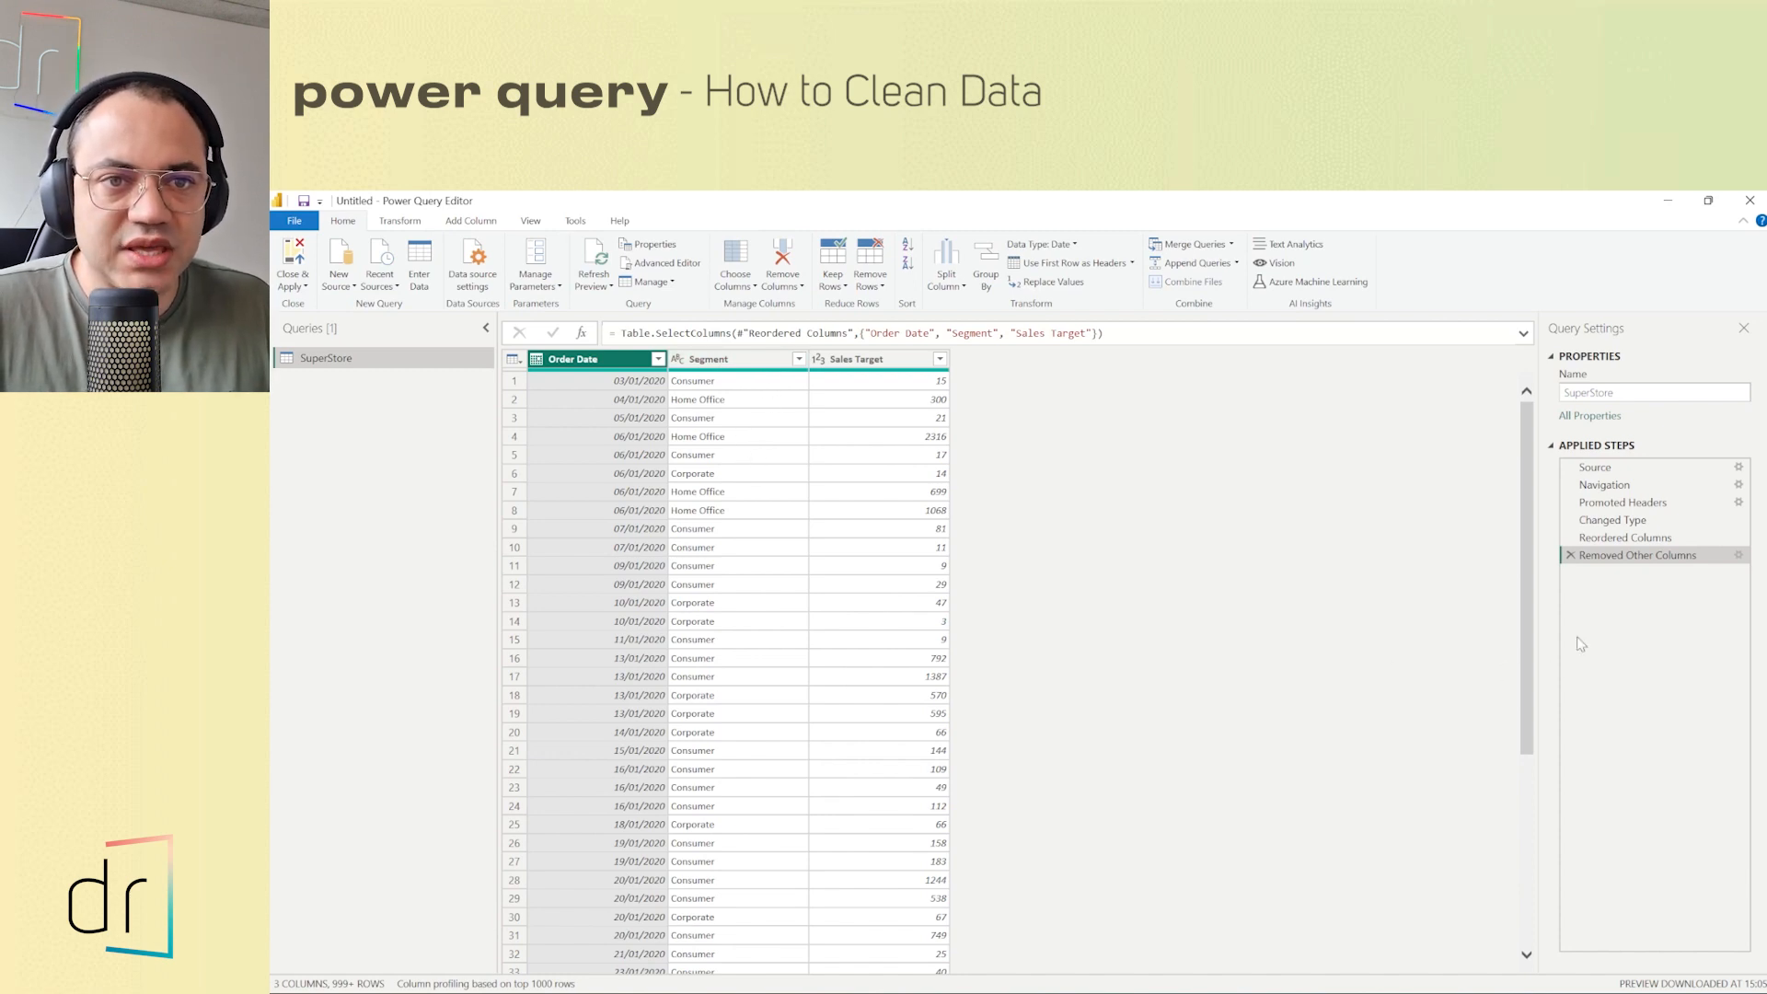
{"action": "mouse_move", "coordinate": [883, 519]}
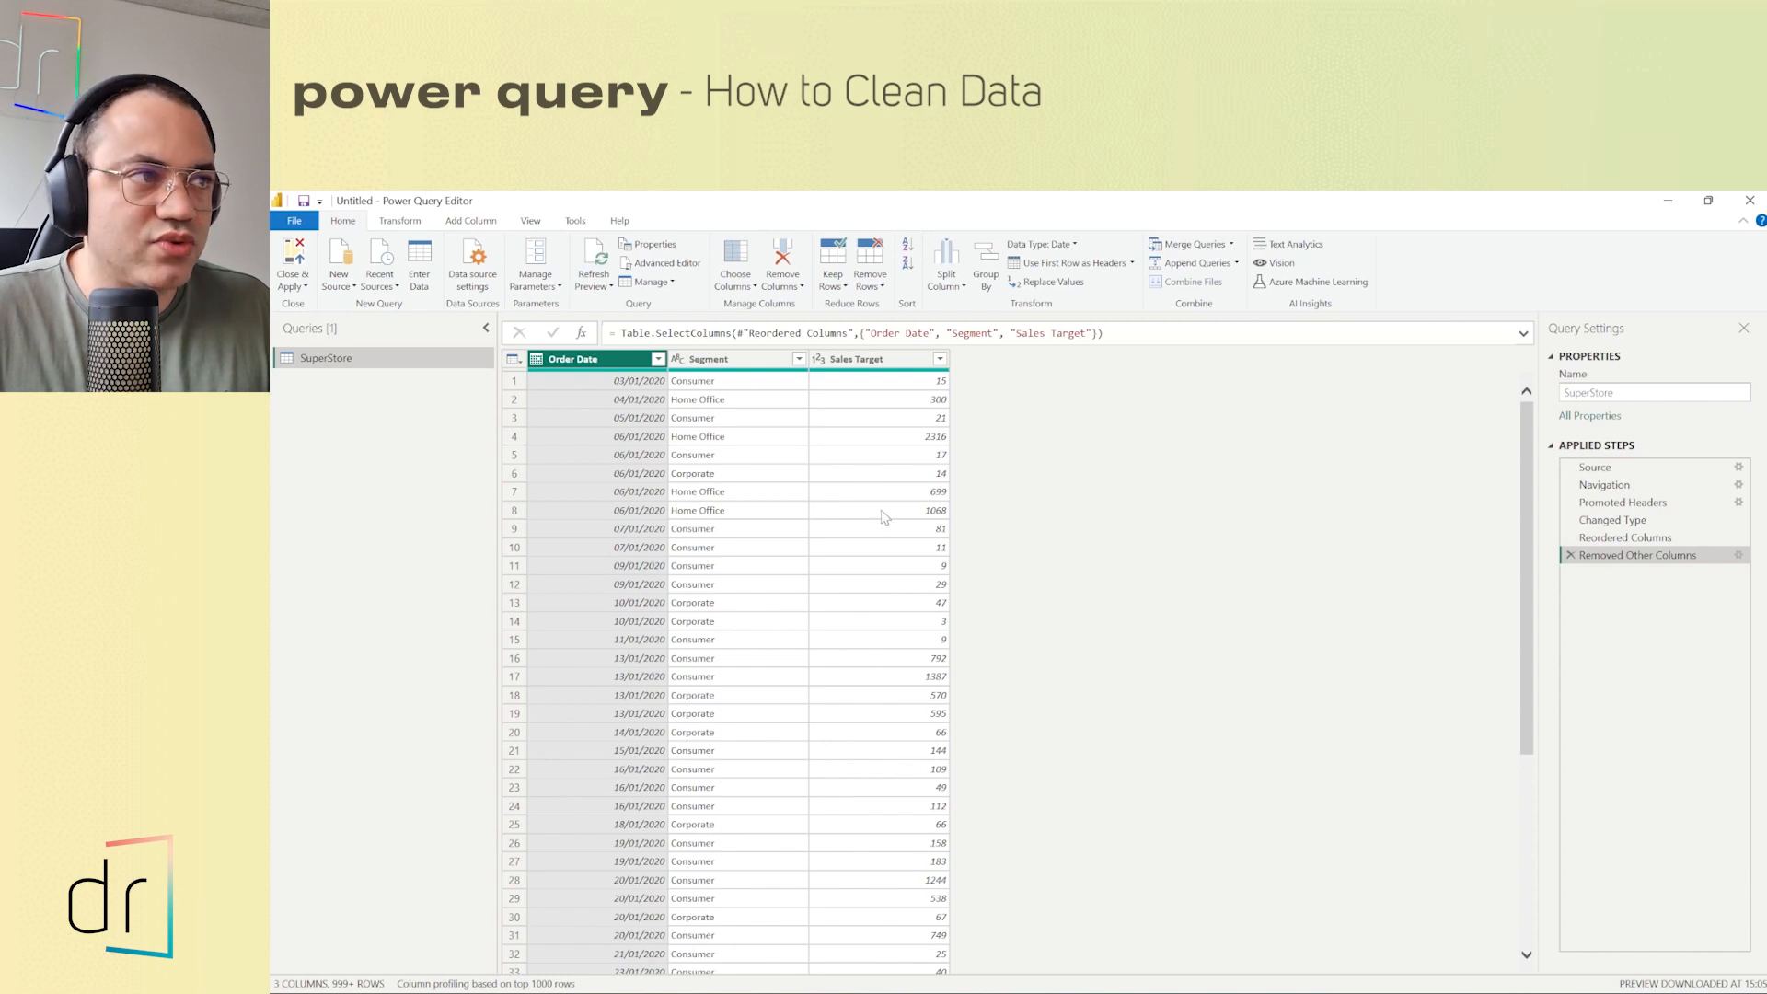
- Remove the Segment column as a new Removed Columns step, leaving Order Date and Sales Target
{"action": "left_click", "coordinate": [699, 359]}
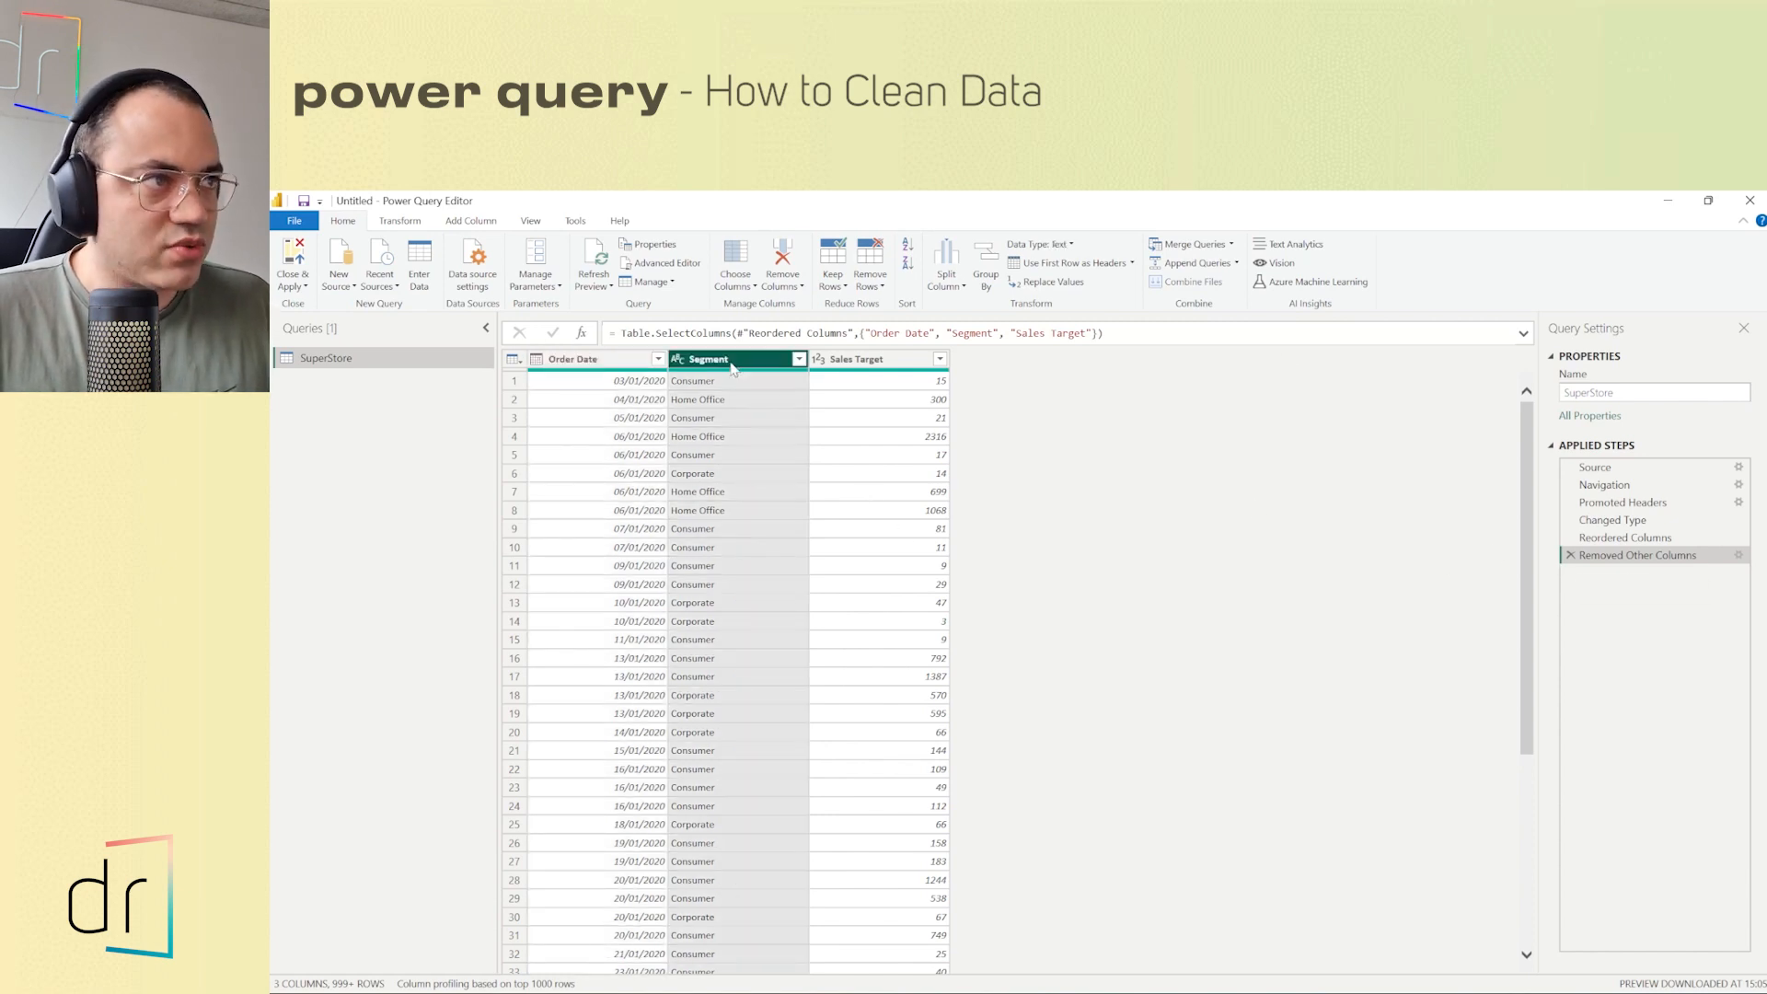
{"action": "right_click", "coordinate": [732, 366]}
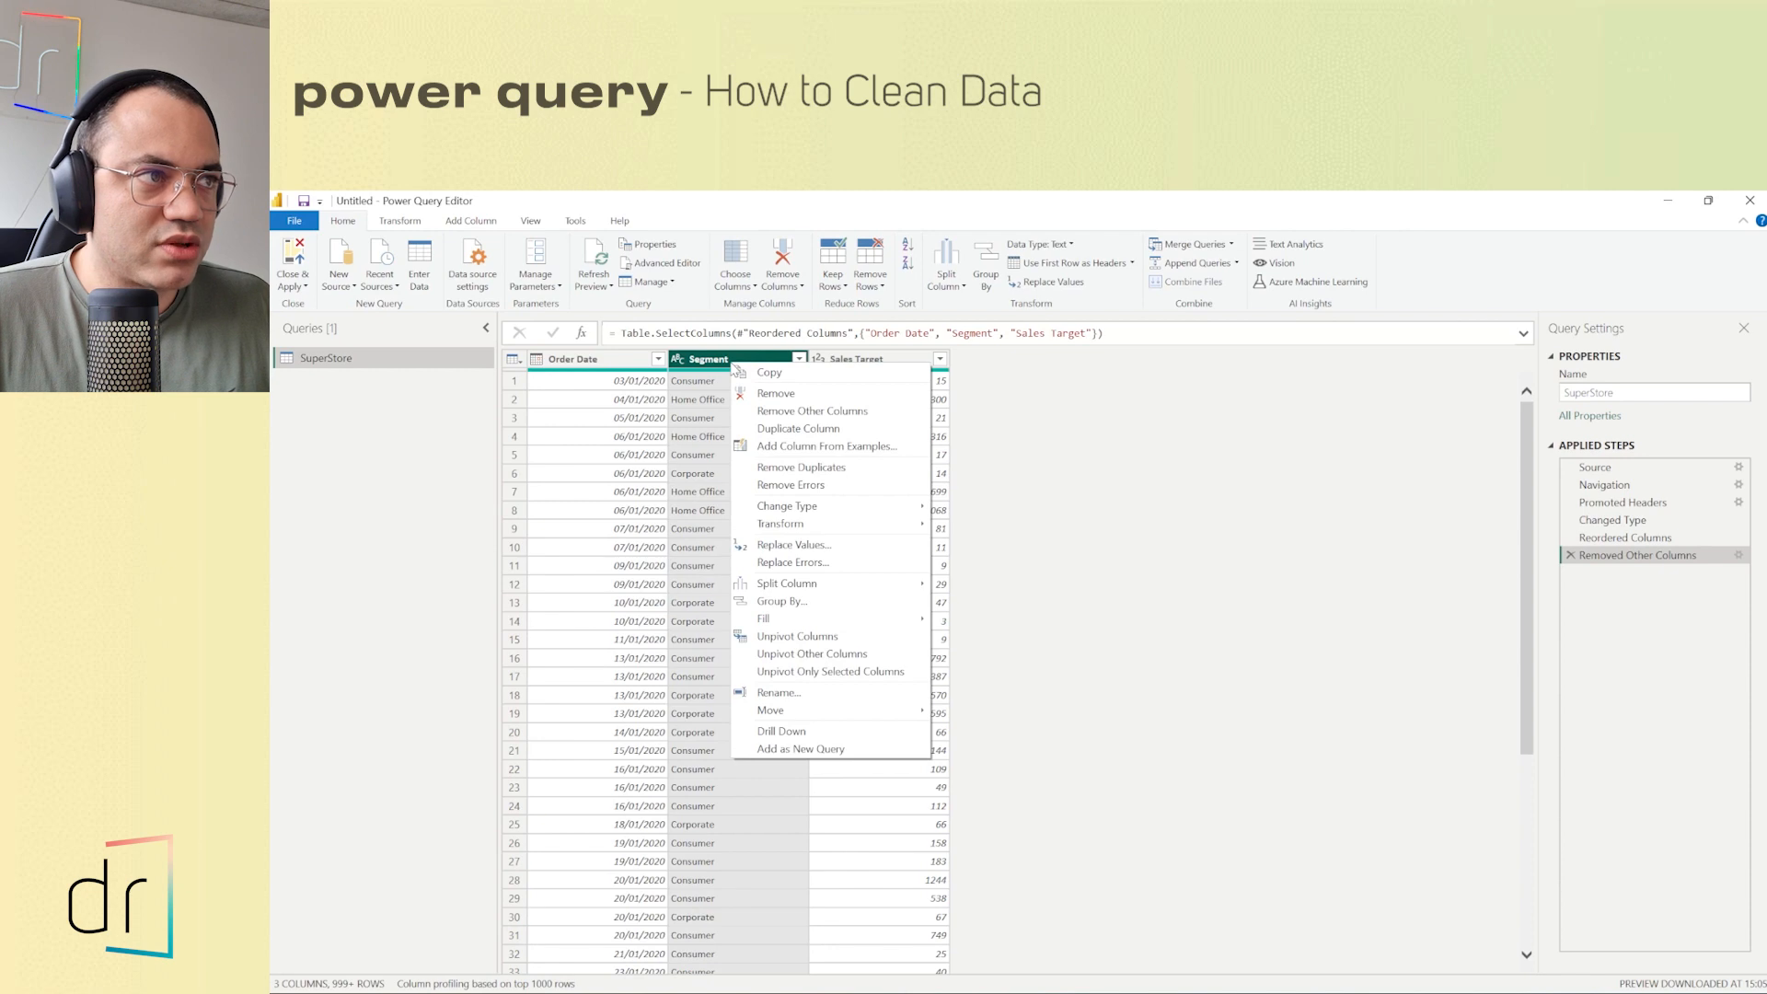
{"action": "left_click", "coordinate": [775, 392]}
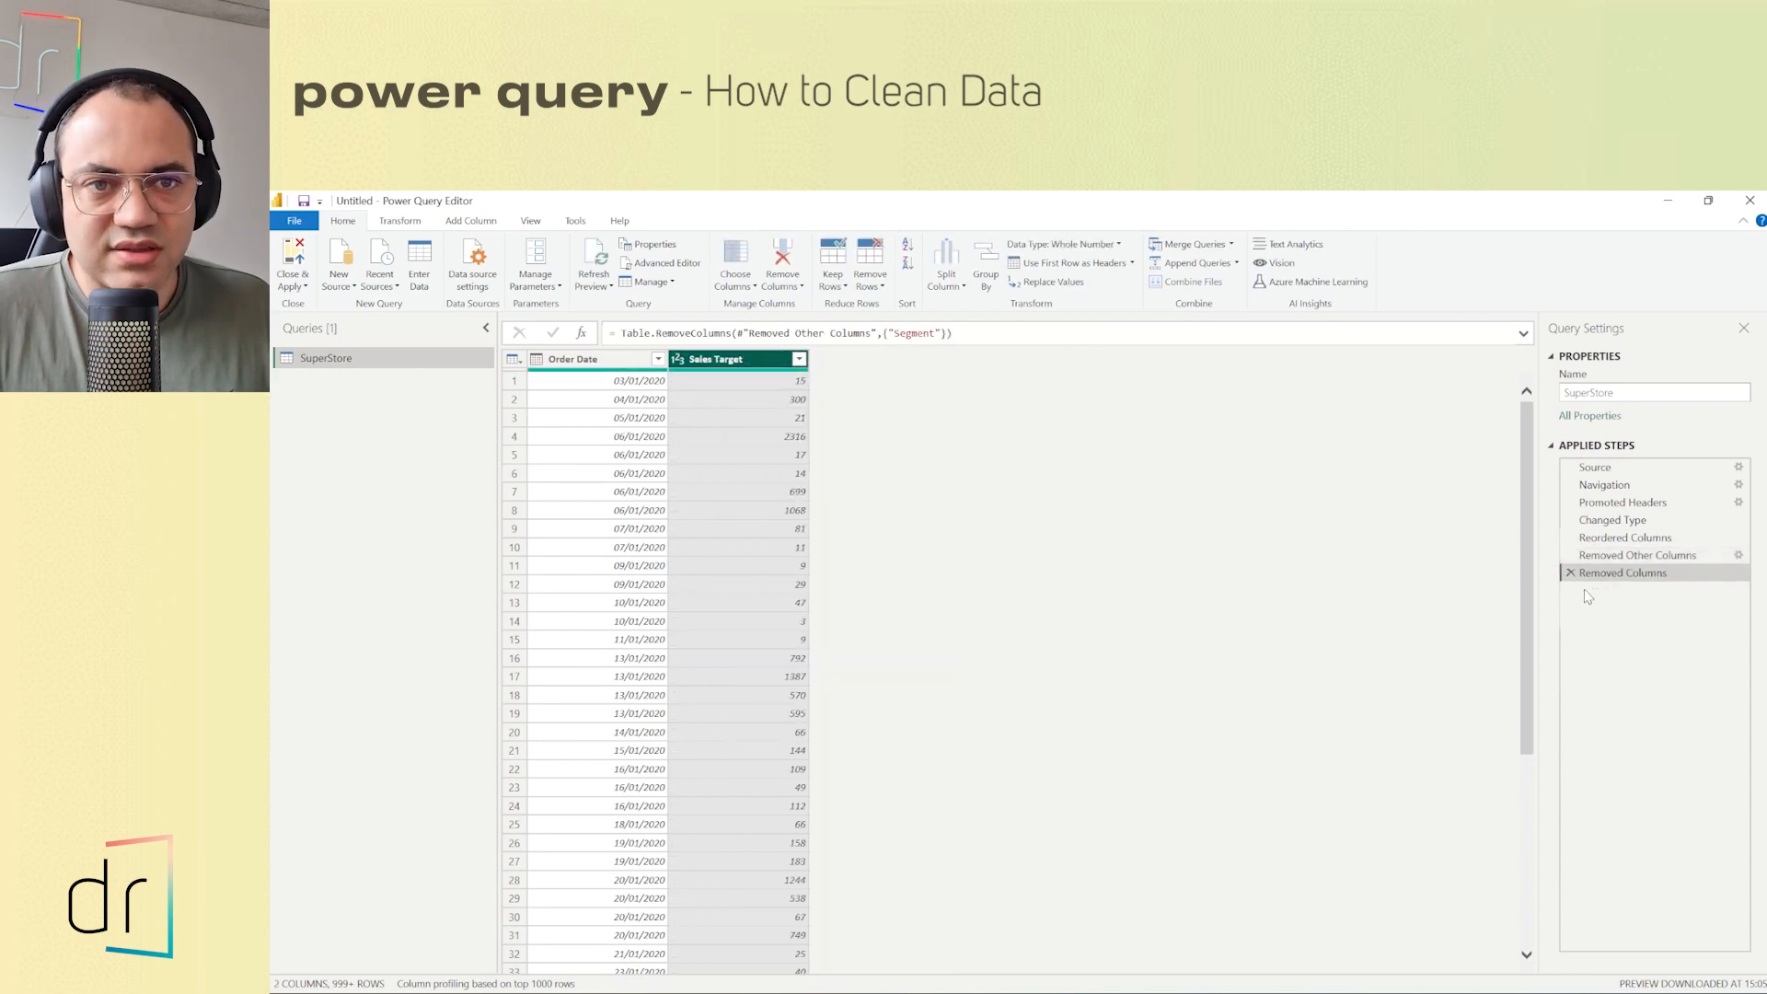
{"action": "mouse_move", "coordinate": [1609, 591]}
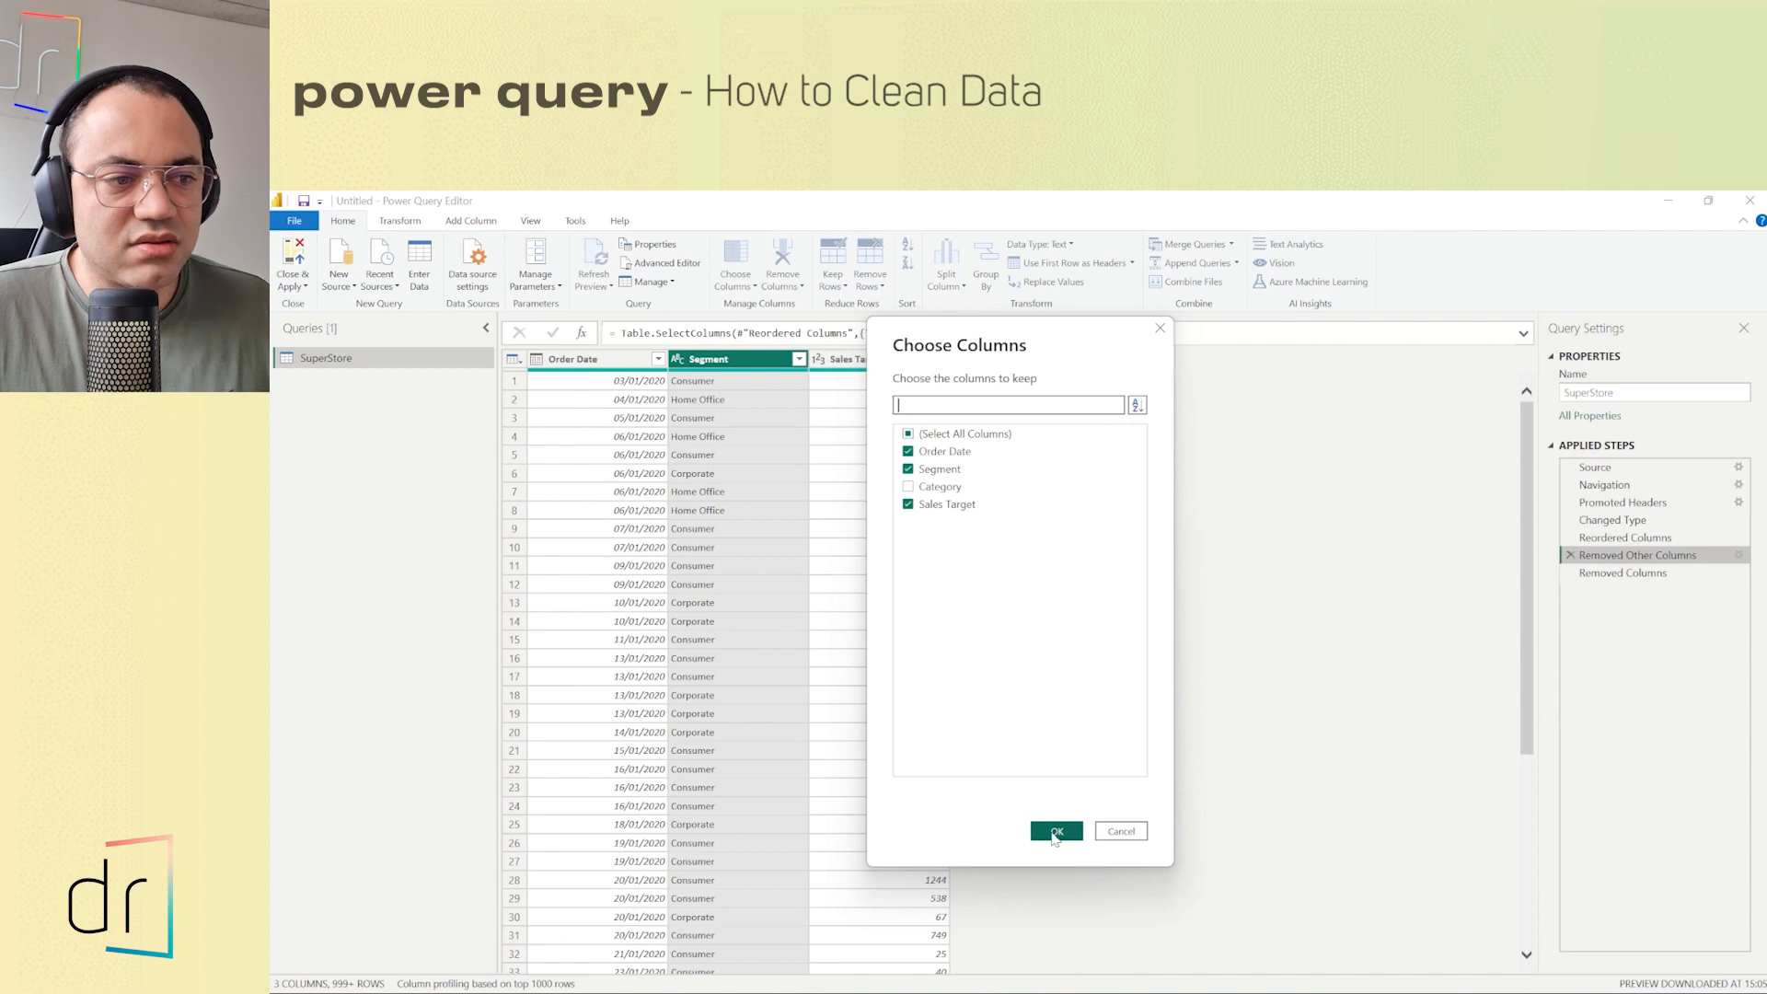
{"action": "left_click", "coordinate": [1056, 830]}
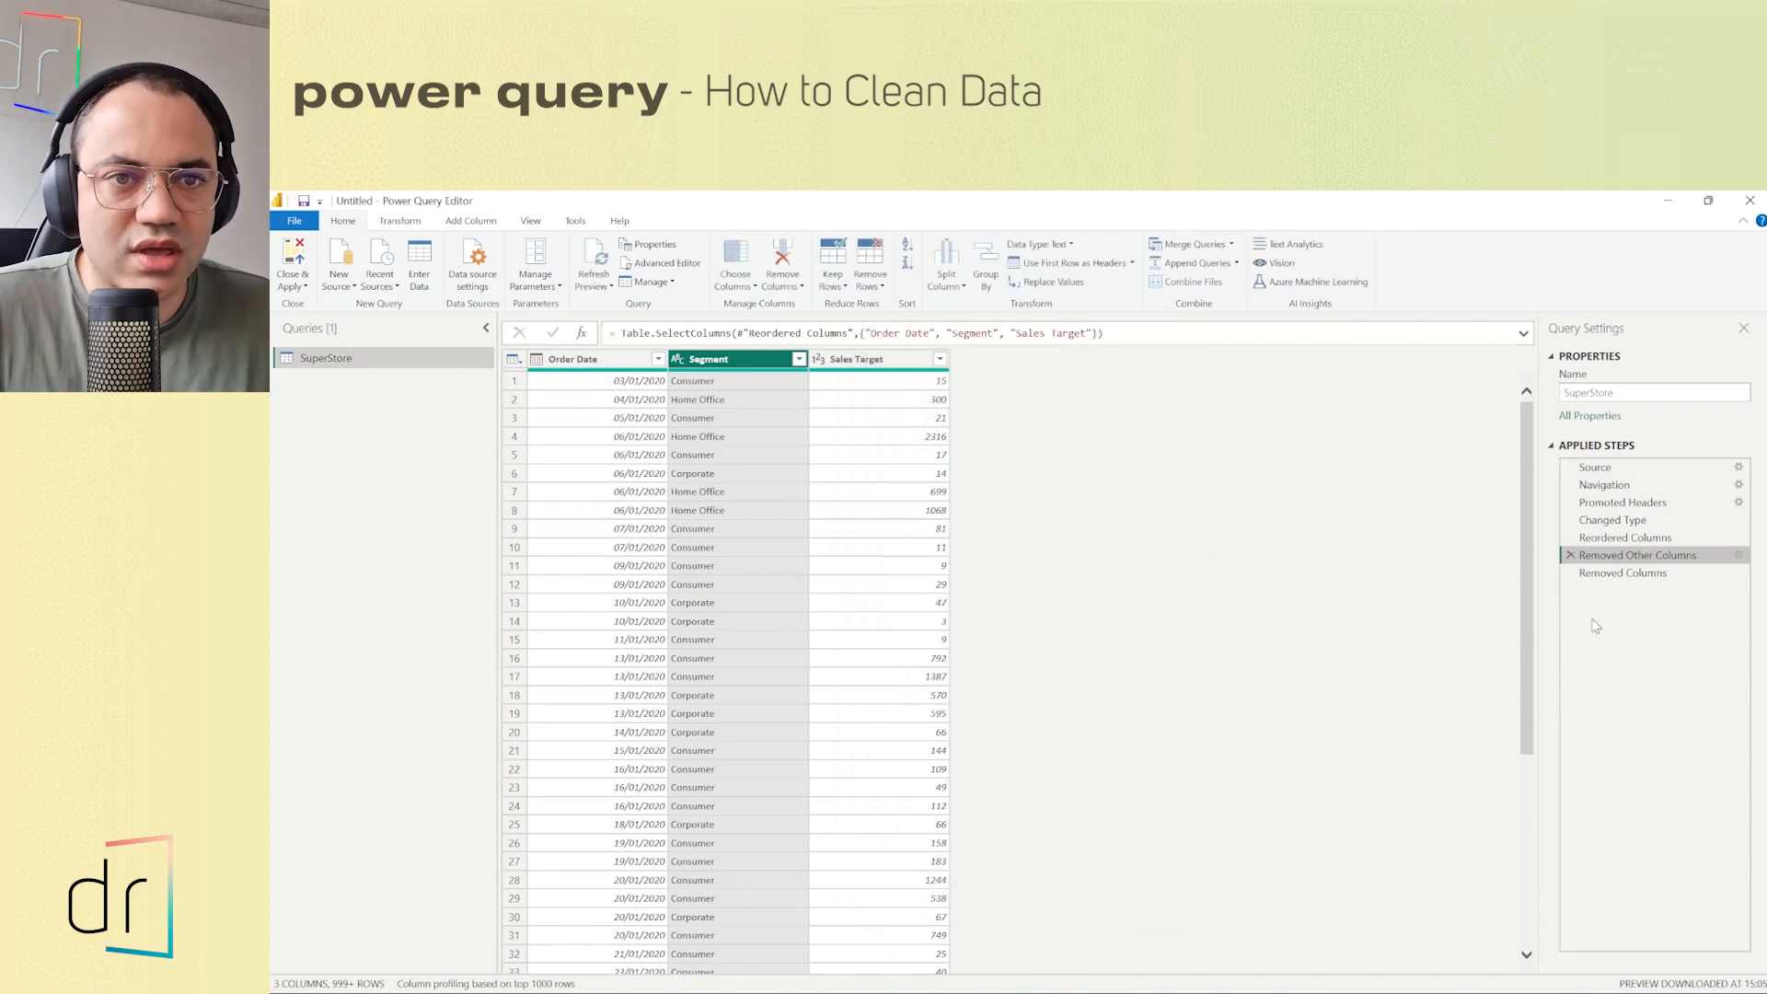
{"action": "left_click", "coordinate": [1625, 573]}
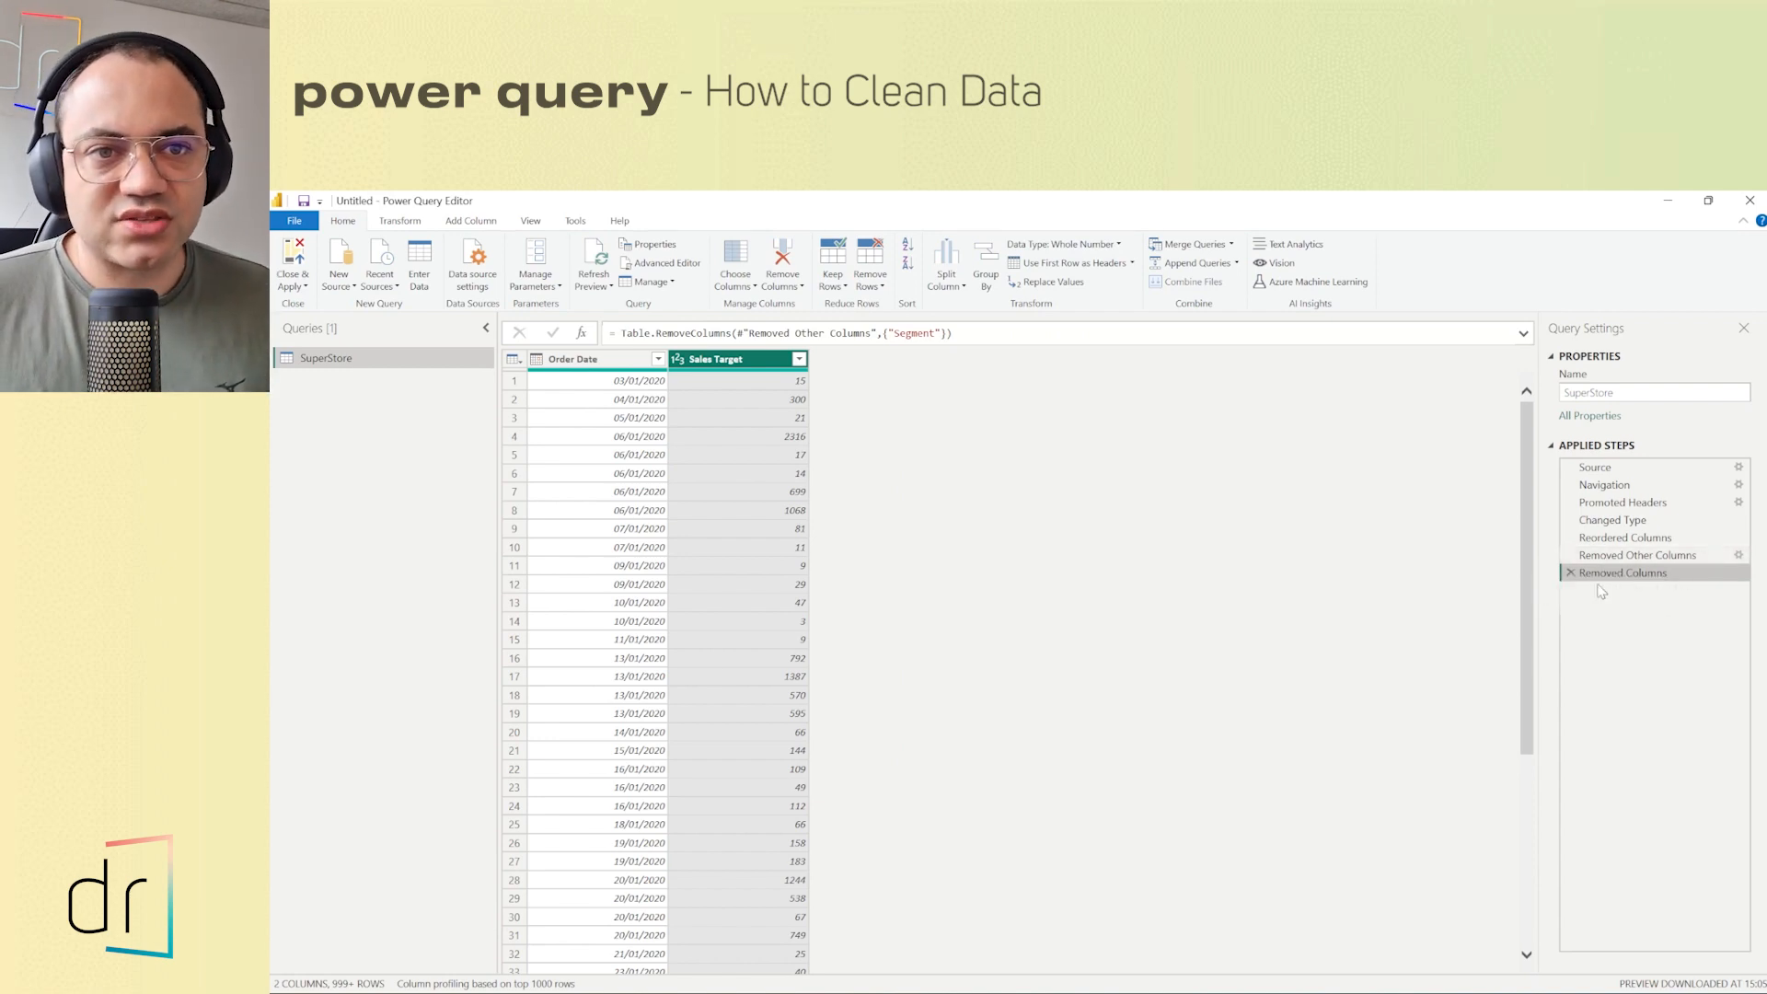
{"action": "mouse_move", "coordinate": [1618, 576]}
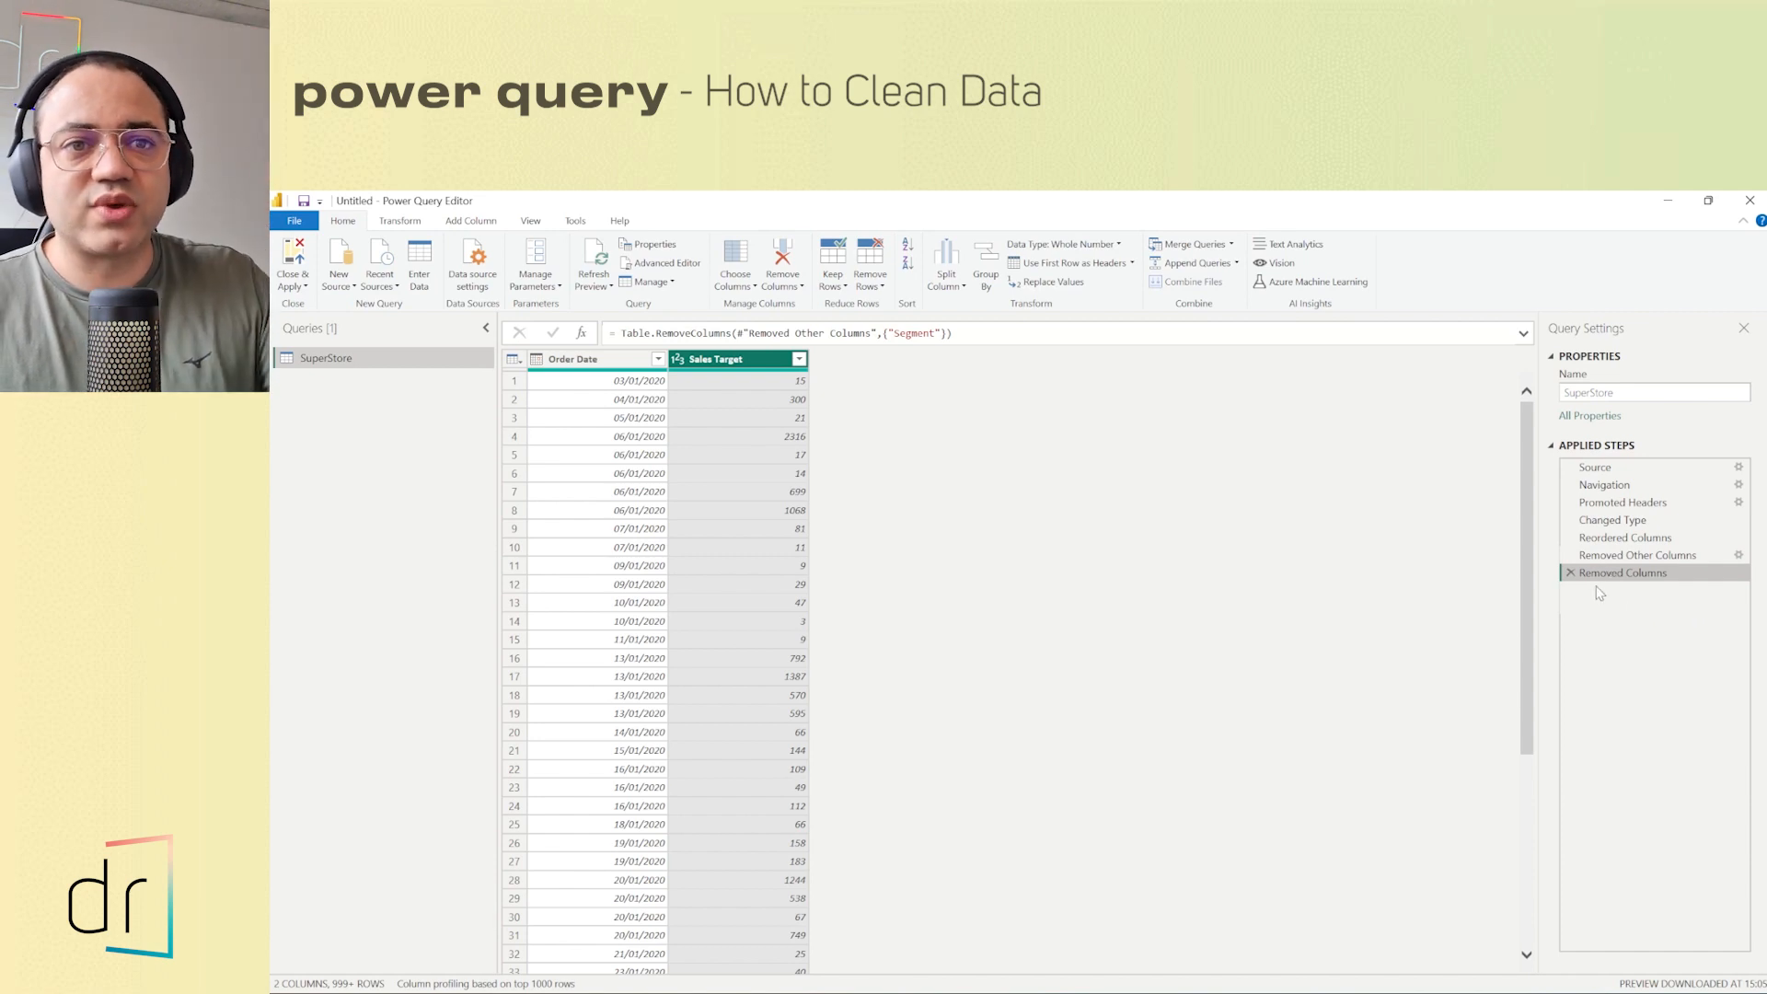
- Delete the Removed Columns step so Segment returns to the table
{"action": "left_click", "coordinate": [1568, 573]}
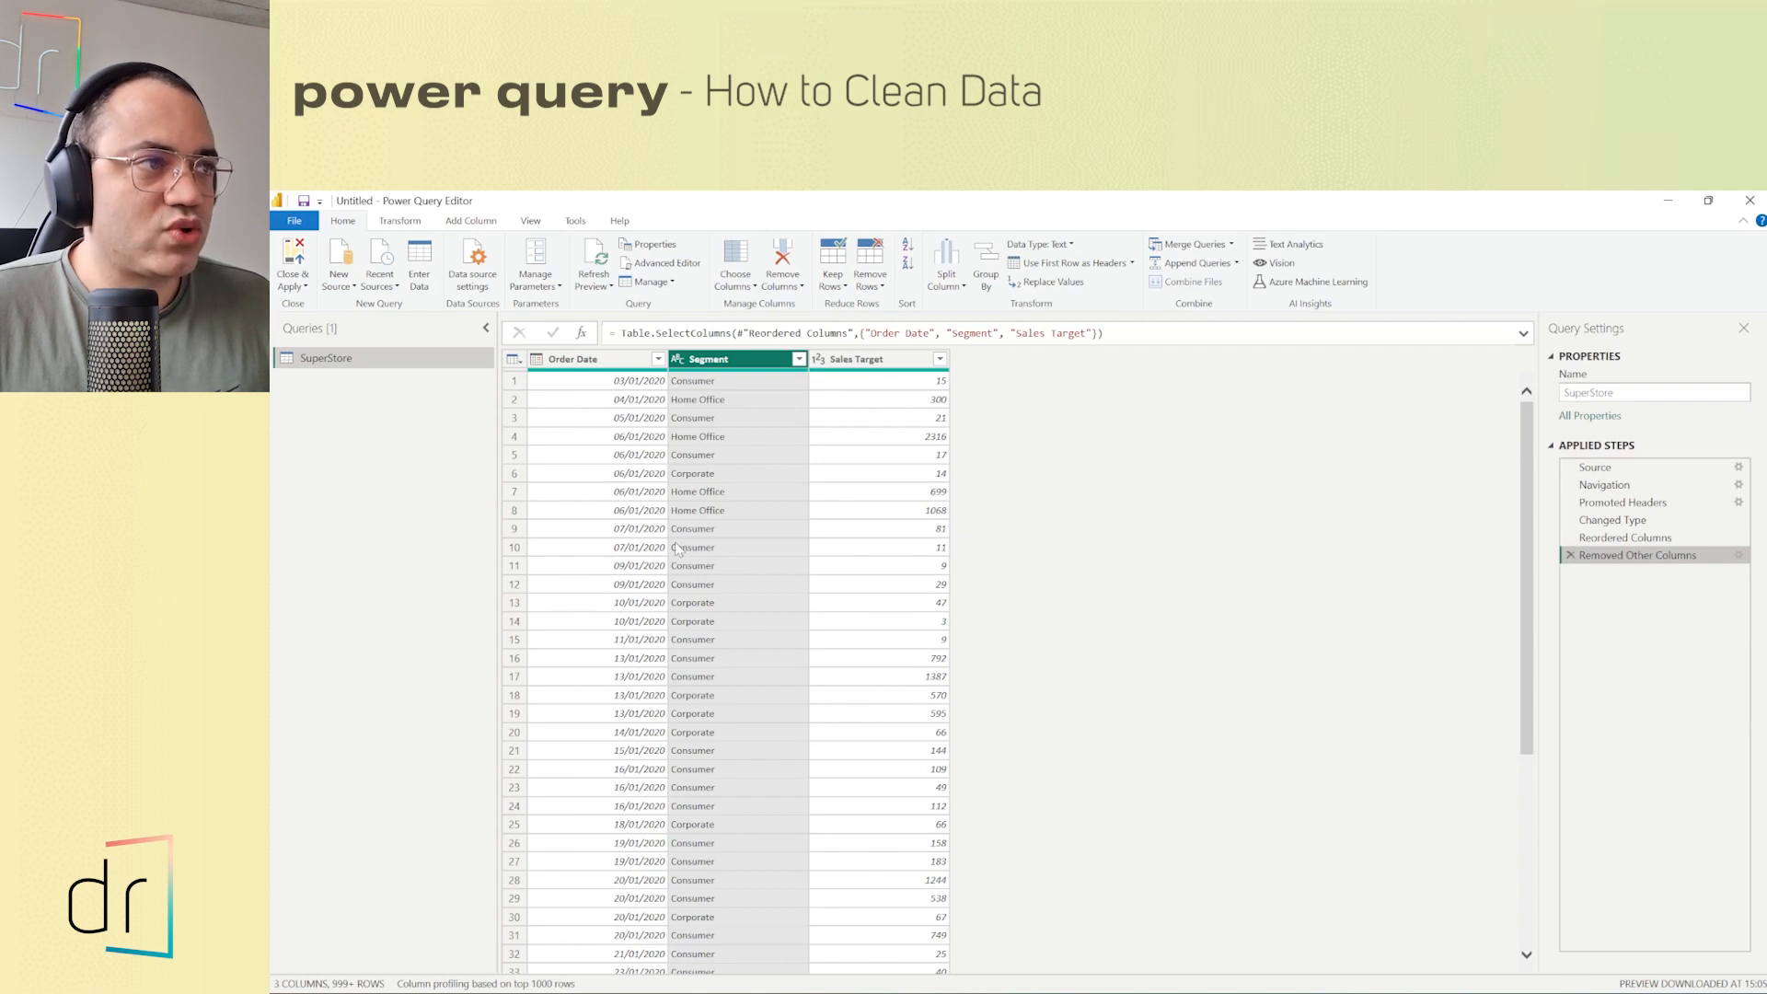
{"action": "mouse_move", "coordinate": [803, 420]}
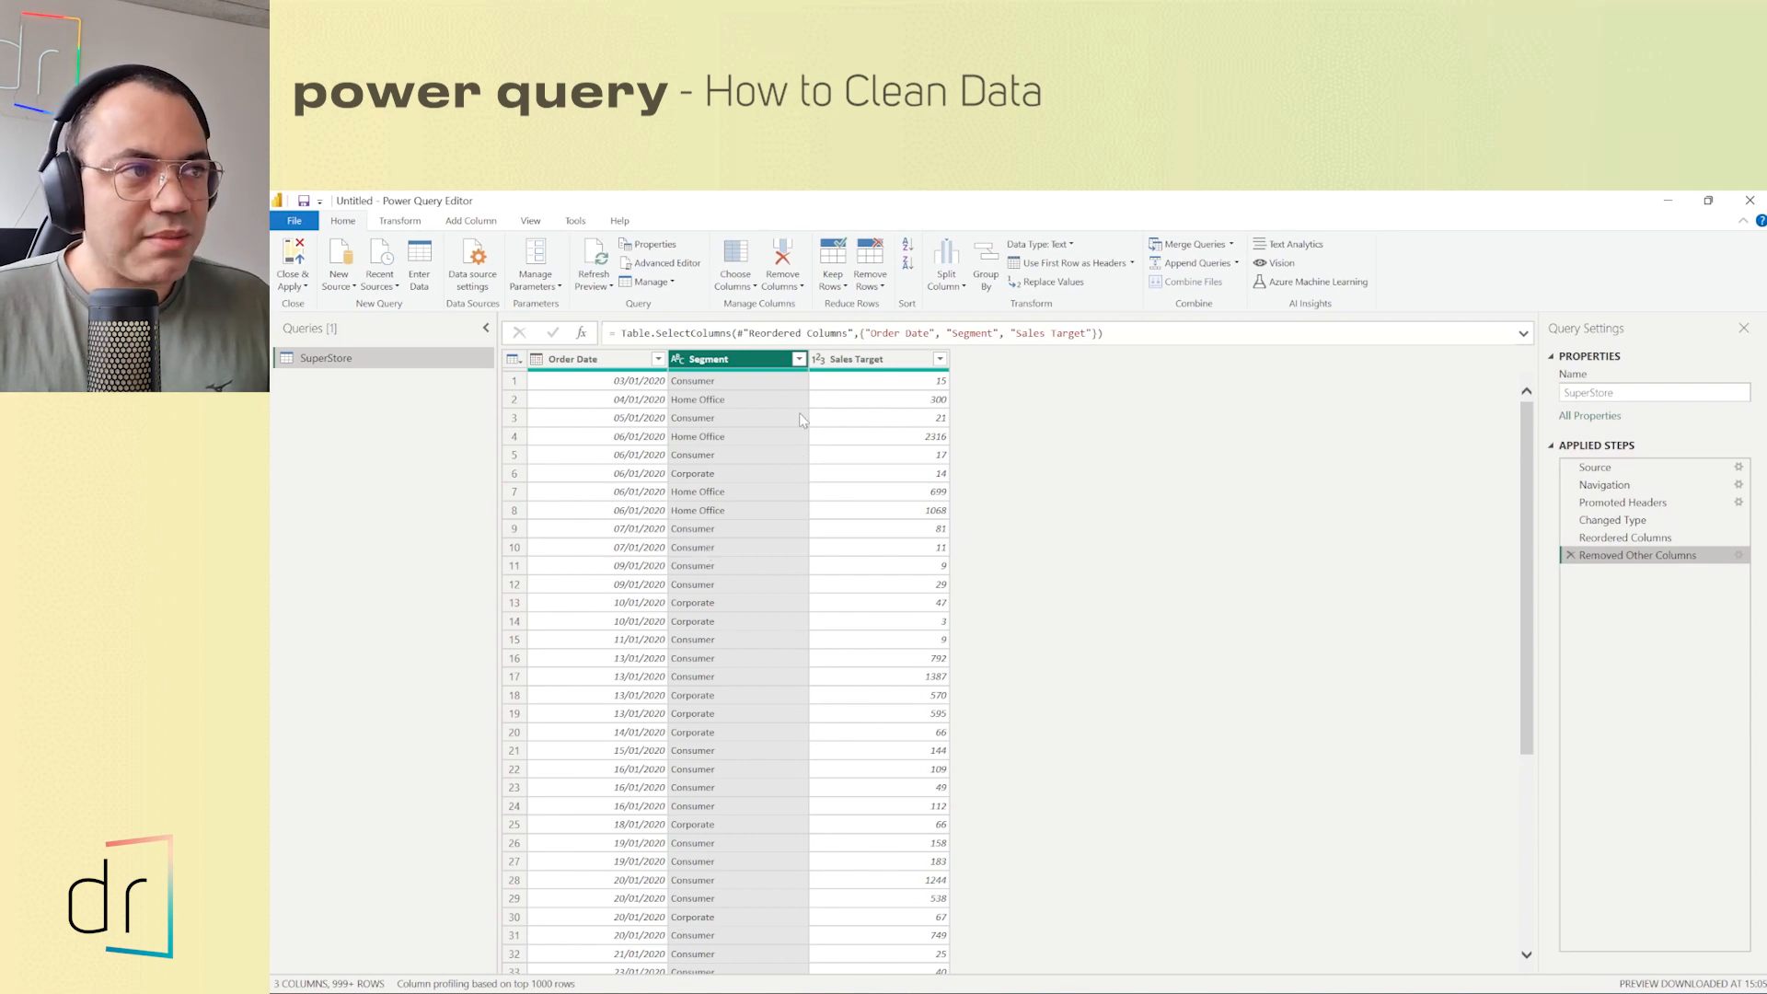
{"action": "mouse_move", "coordinate": [1051, 471]}
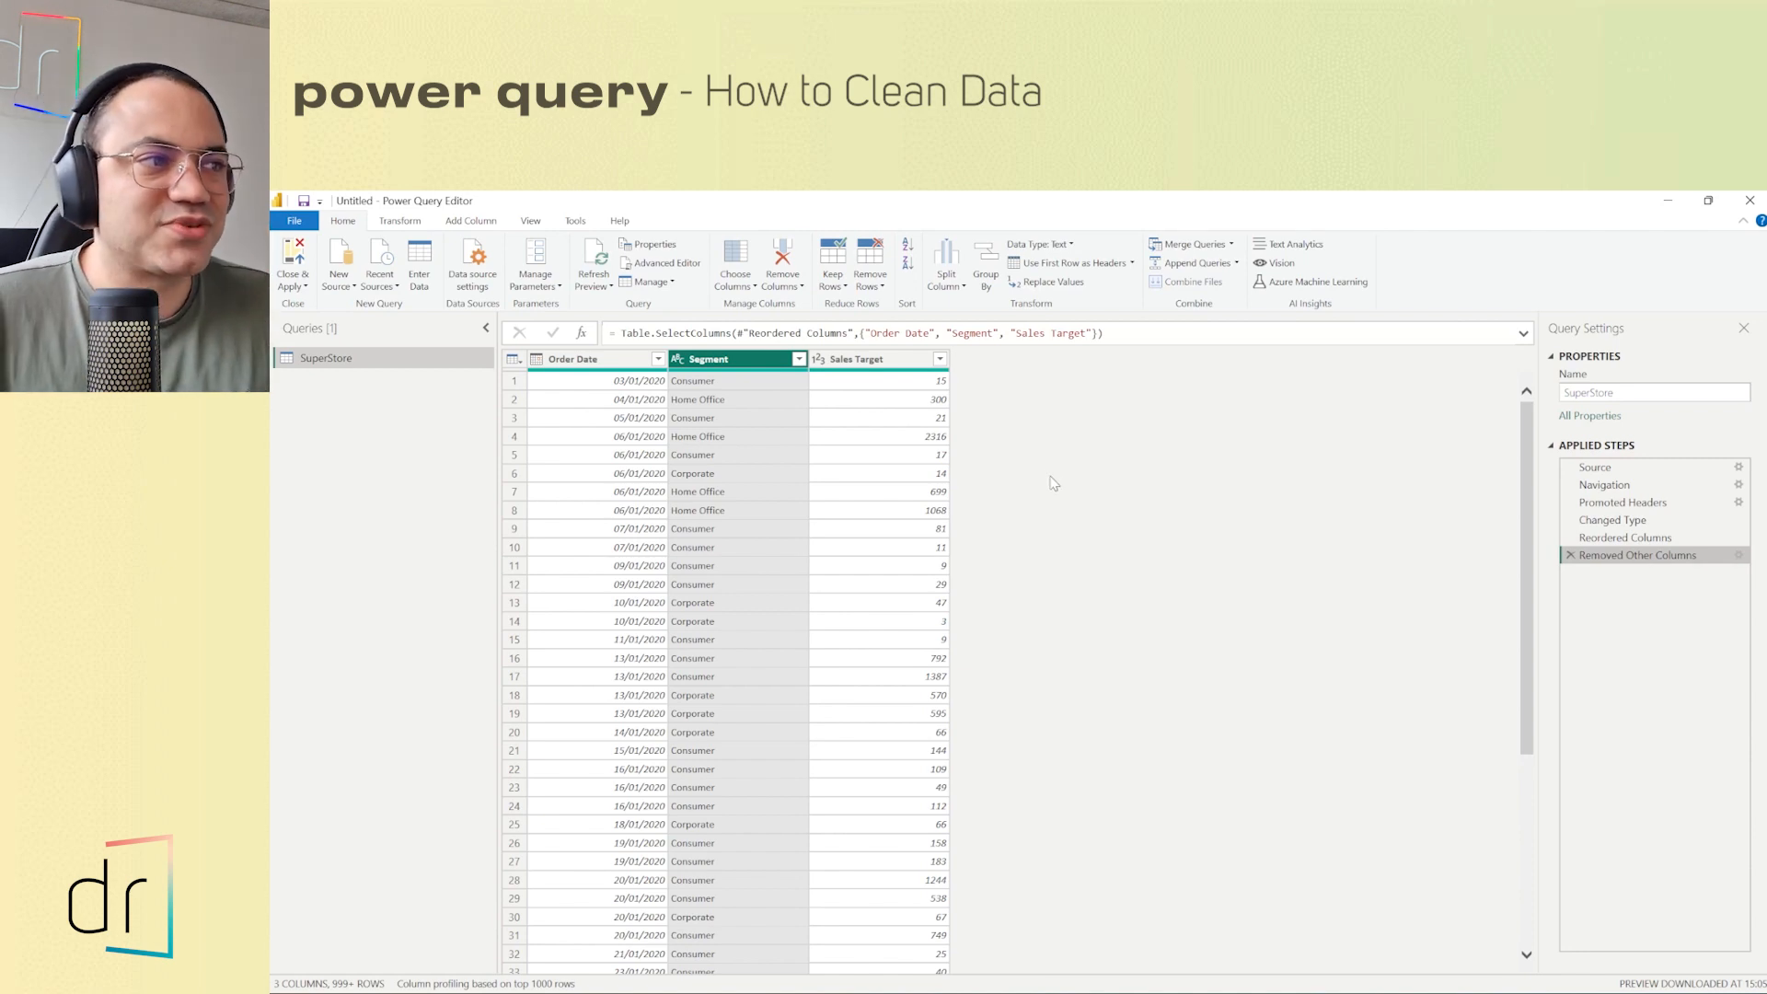
{"action": "mouse_move", "coordinate": [716, 437]}
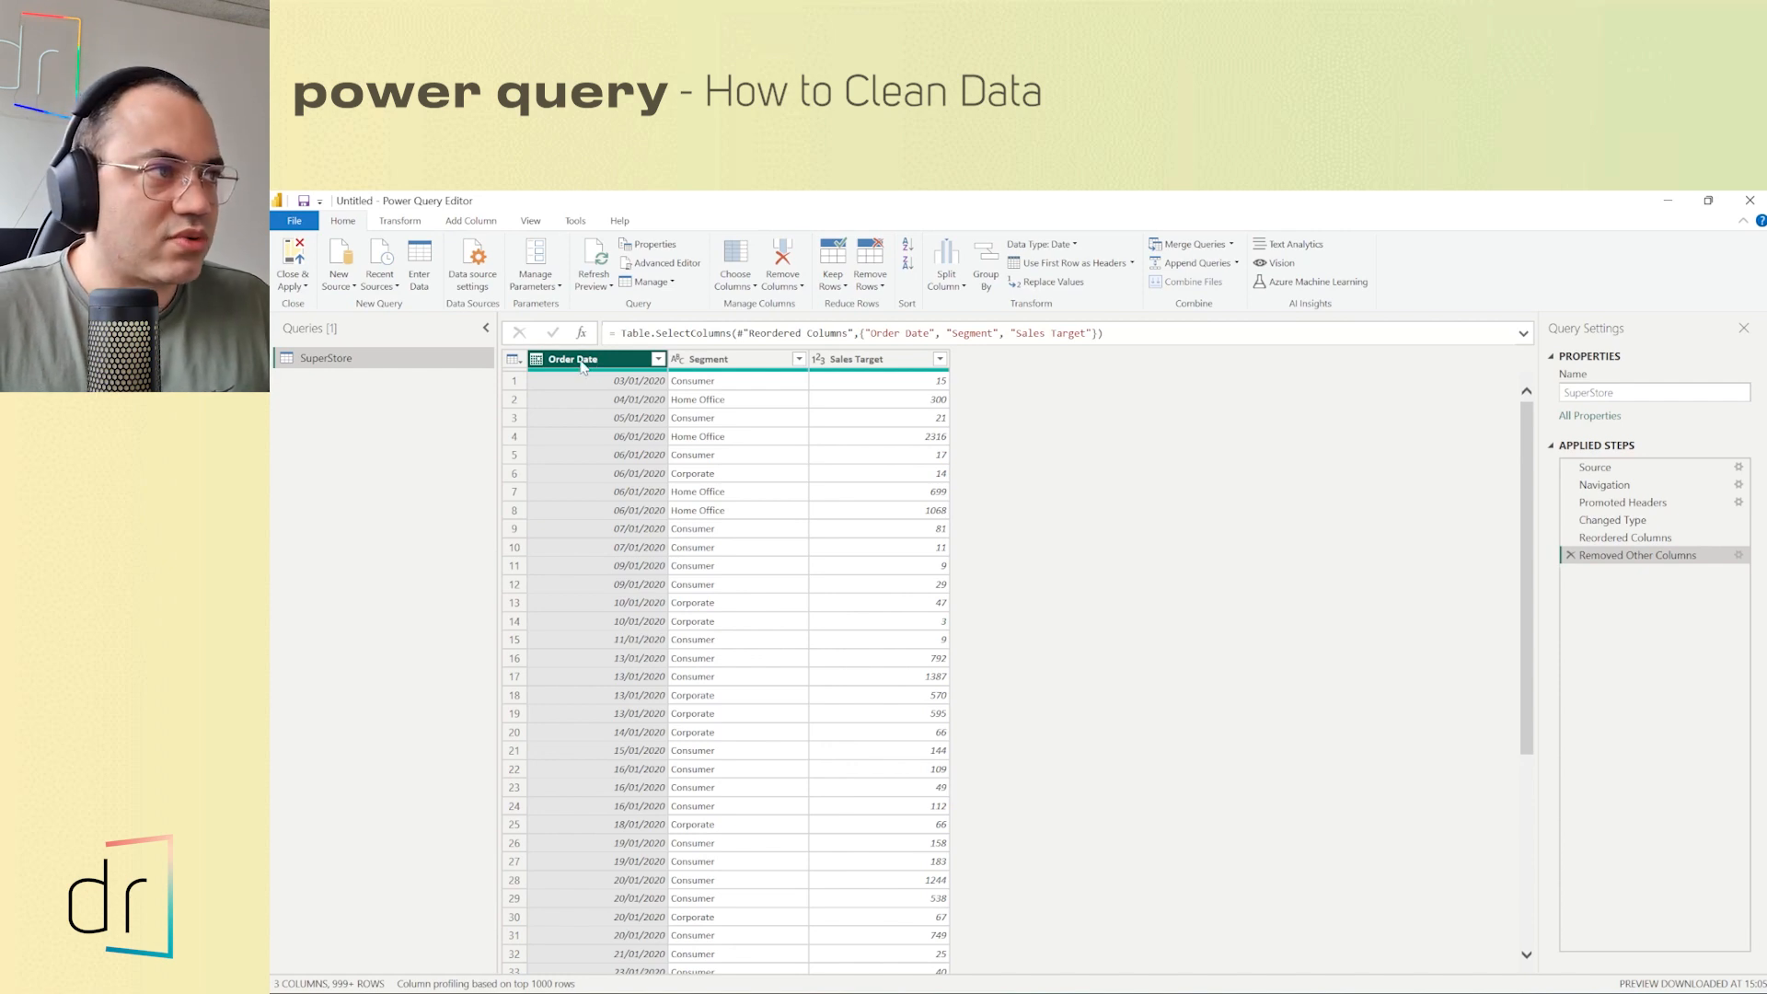
- Rename Order Date to Date and compare the table before and after the rename
{"action": "double_click", "coordinate": [570, 359]}
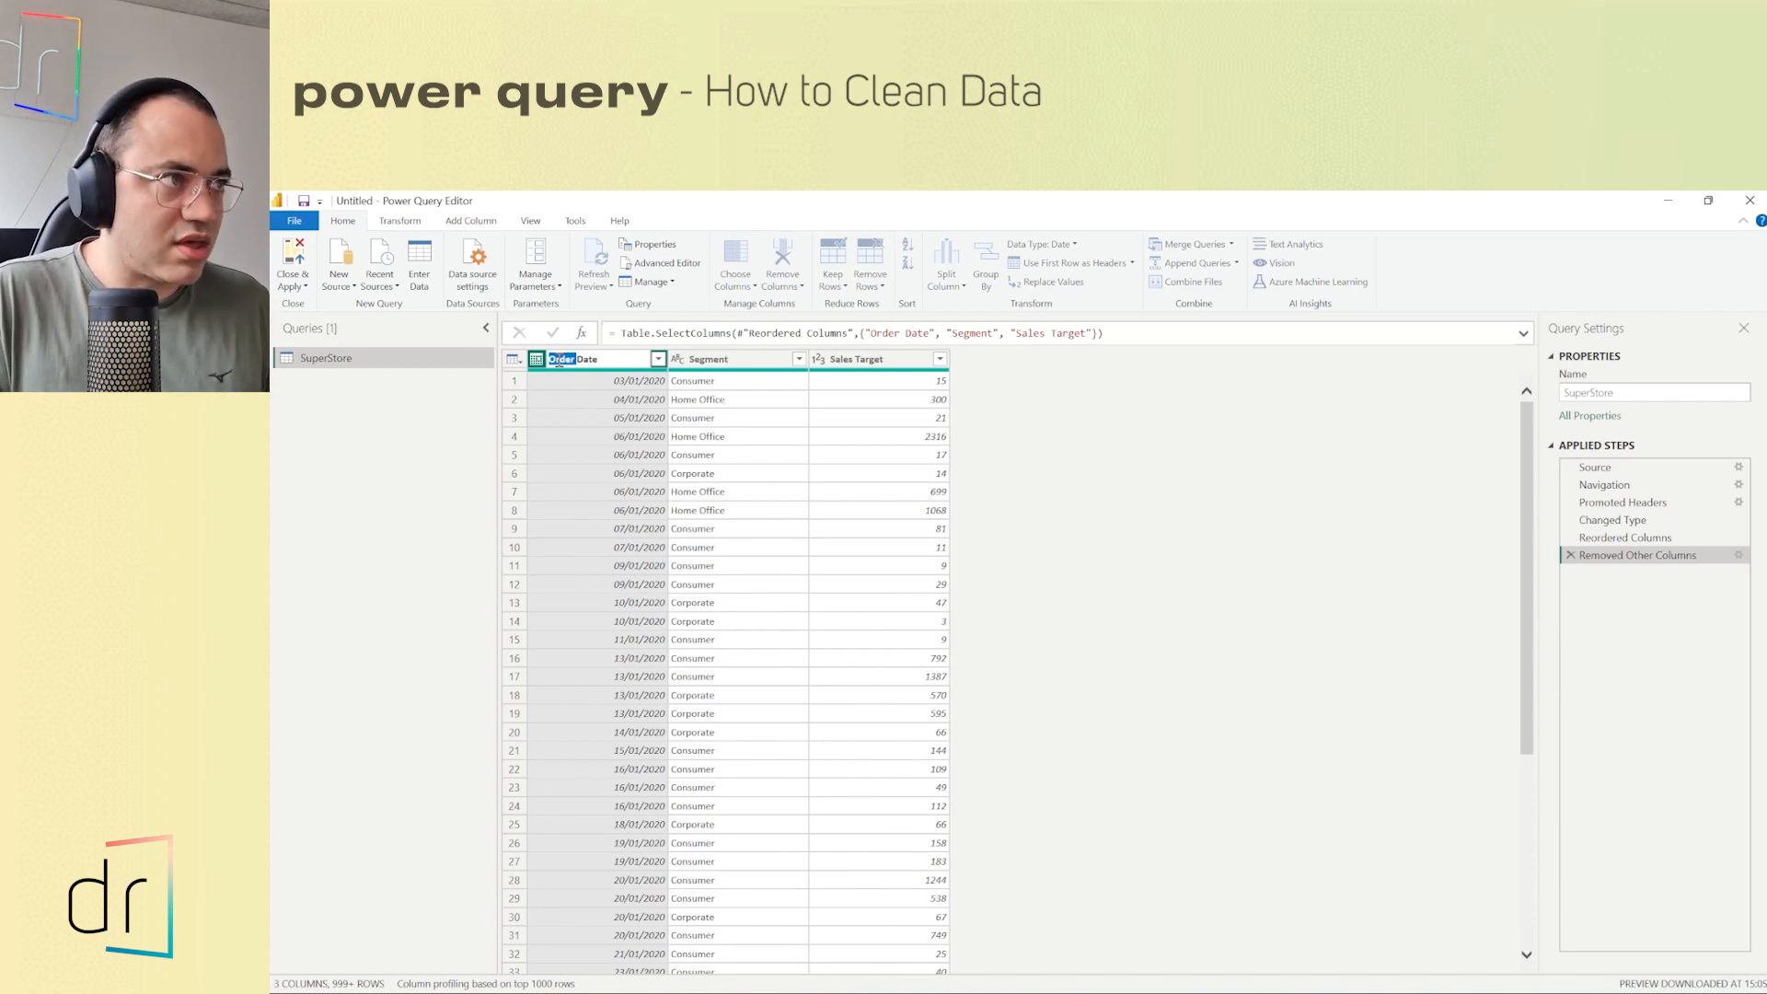
{"action": "type", "text": "Date"}
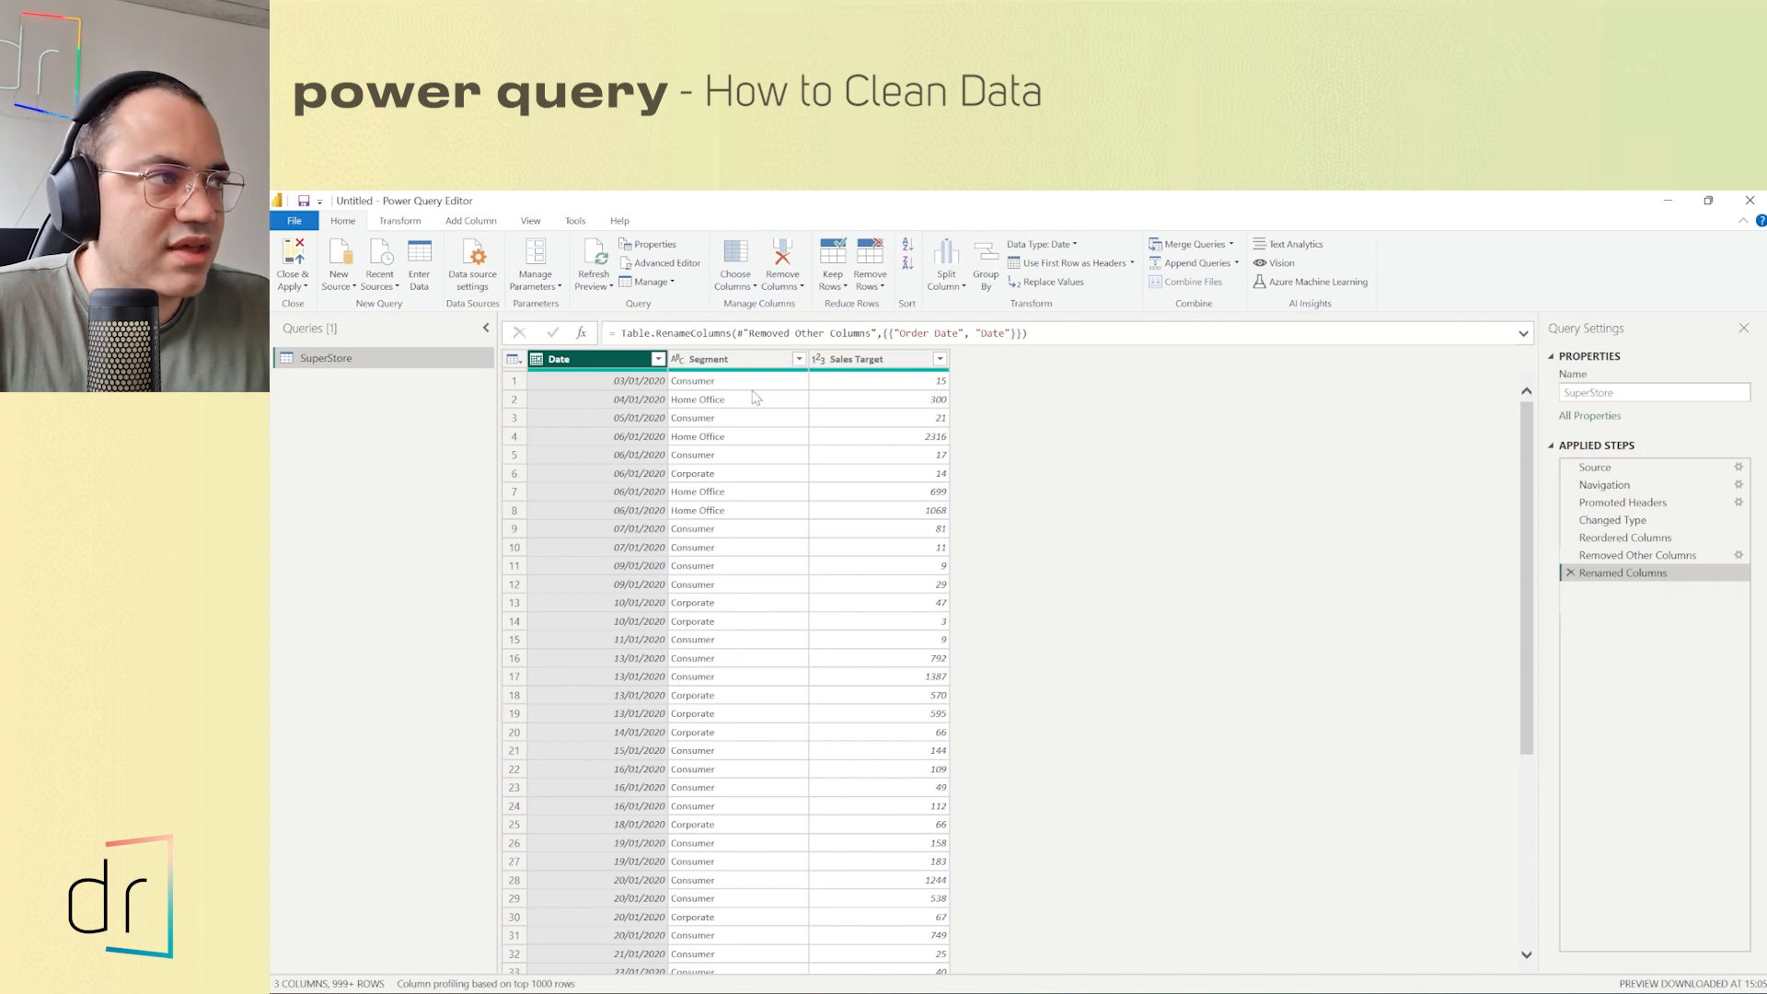
{"action": "mouse_move", "coordinate": [1358, 651]}
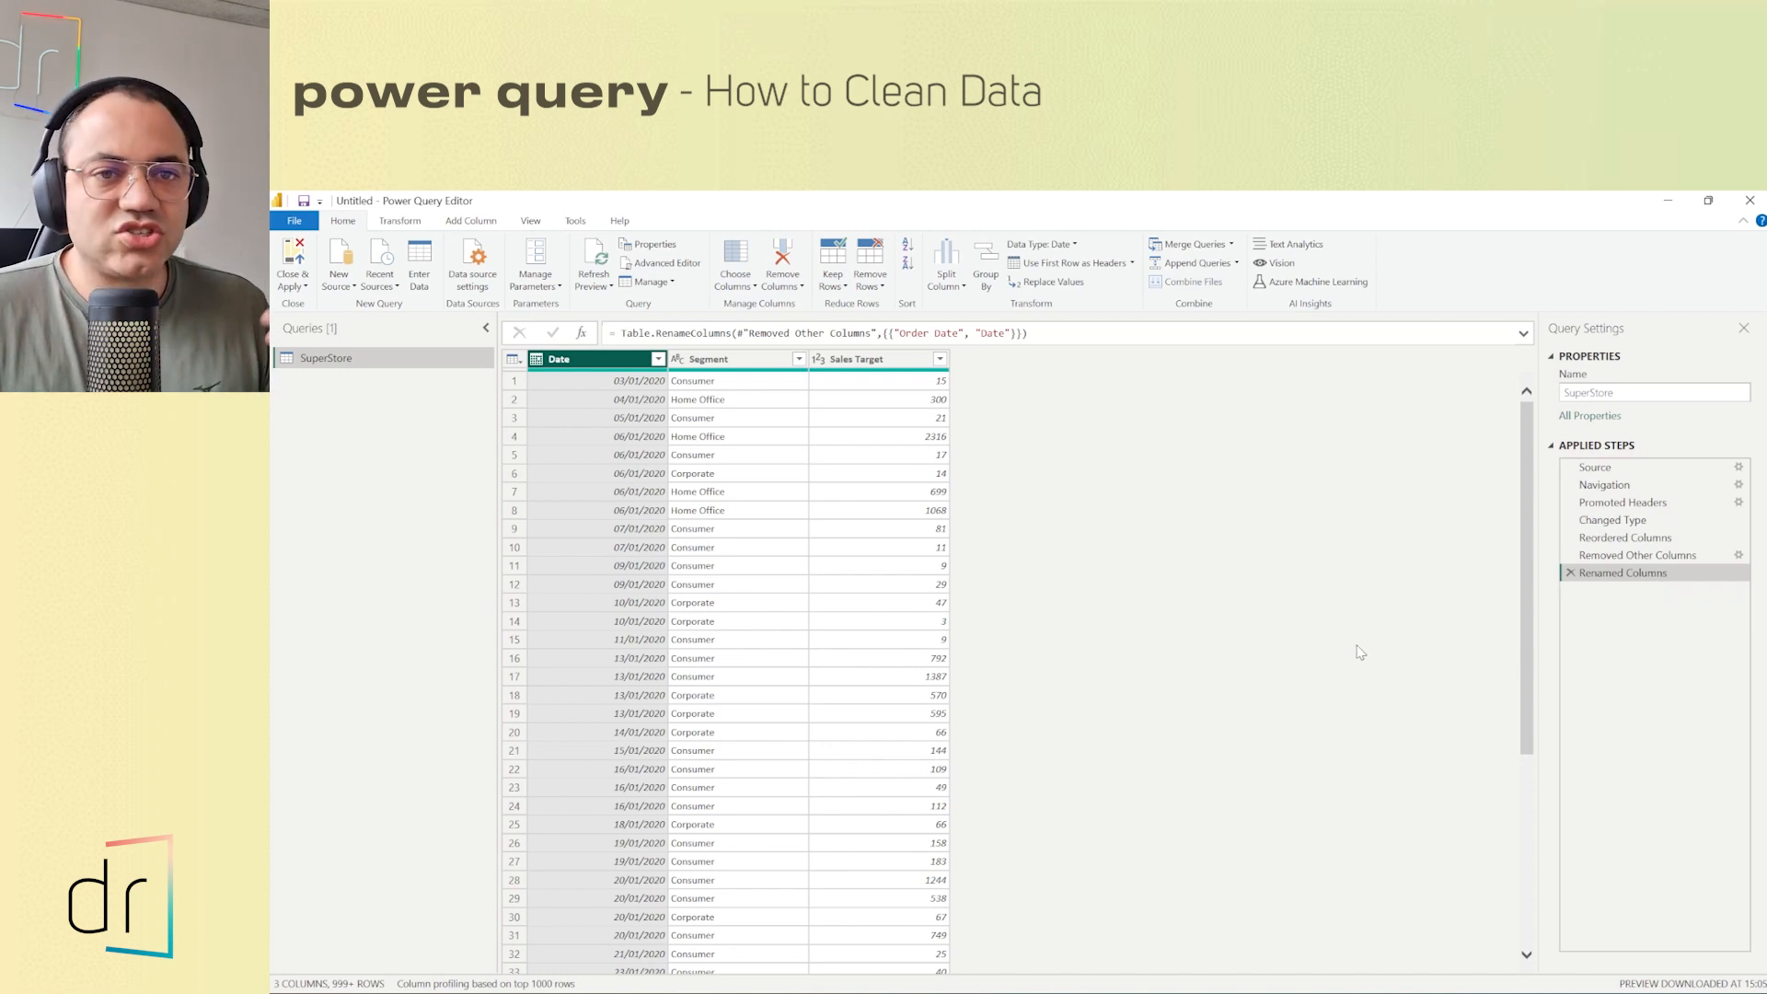
{"action": "left_click", "coordinate": [1638, 556]}
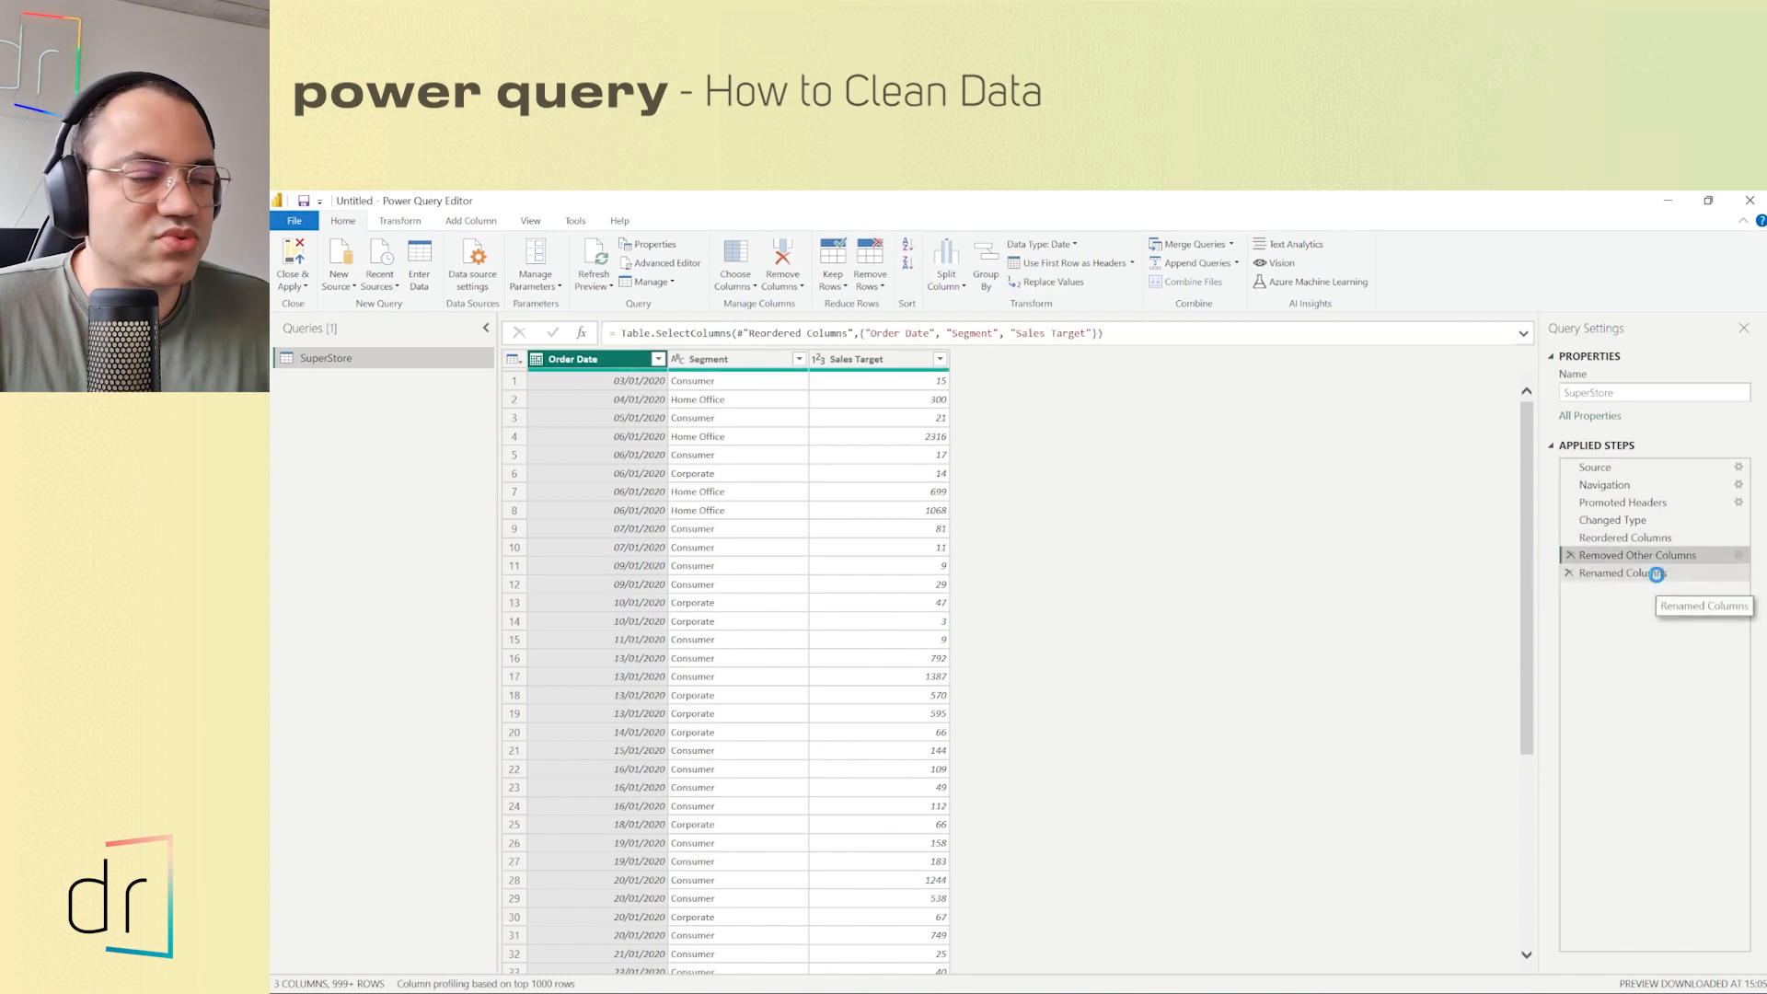
{"action": "left_click", "coordinate": [1623, 573]}
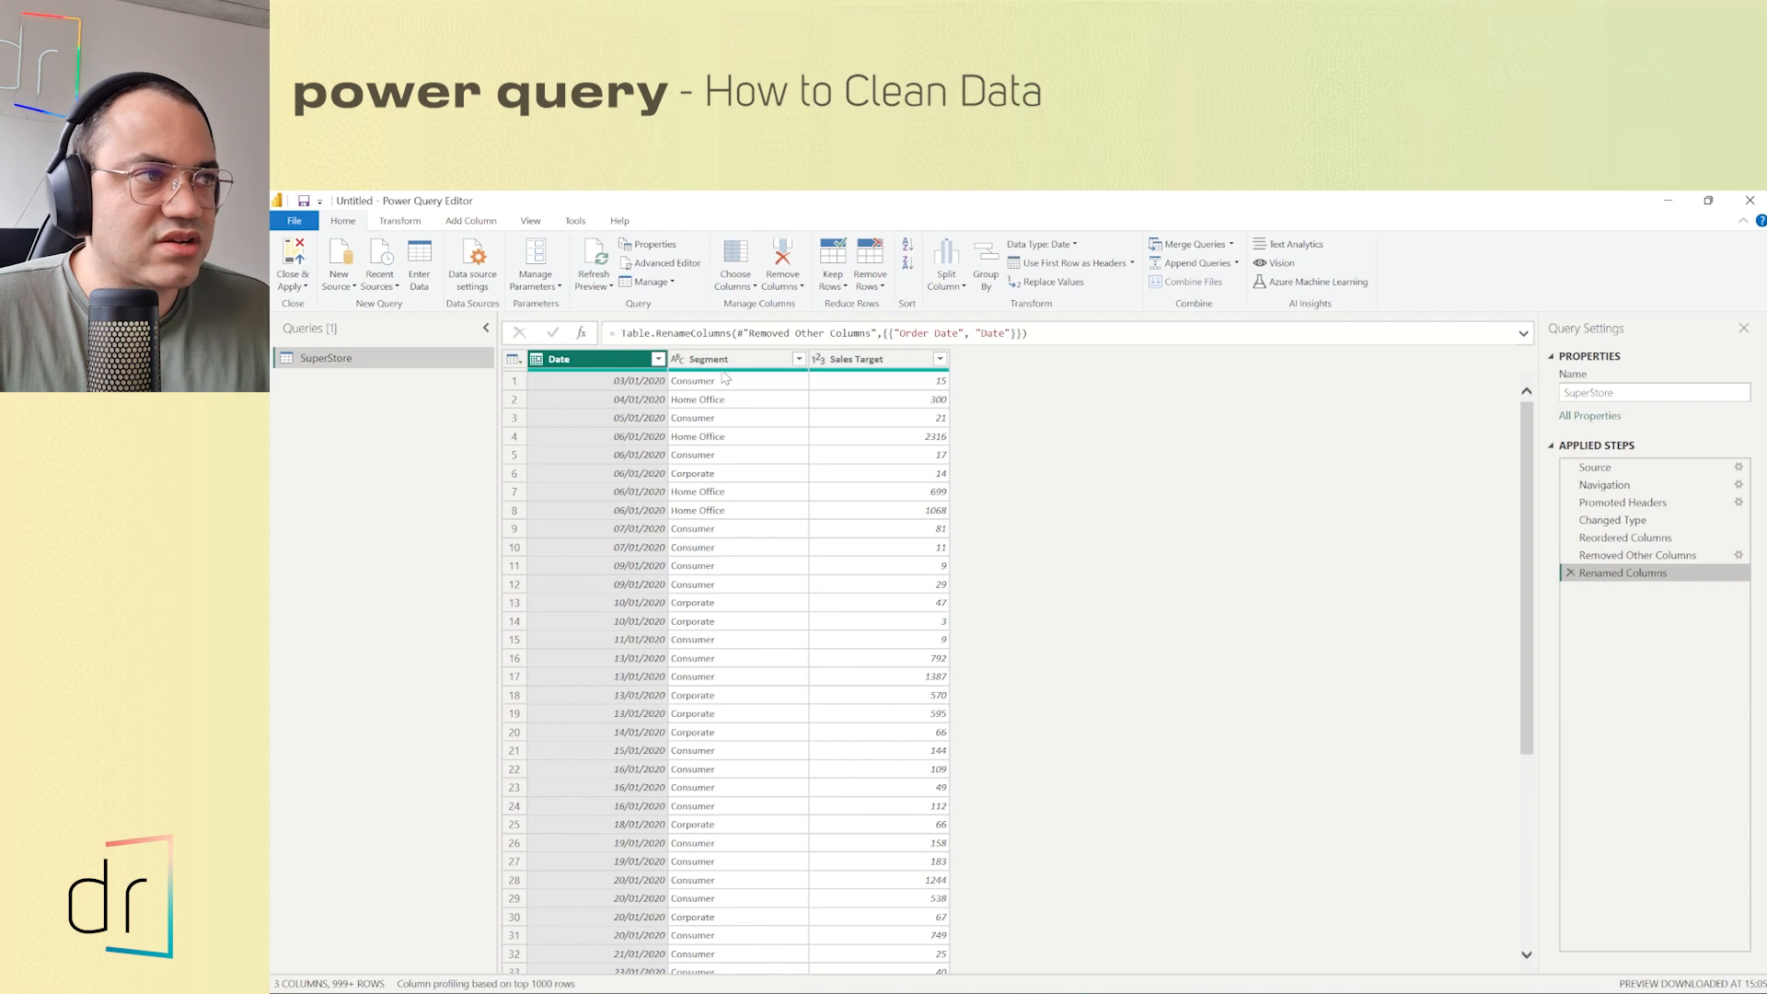
{"action": "mouse_move", "coordinate": [1374, 549]}
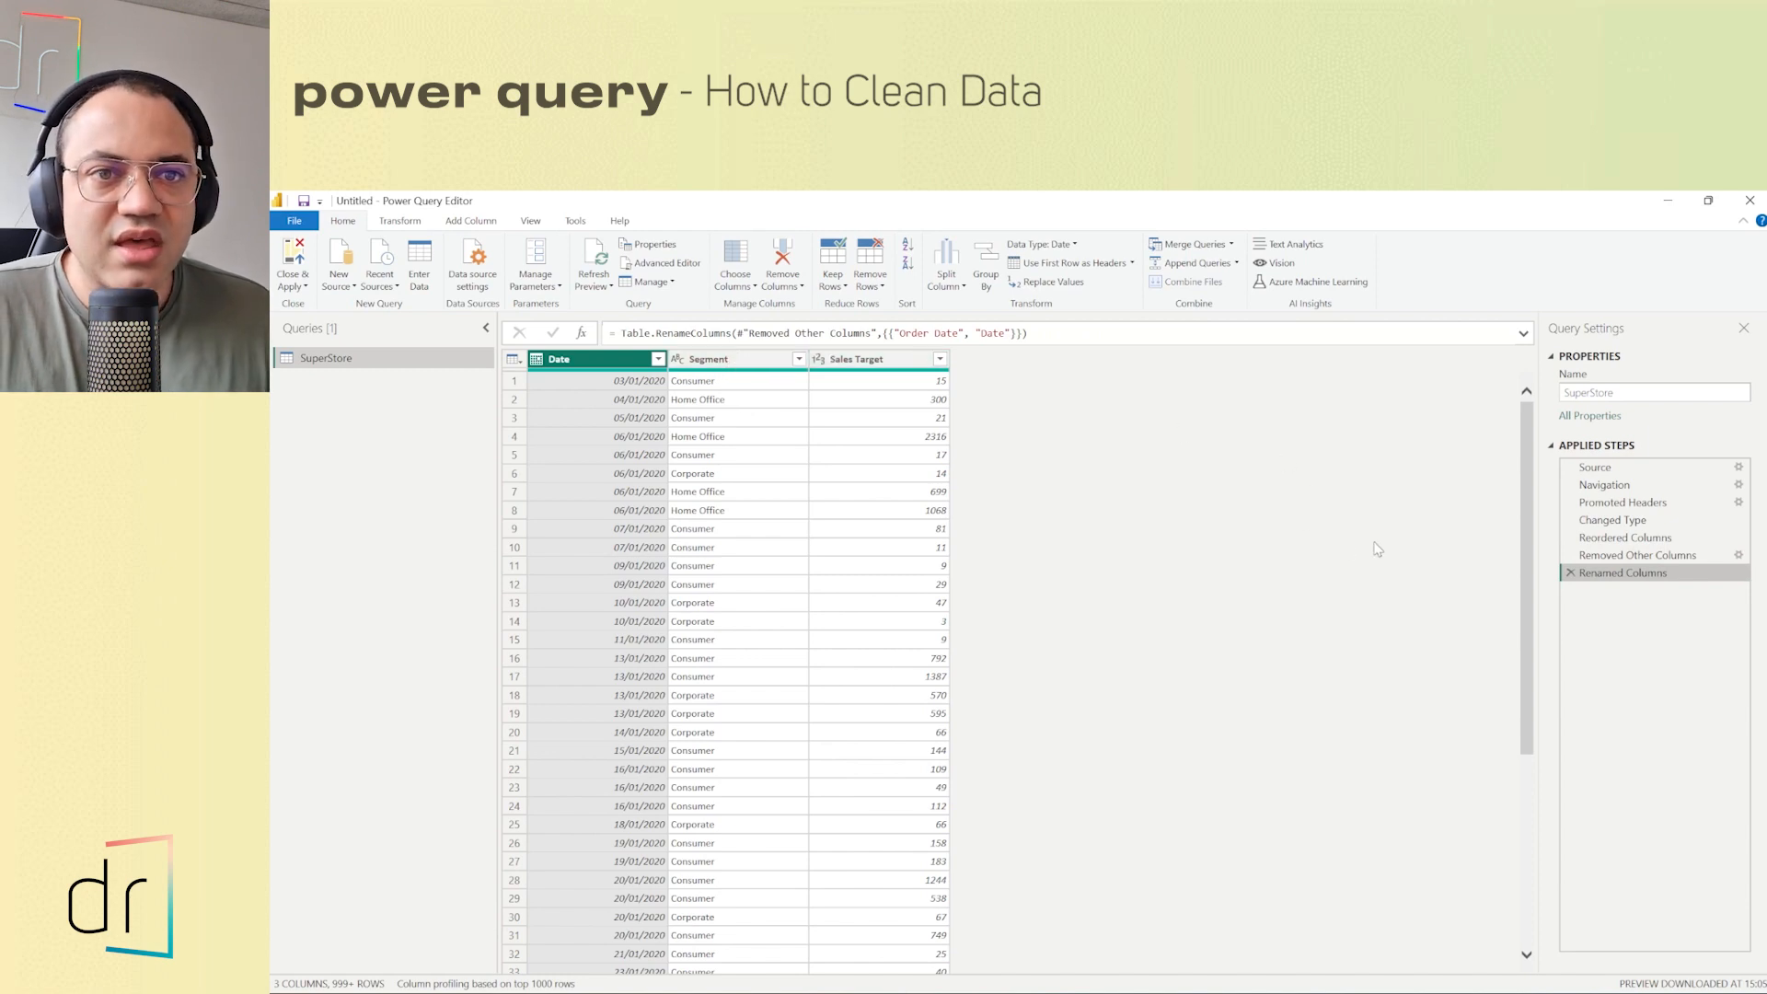
{"action": "mouse_move", "coordinate": [1115, 463]}
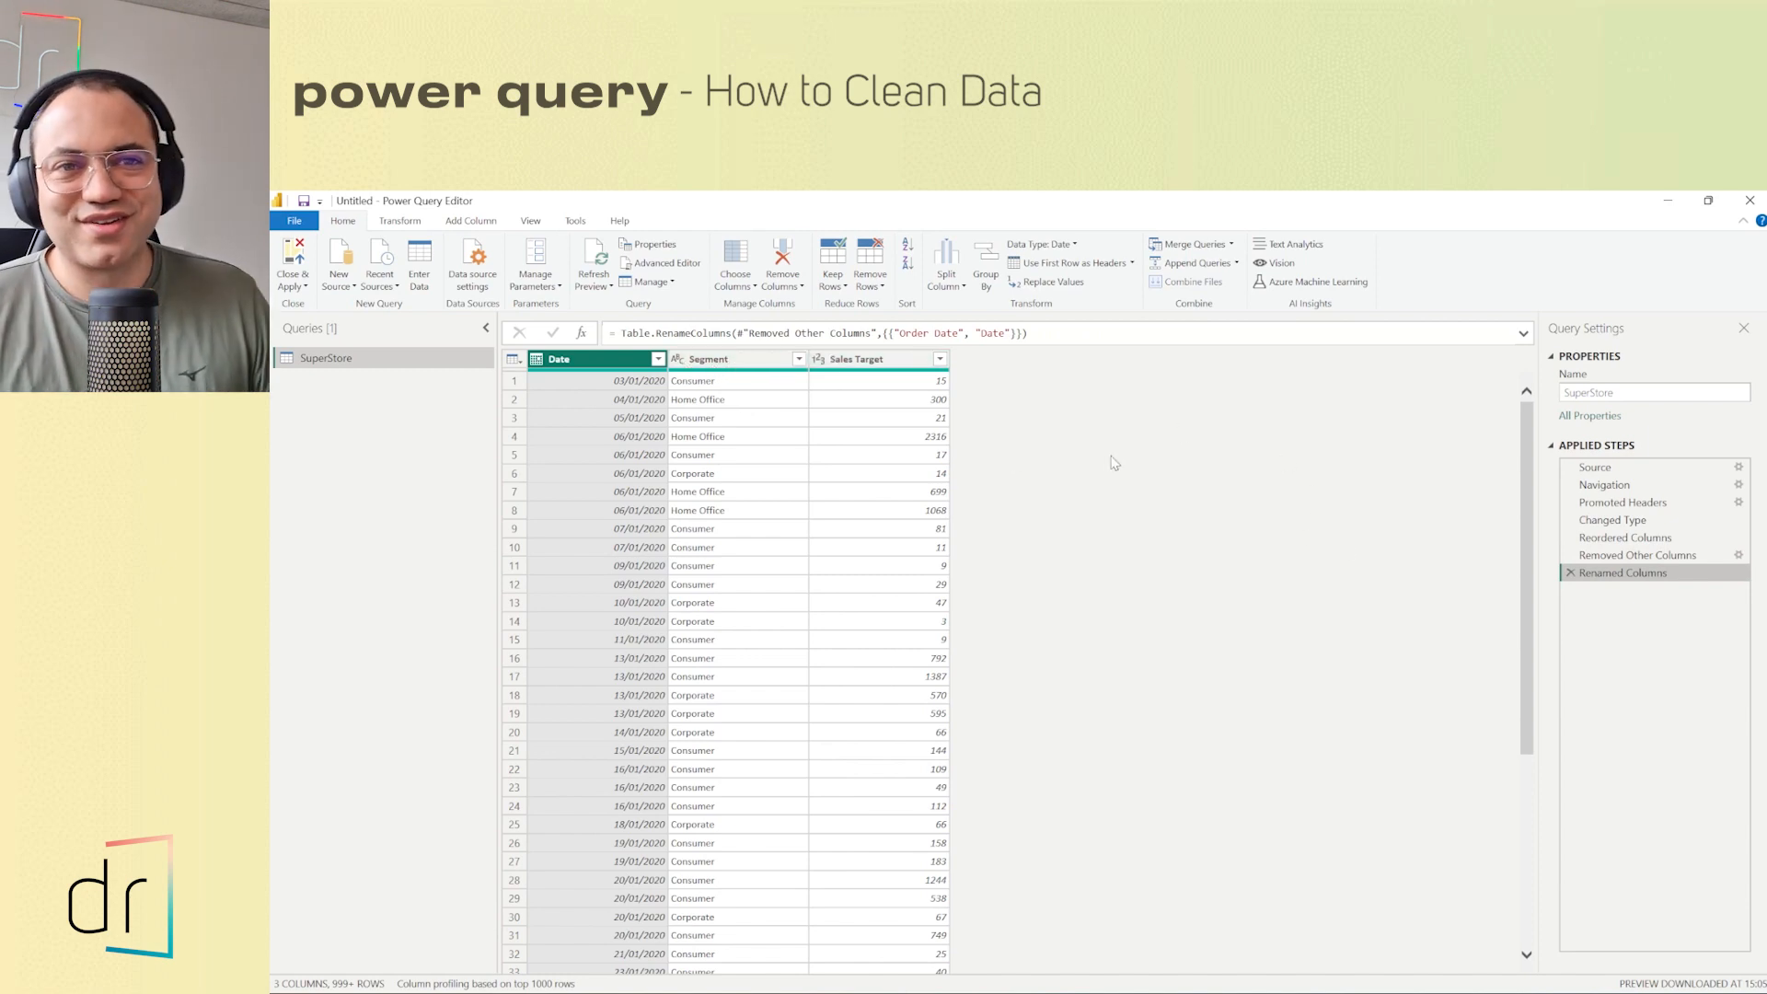